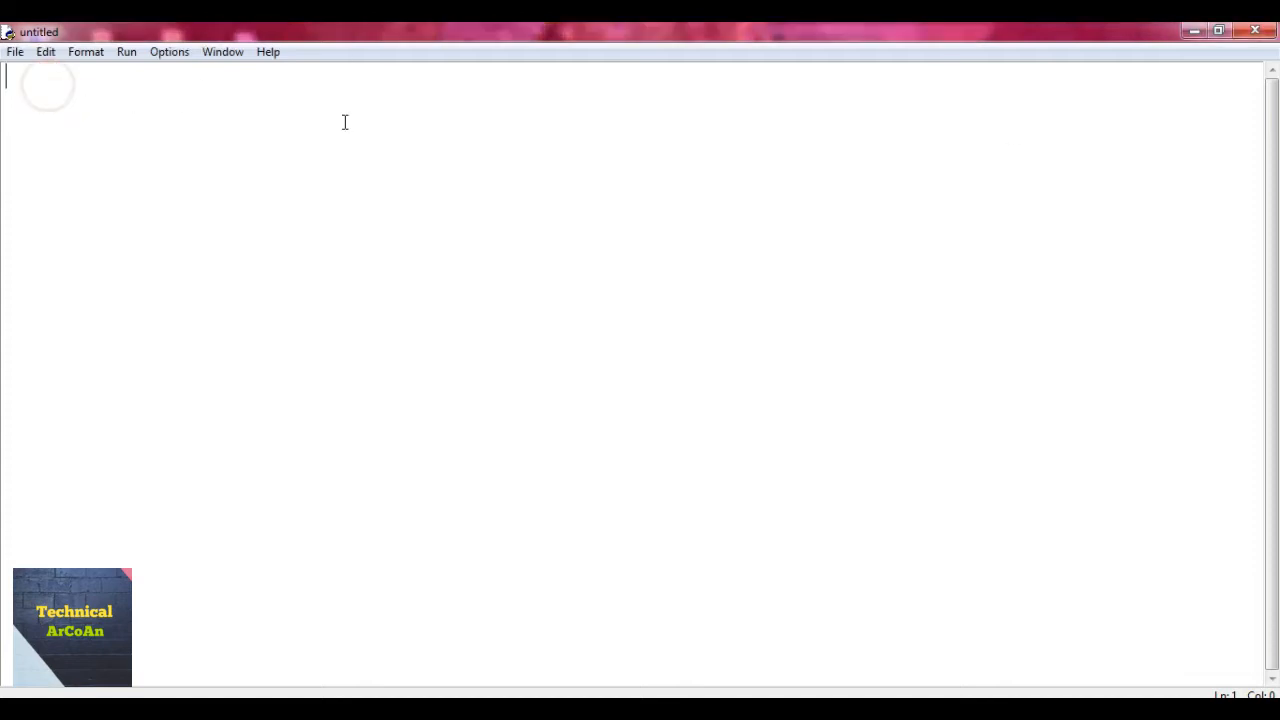
Write a cal_rec() function that prints "Technical ArCoAn", followed by a call to cal_rec()
type("def")
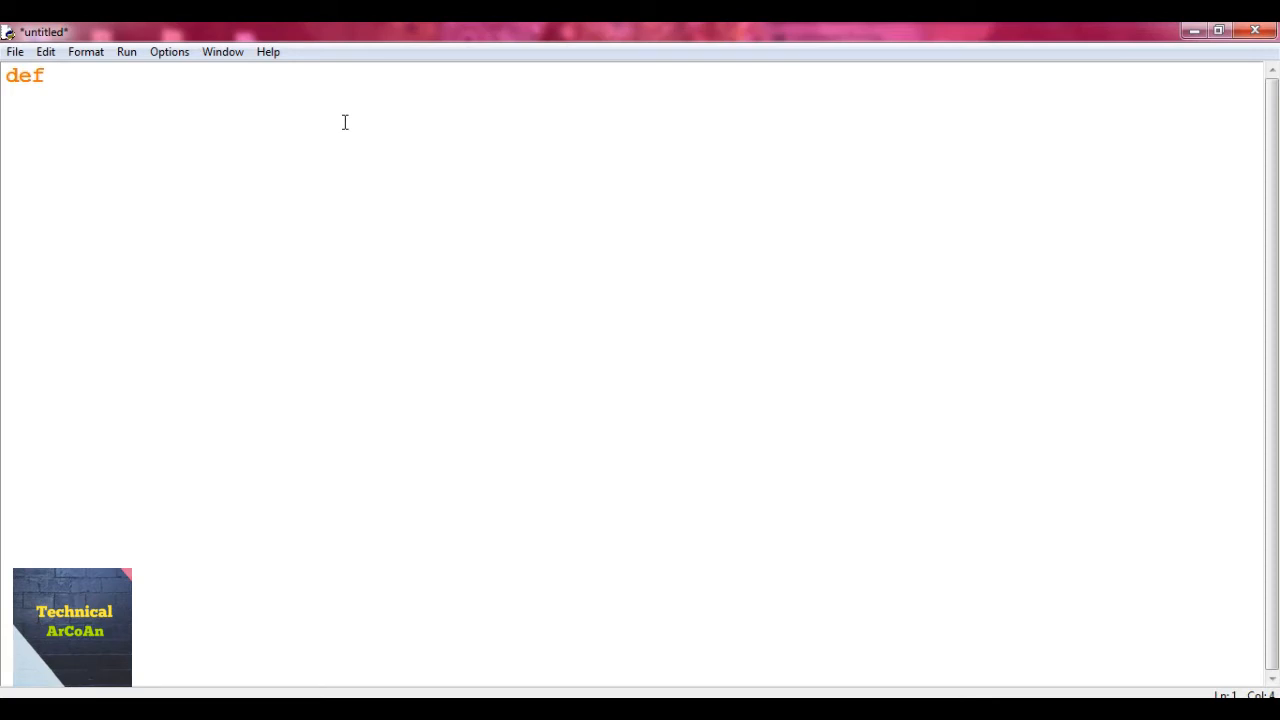
type("cal_")
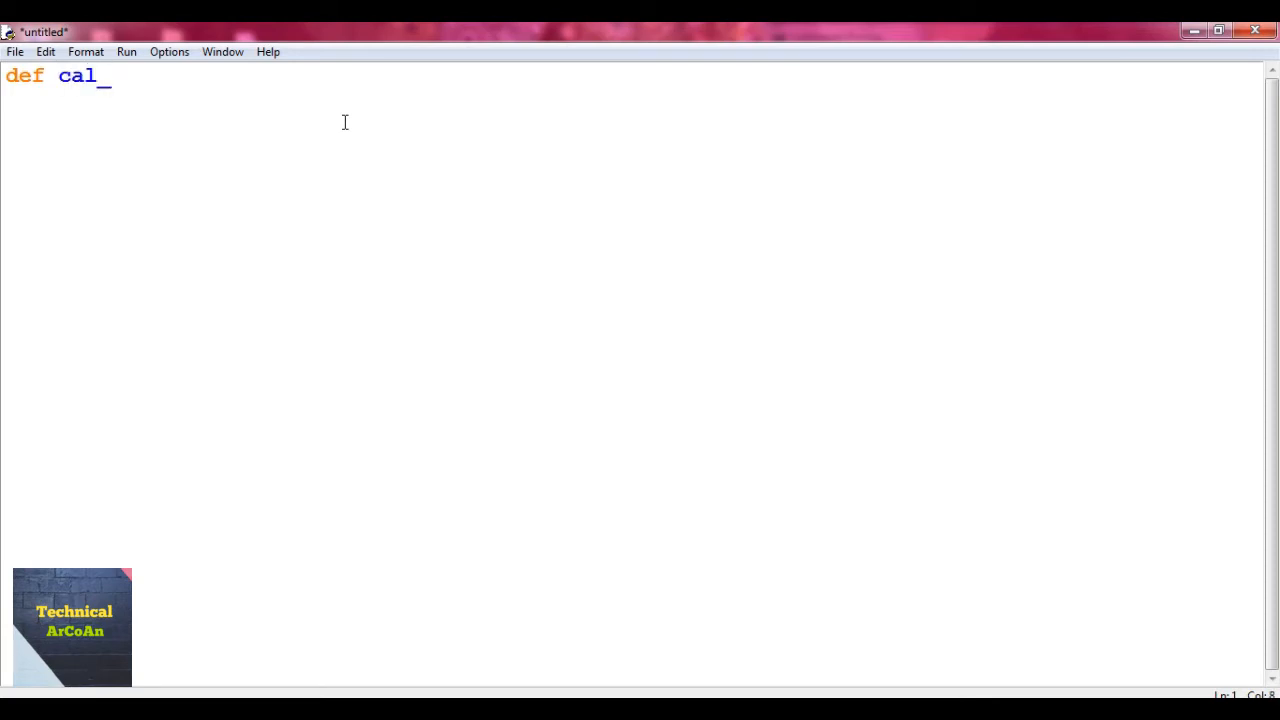
type("rec():")
left_click(632, 100)
type("print")
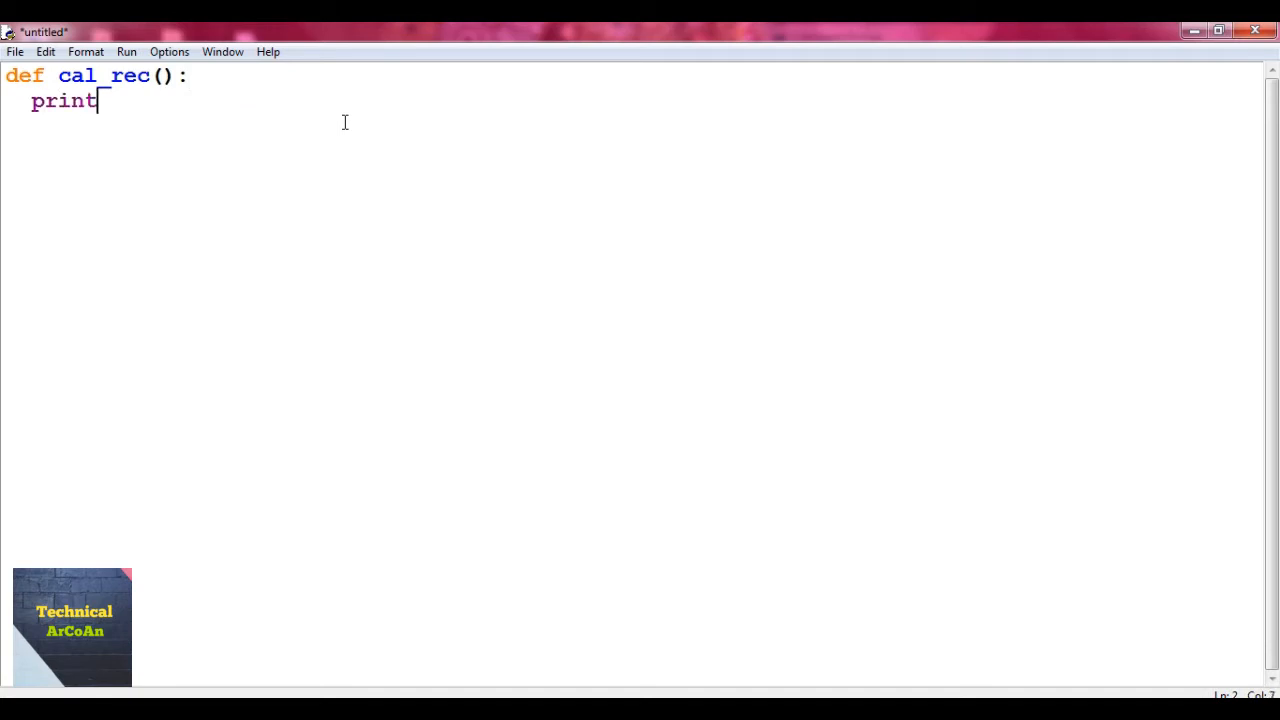
type("(\"Te")
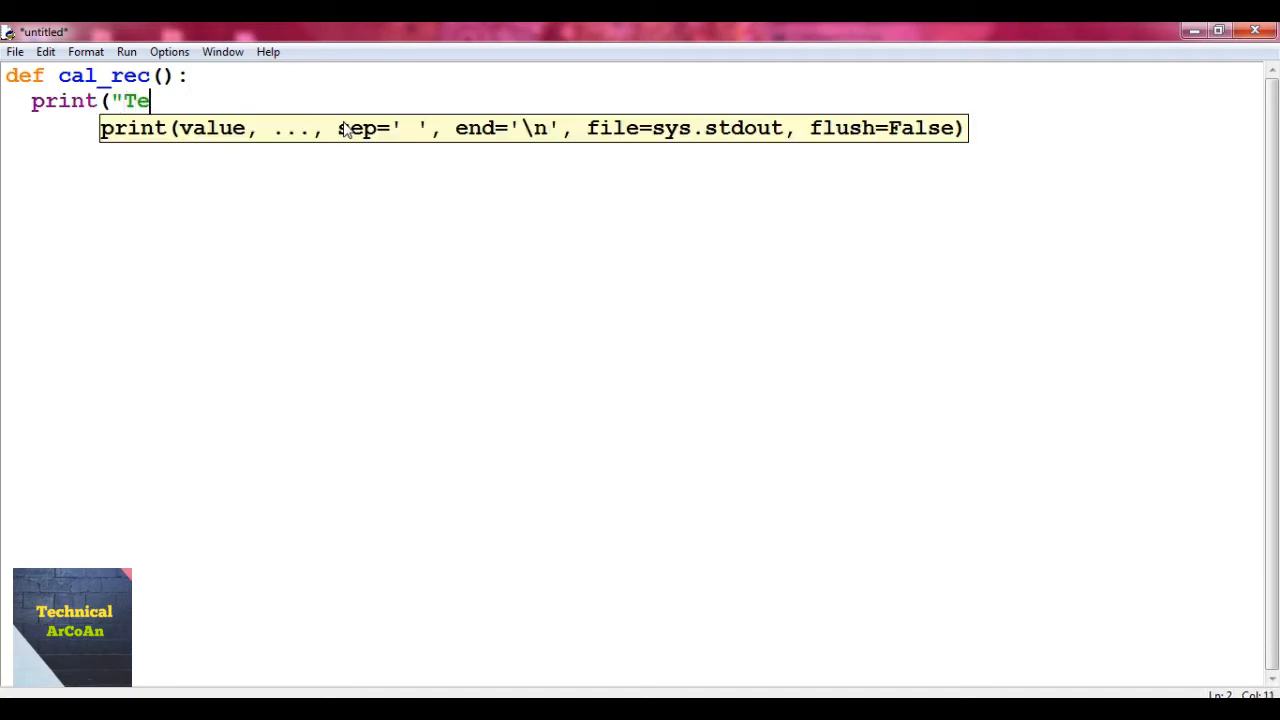
type("chnical A")
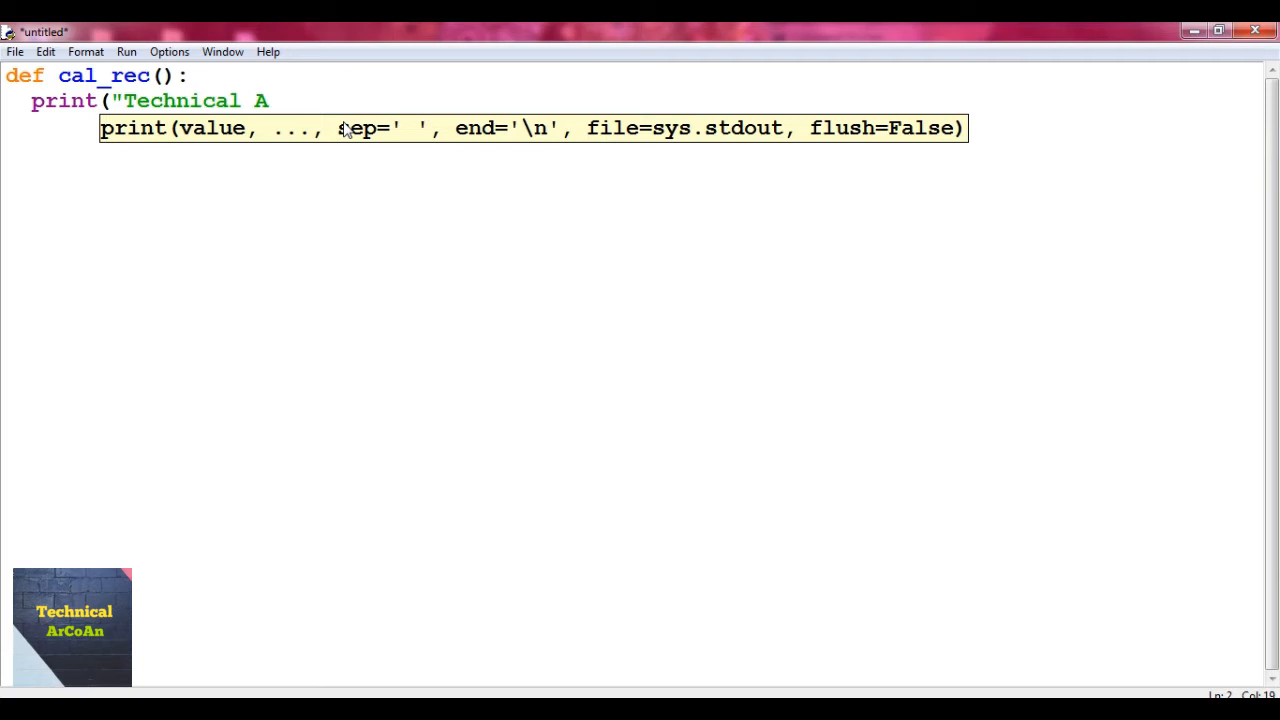
type("rCoAn")
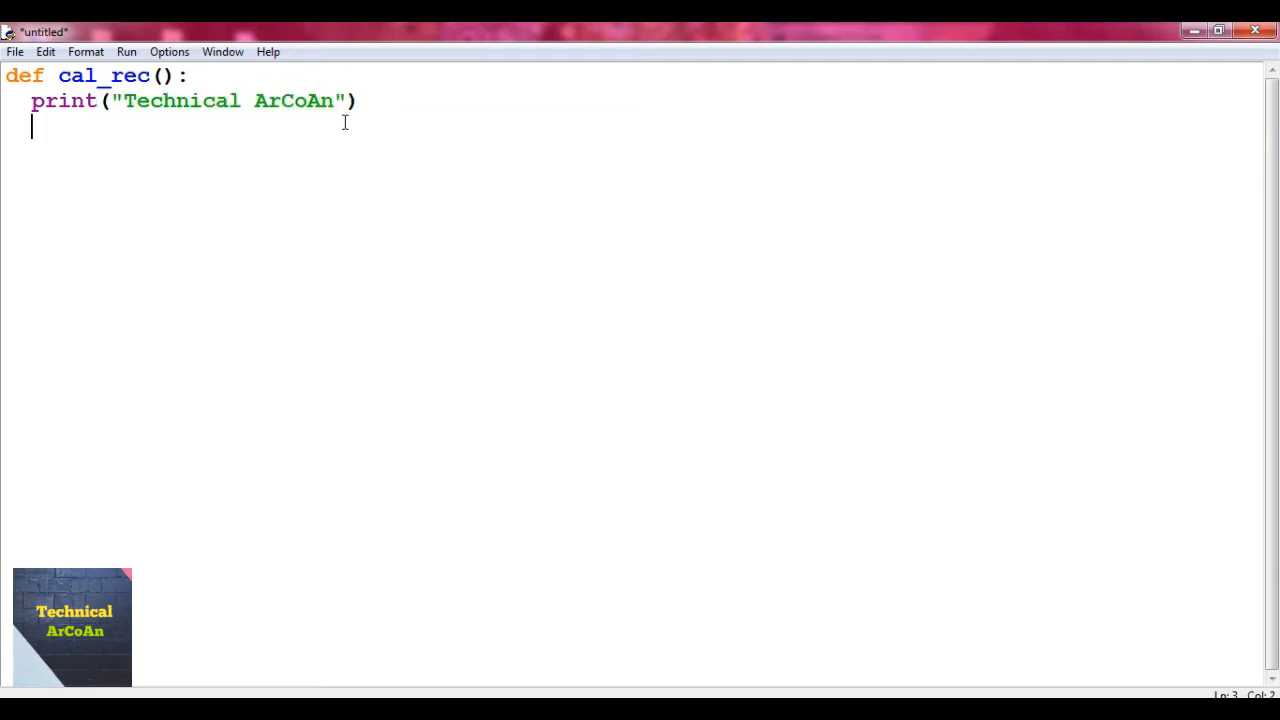
type("cal_")
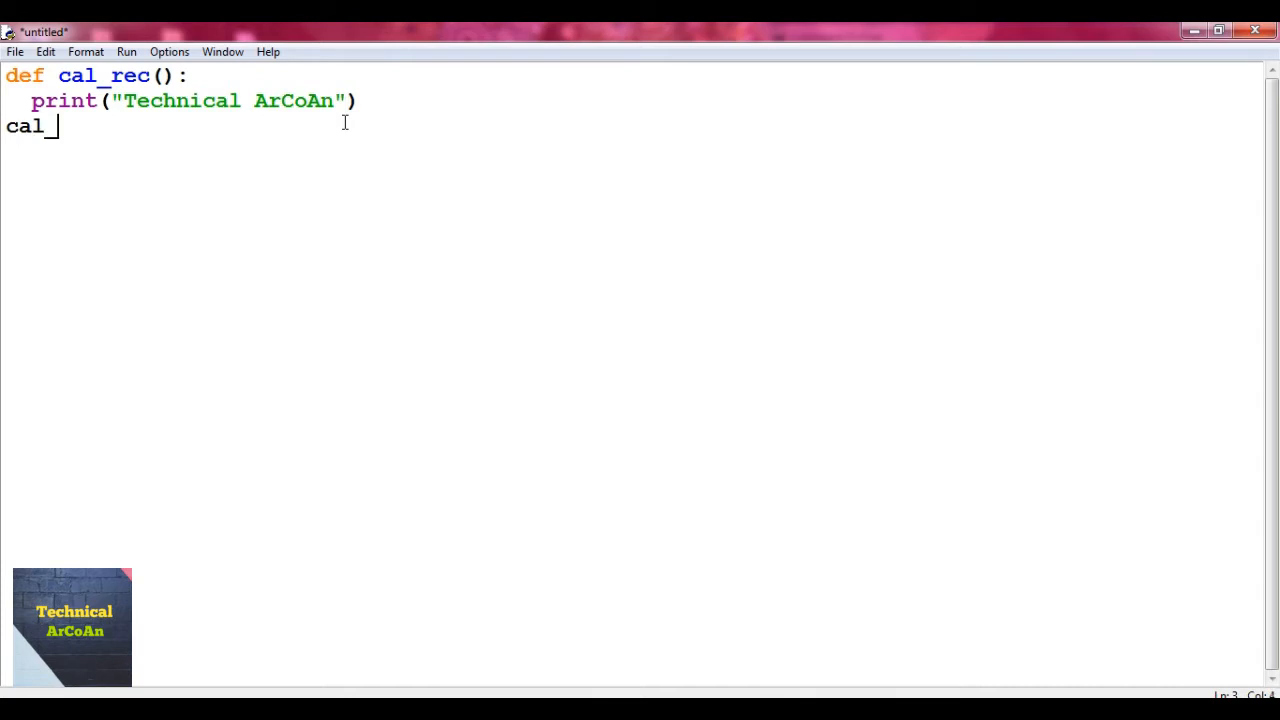
type("rec(")
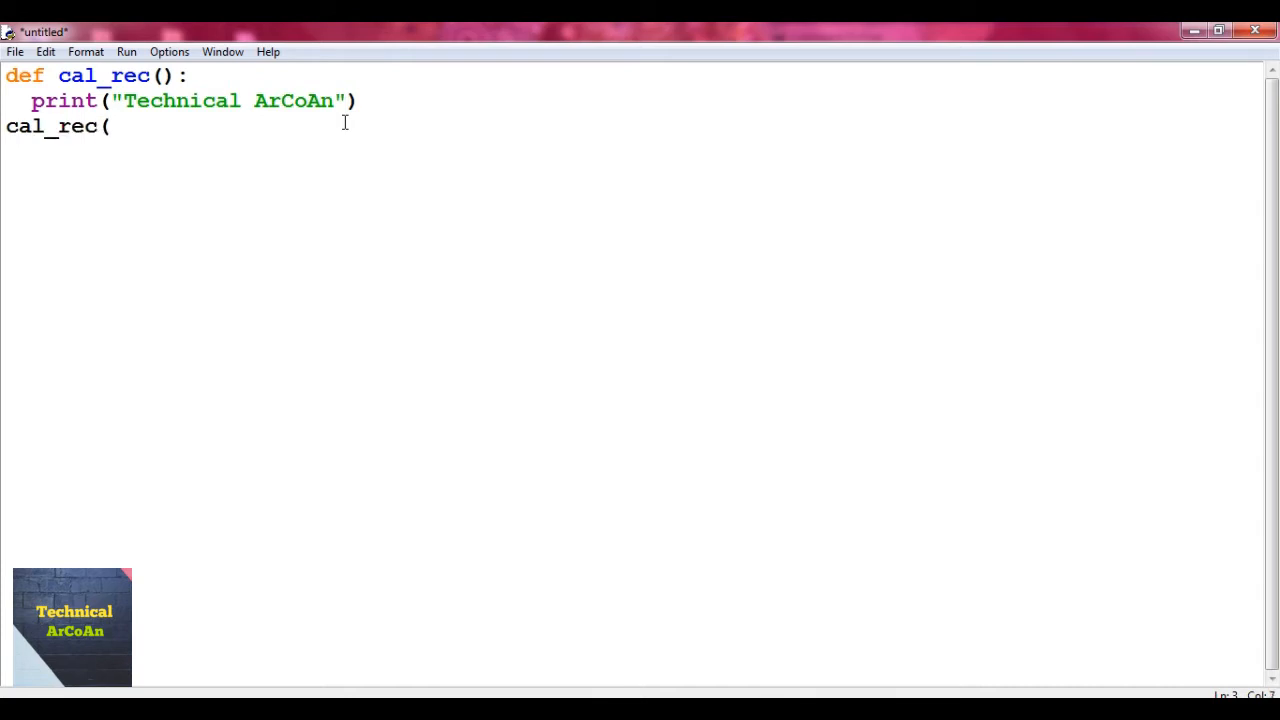
Save the script as ex1.py
left_click(15, 51)
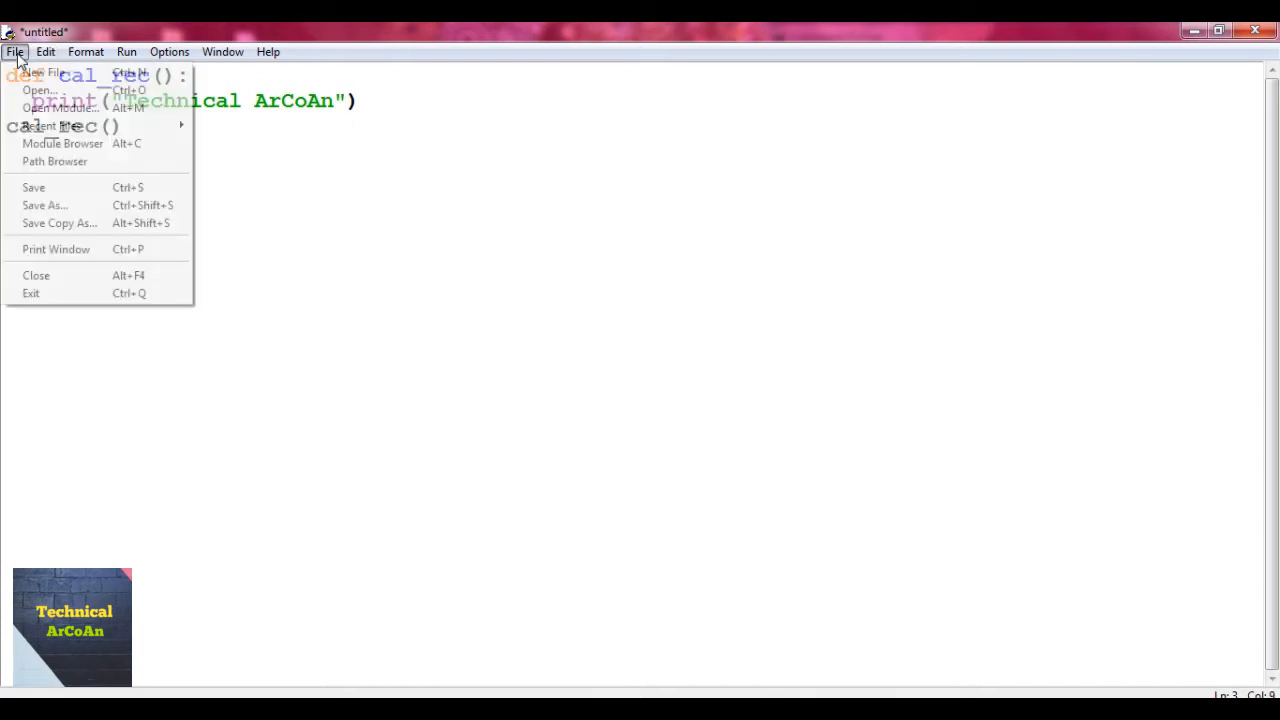
left_click(44, 205)
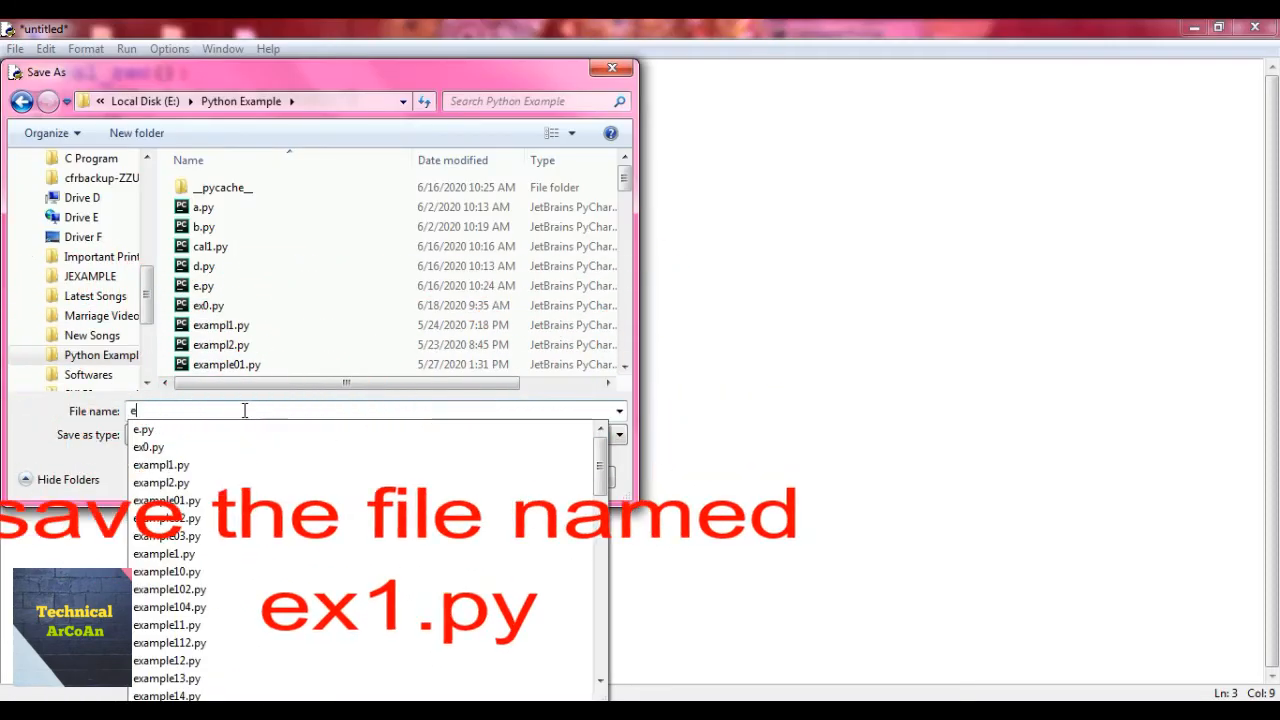
type("x1.py")
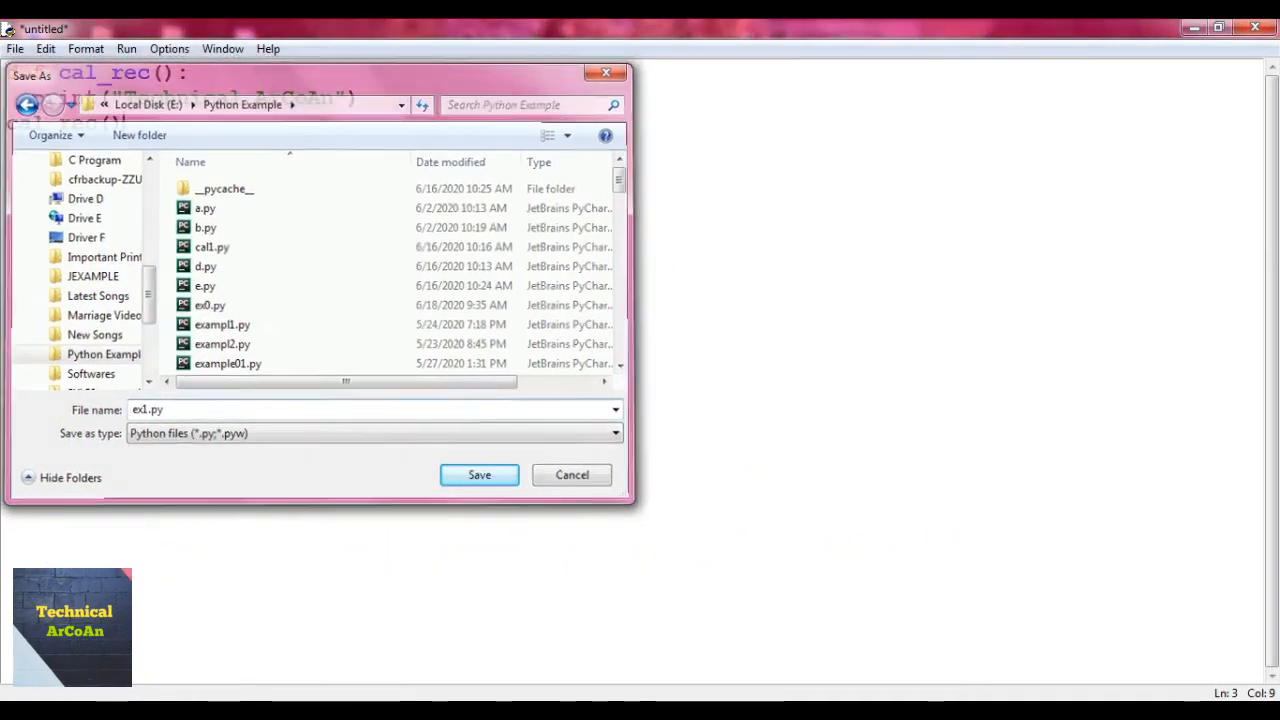
left_click(479, 475)
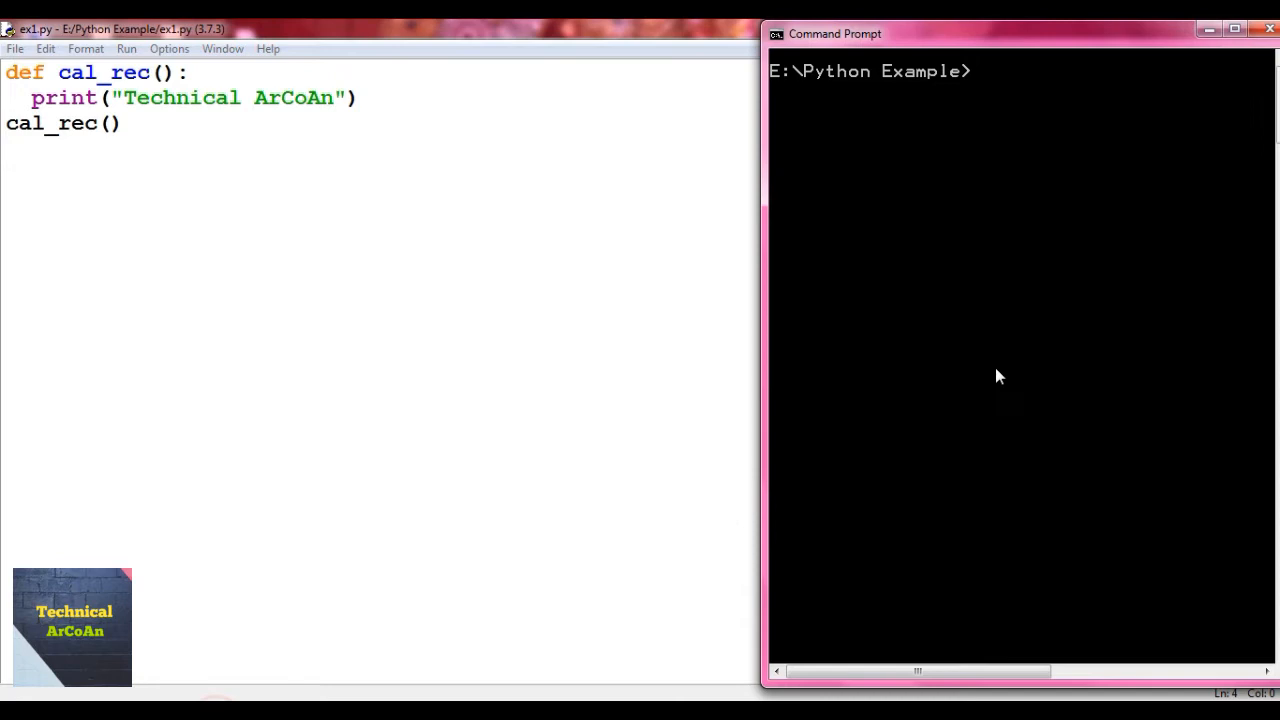
Run 'python ex1.py' in Command Prompt to print Technical ArCoAn, then return to the IDLE editor
type("python")
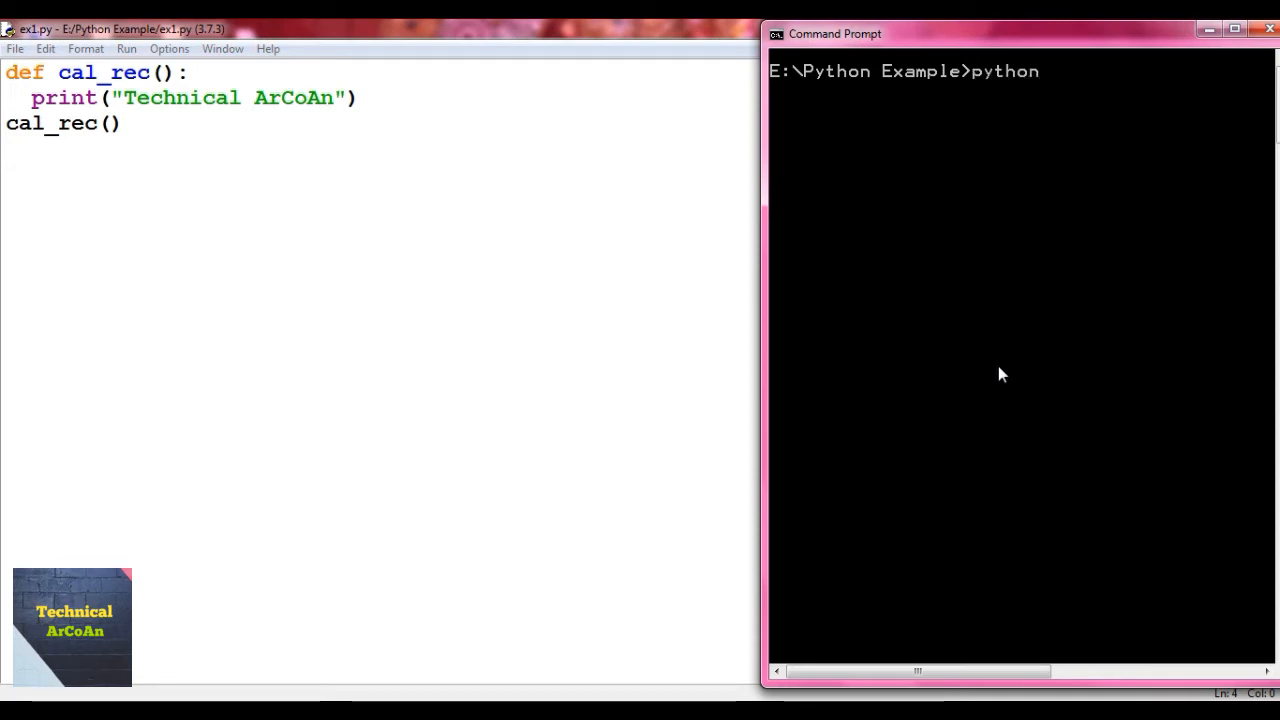
type("ex1.py")
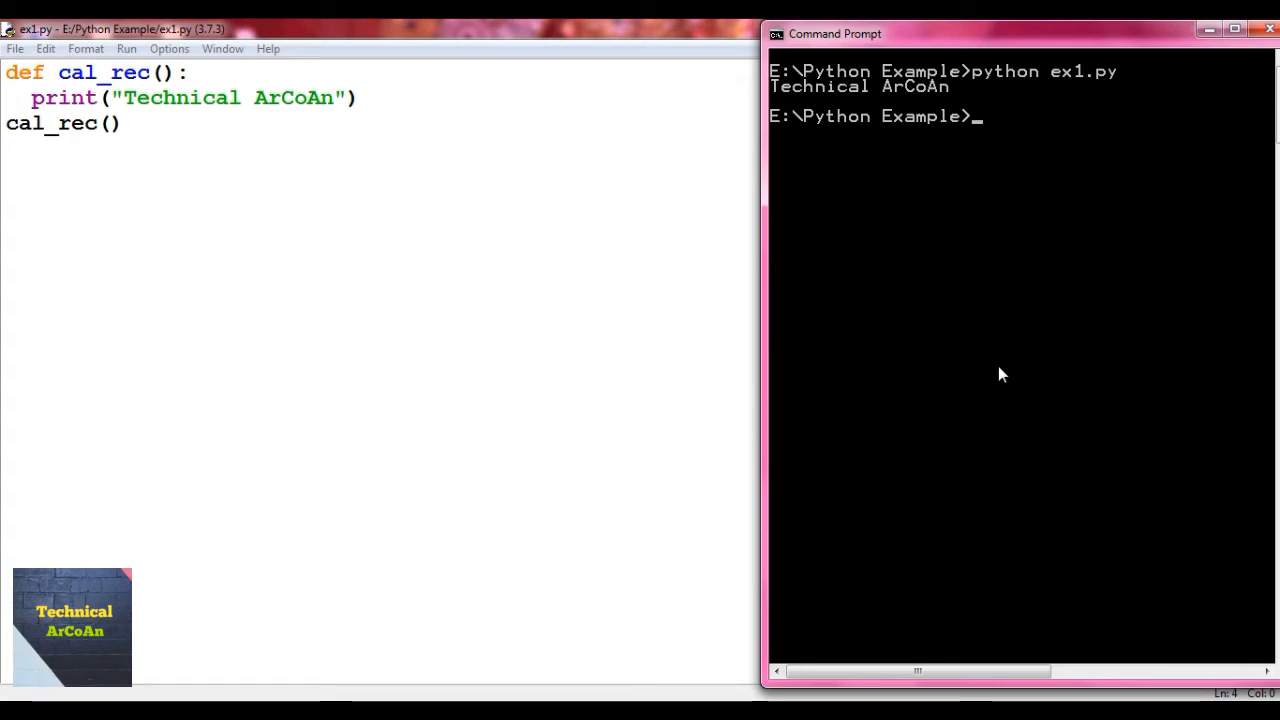
mouse_move(815, 243)
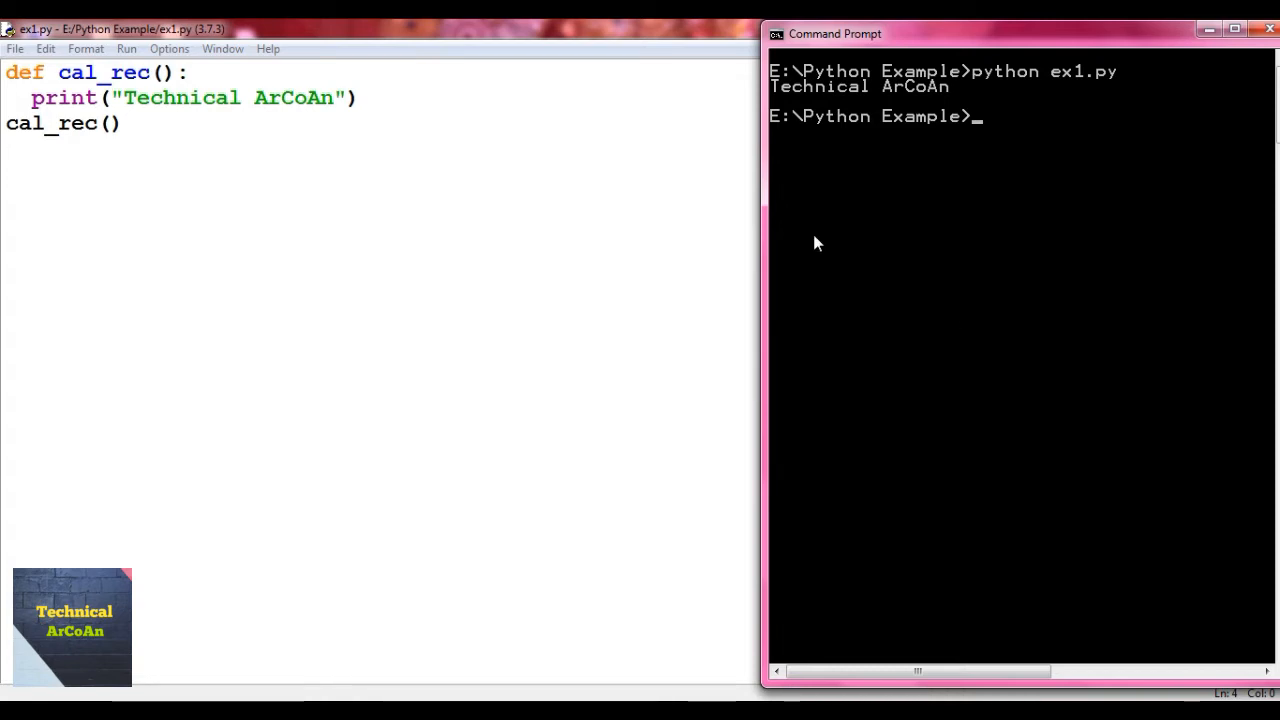
left_click(83, 151)
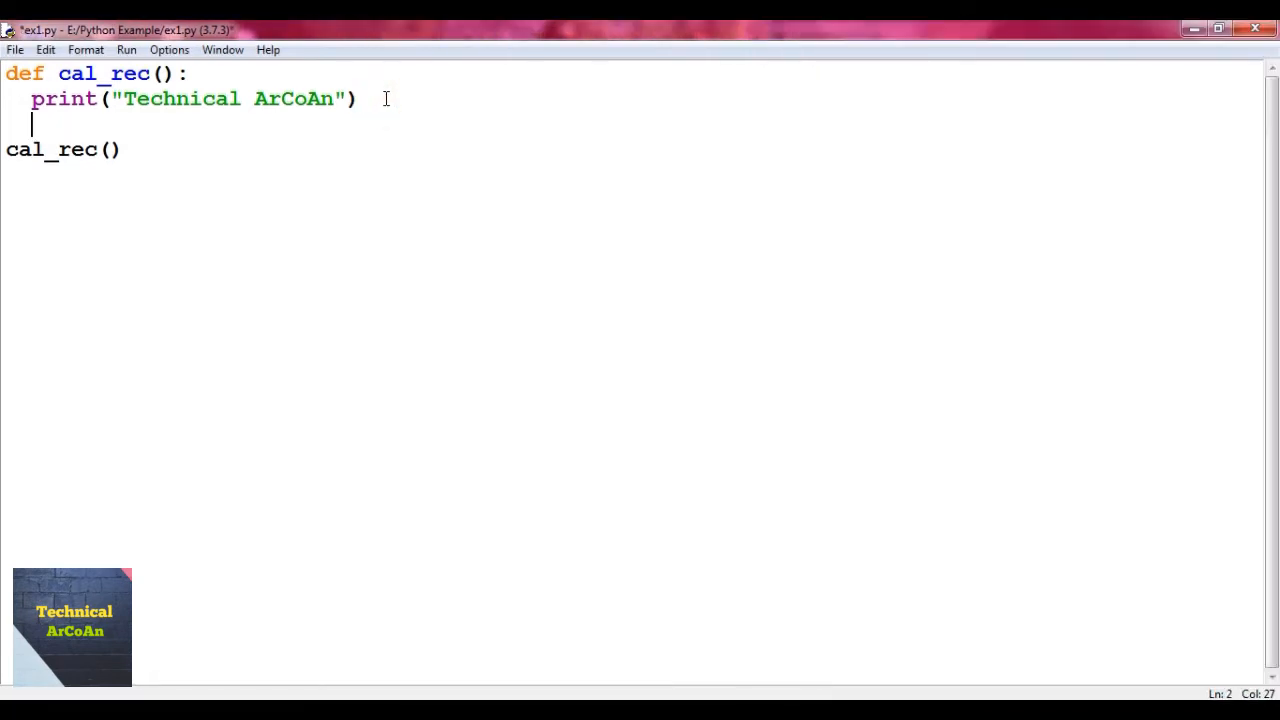
Add a cal_rec() call inside the function body and save ex1.py
type("cal")
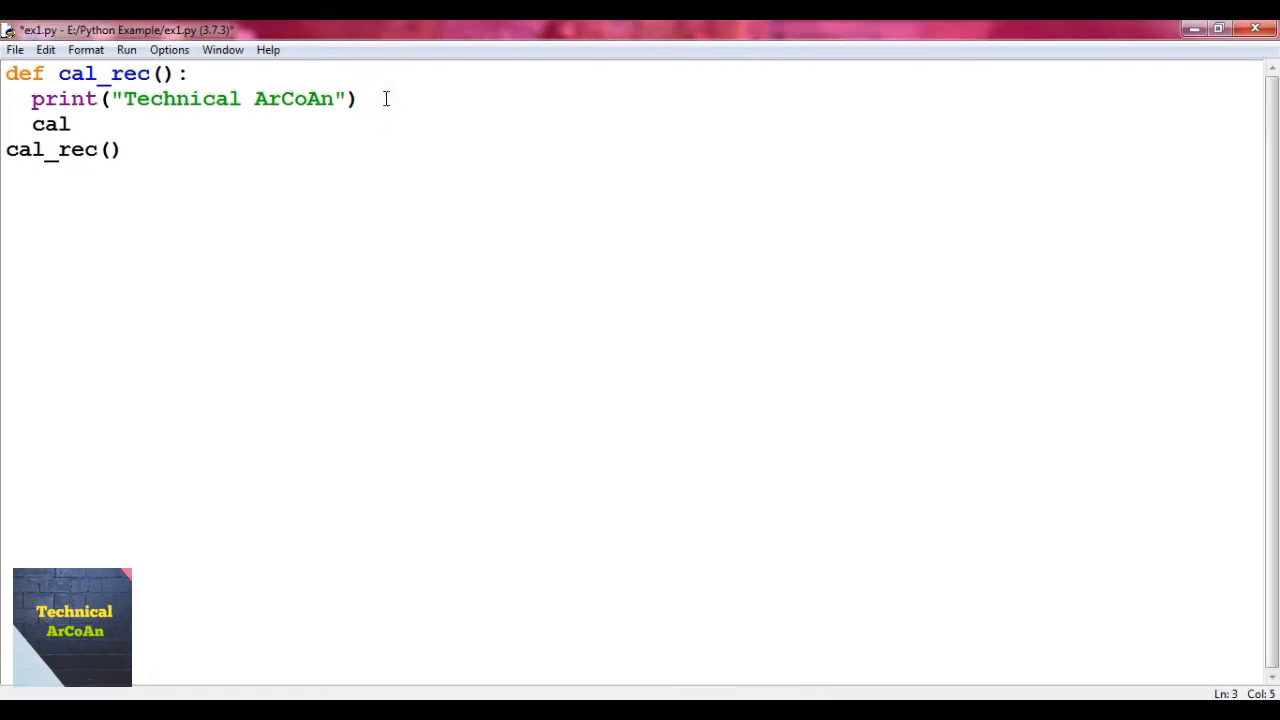
type("_rec()")
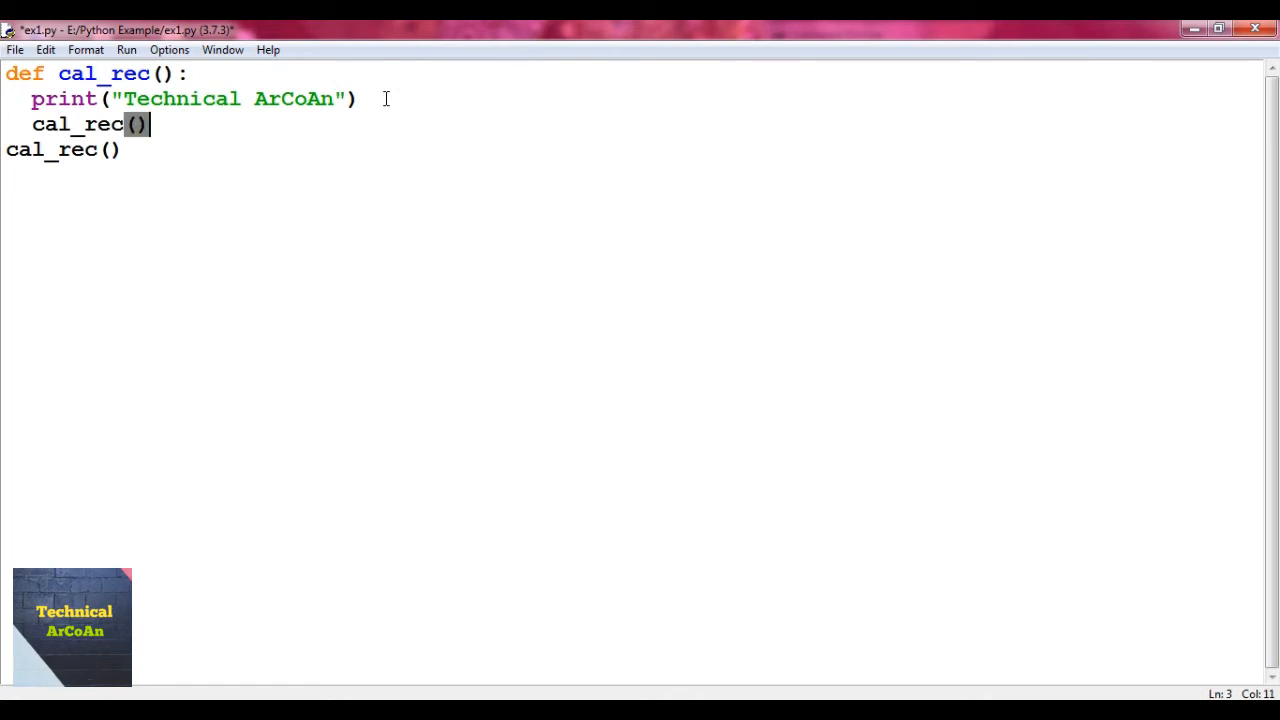
left_click(15, 49)
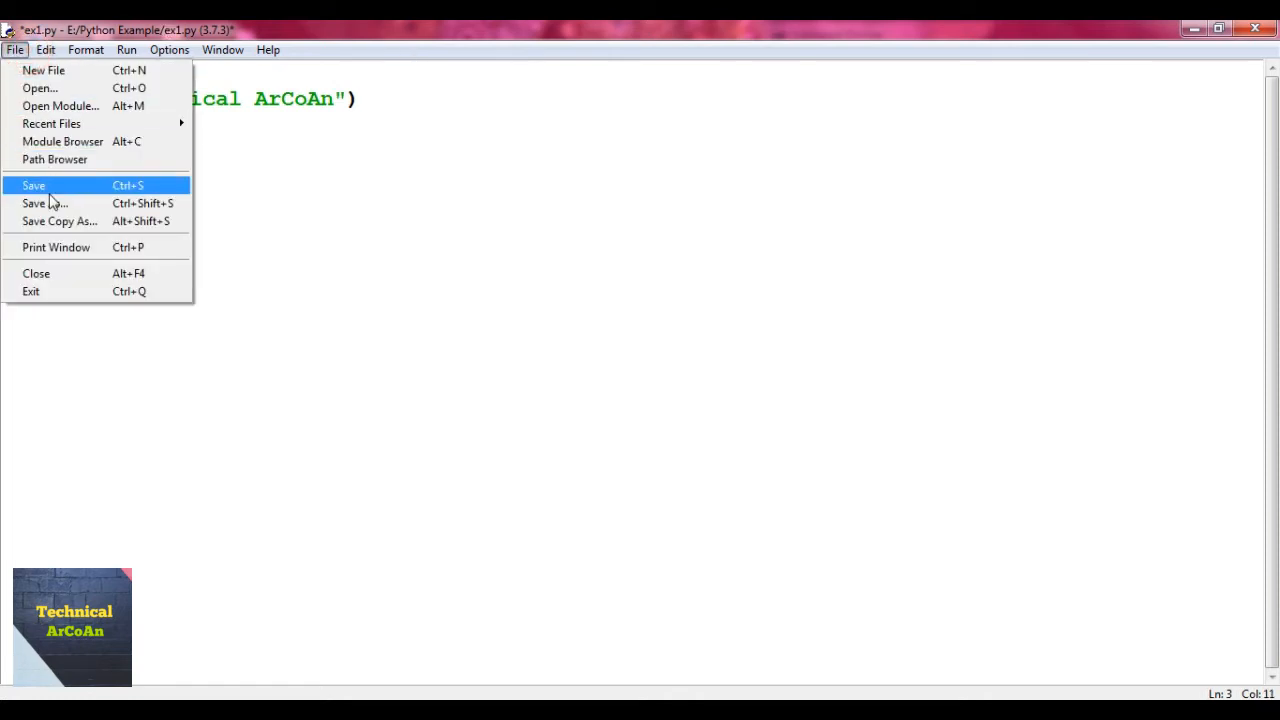
left_click(33, 185)
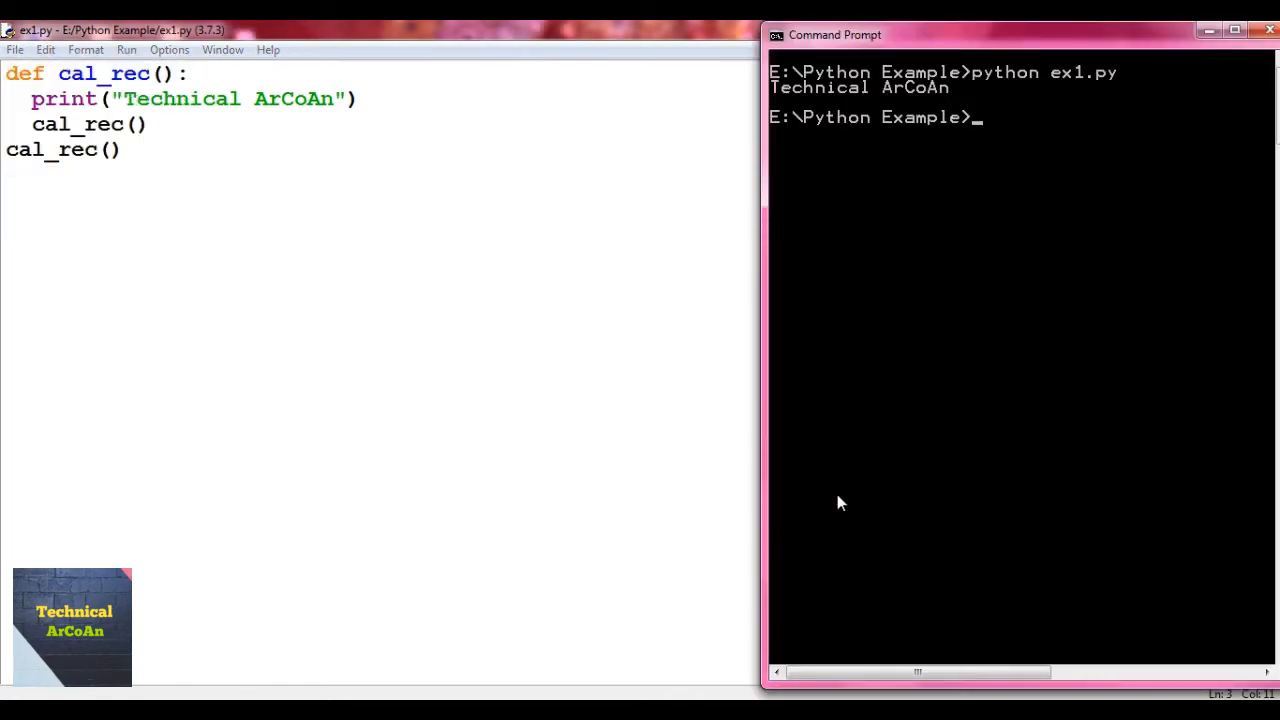
Rerun 'python ex1.py' to see the repeated output end in a RecursionError
type("python ex1.py")
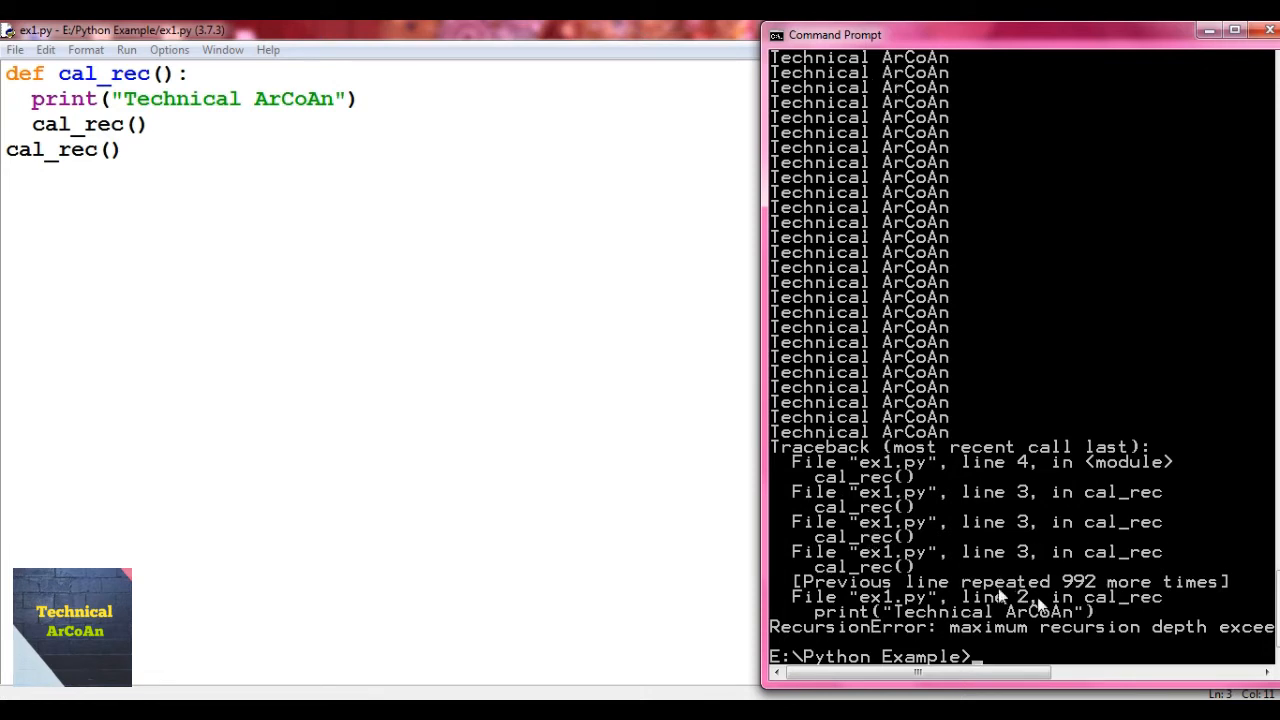
mouse_move(1048, 588)
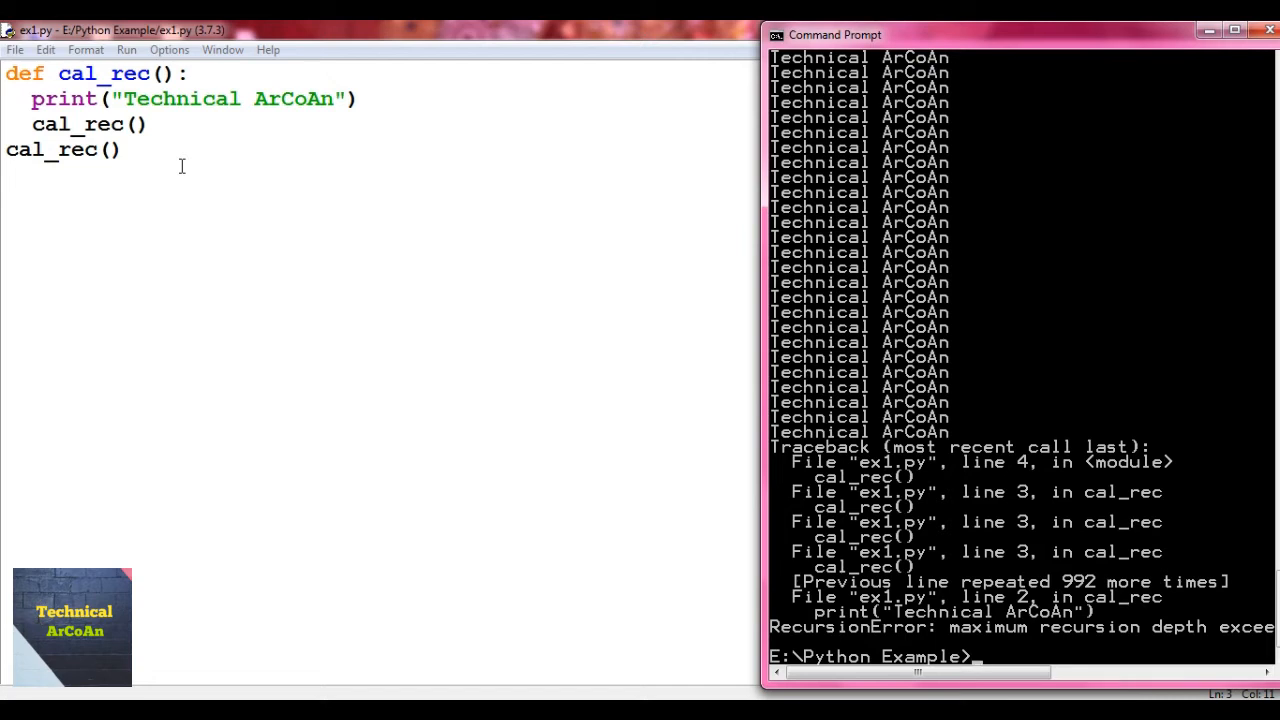
mouse_move(543, 551)
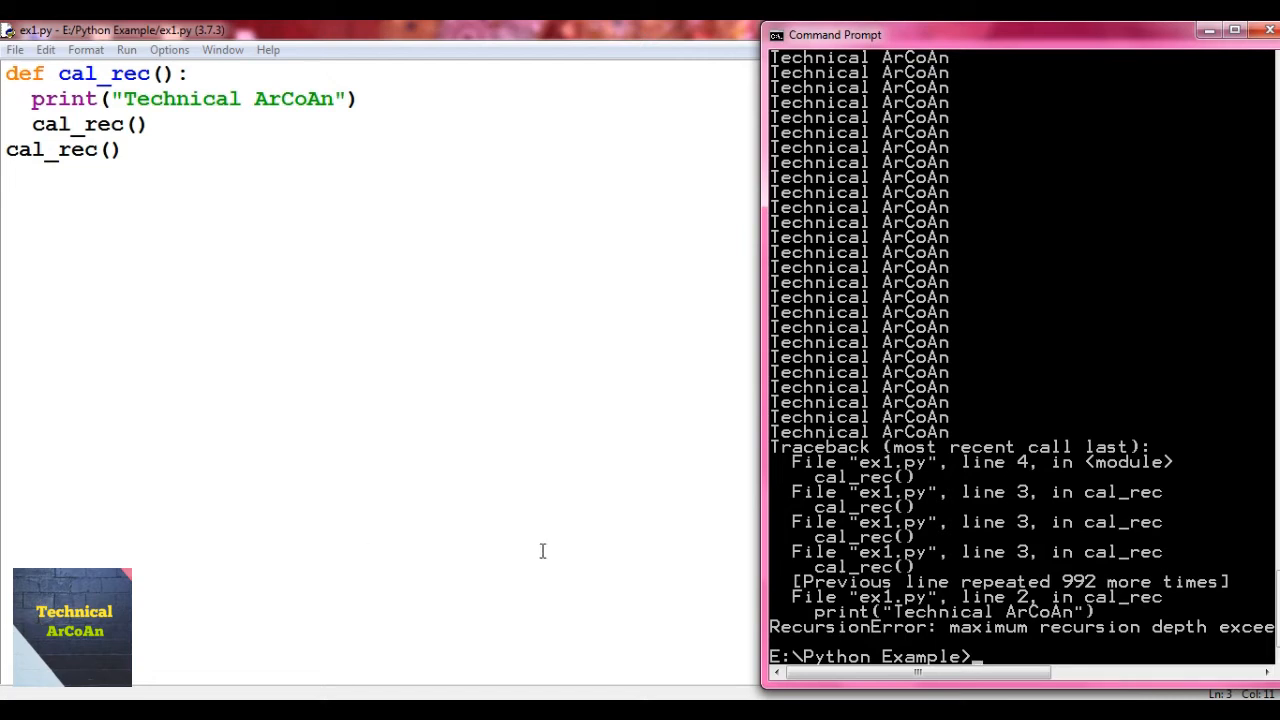
mouse_move(1073, 610)
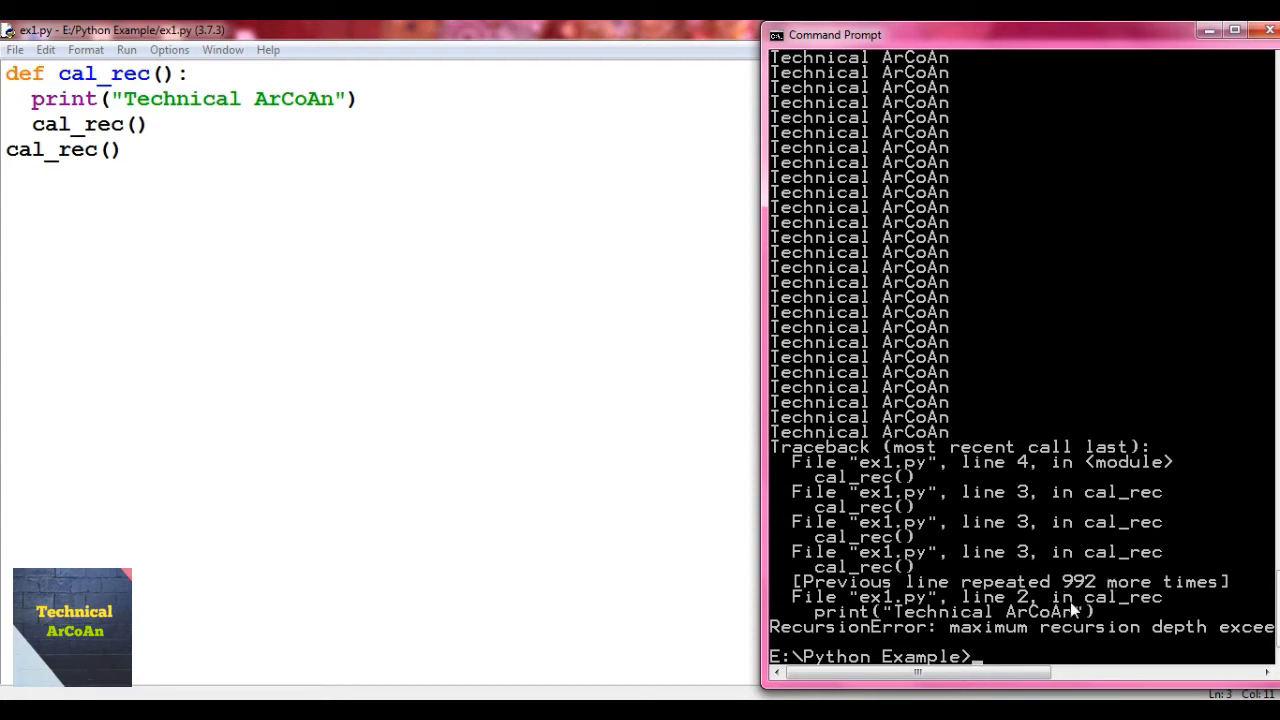
mouse_move(980, 218)
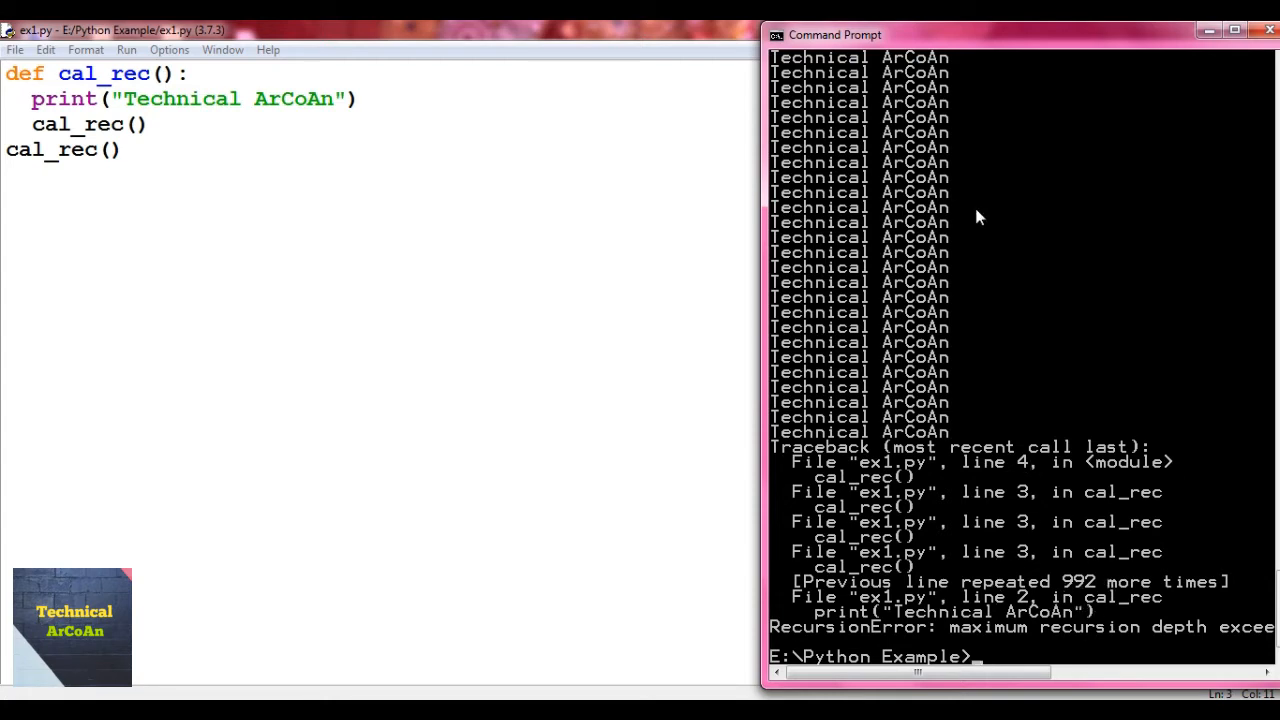
mouse_move(955, 475)
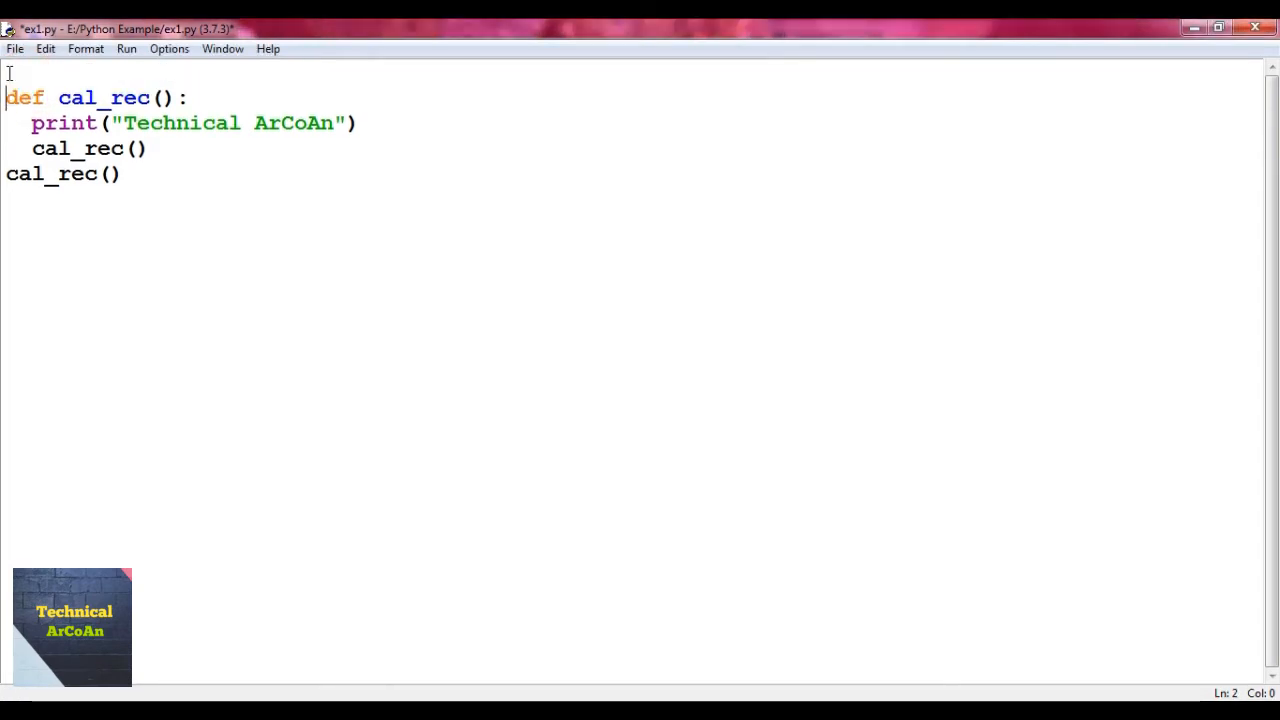
Add 'import sys' and print(sys.getrecursionlimit()) inside cal_rec, then save ex1.py
type("import sys")
type("prin")
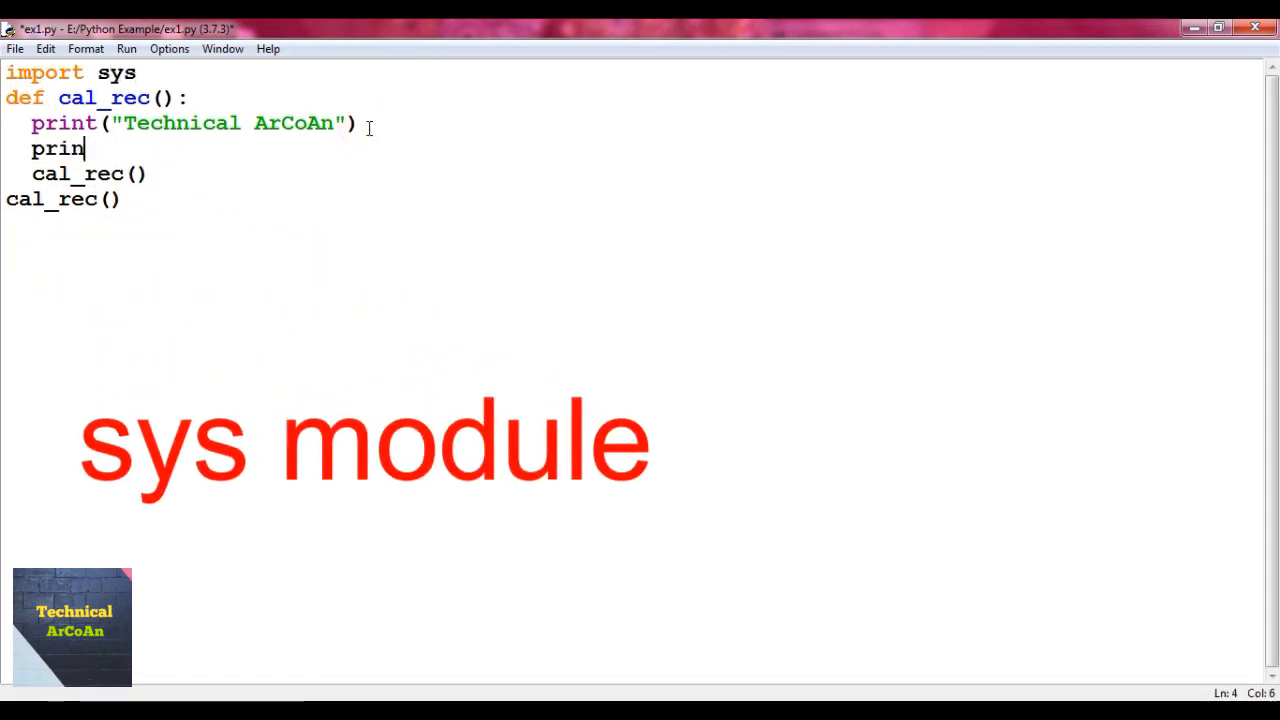
type("t(\"")
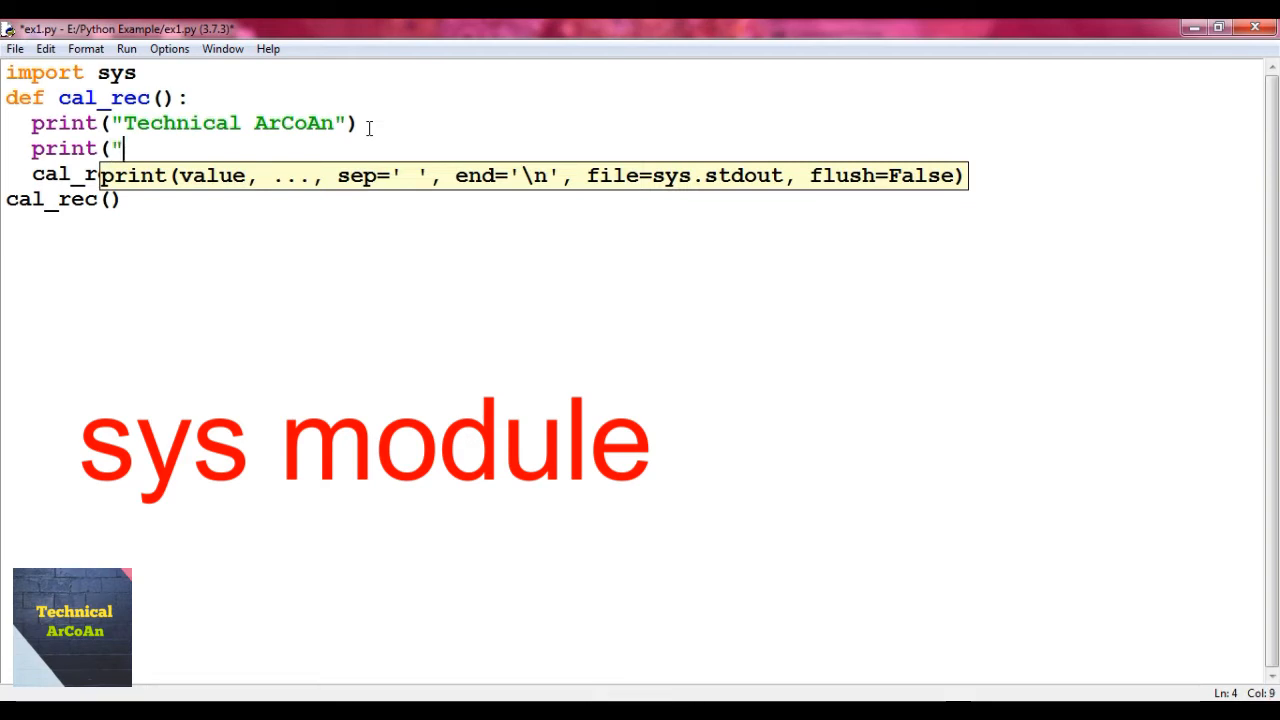
type("sys.get")
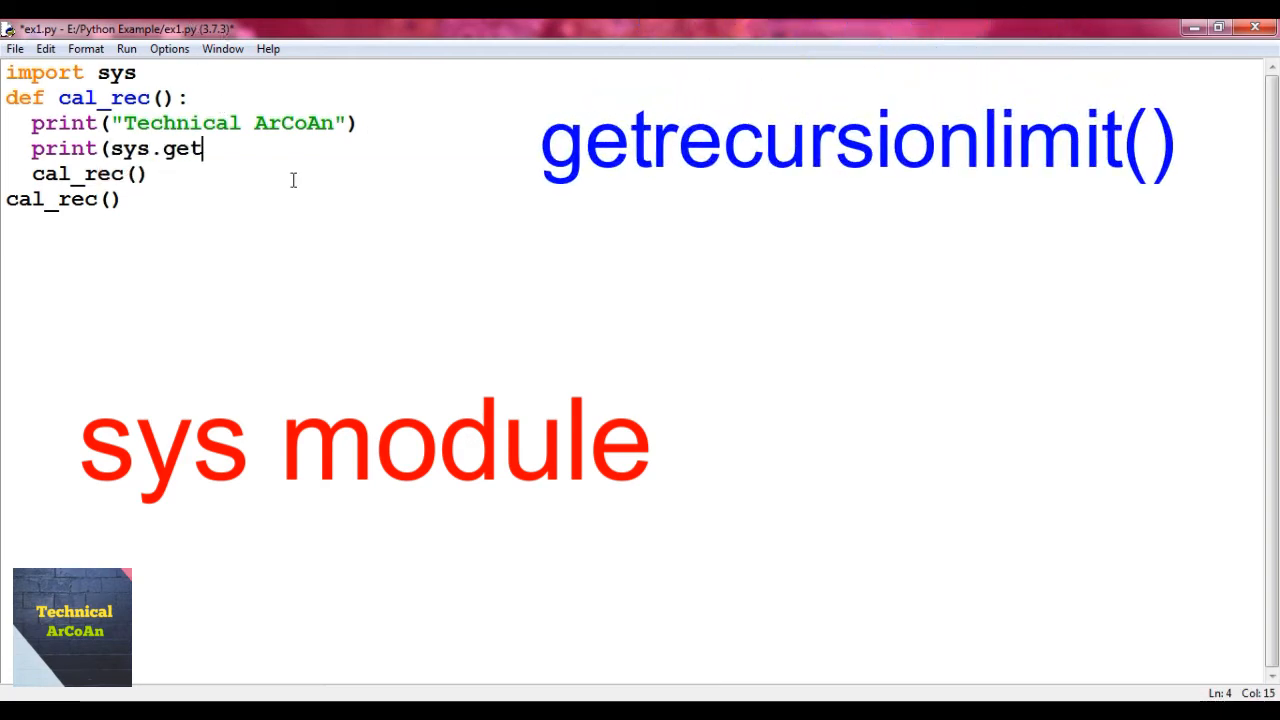
type("re")
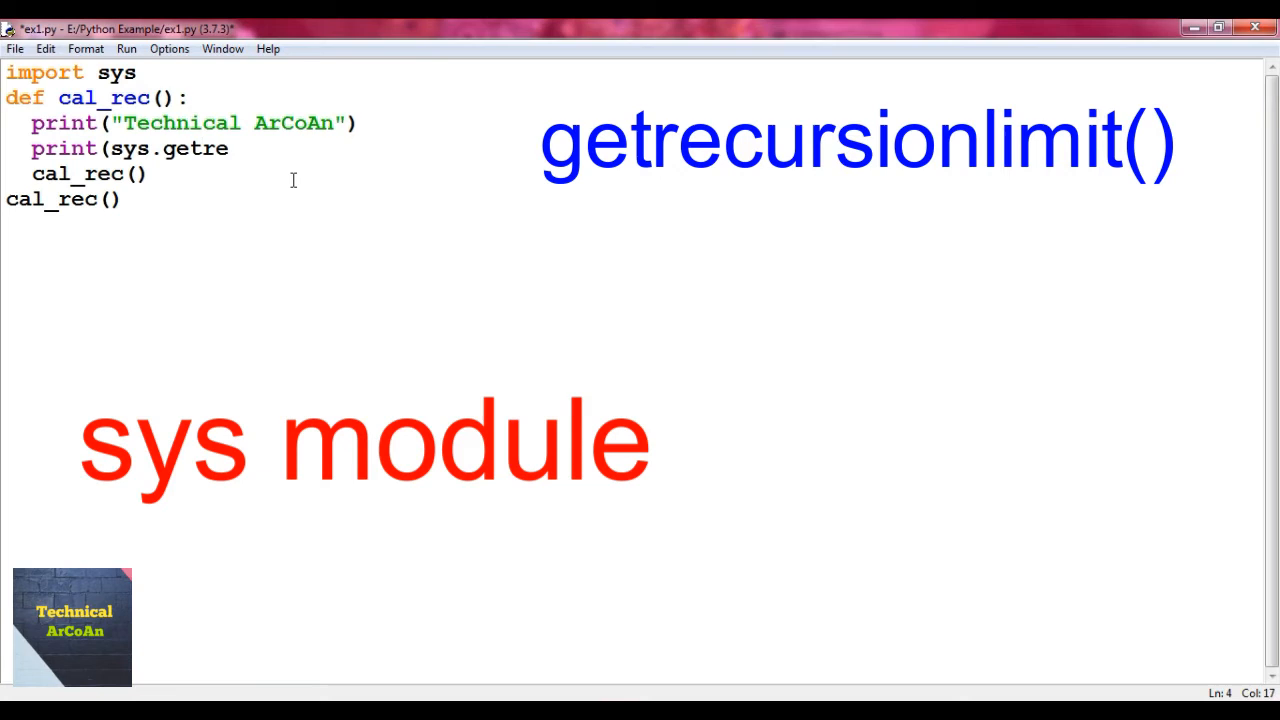
type("cursionl")
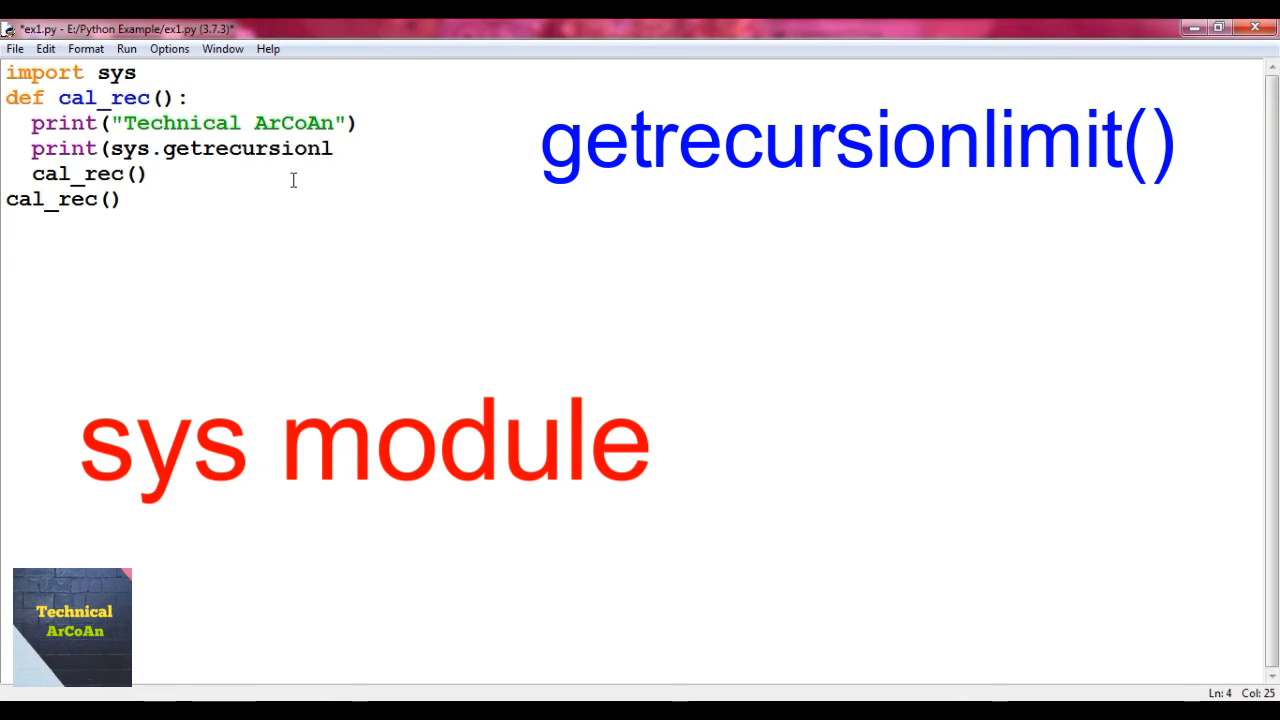
type("imit())")
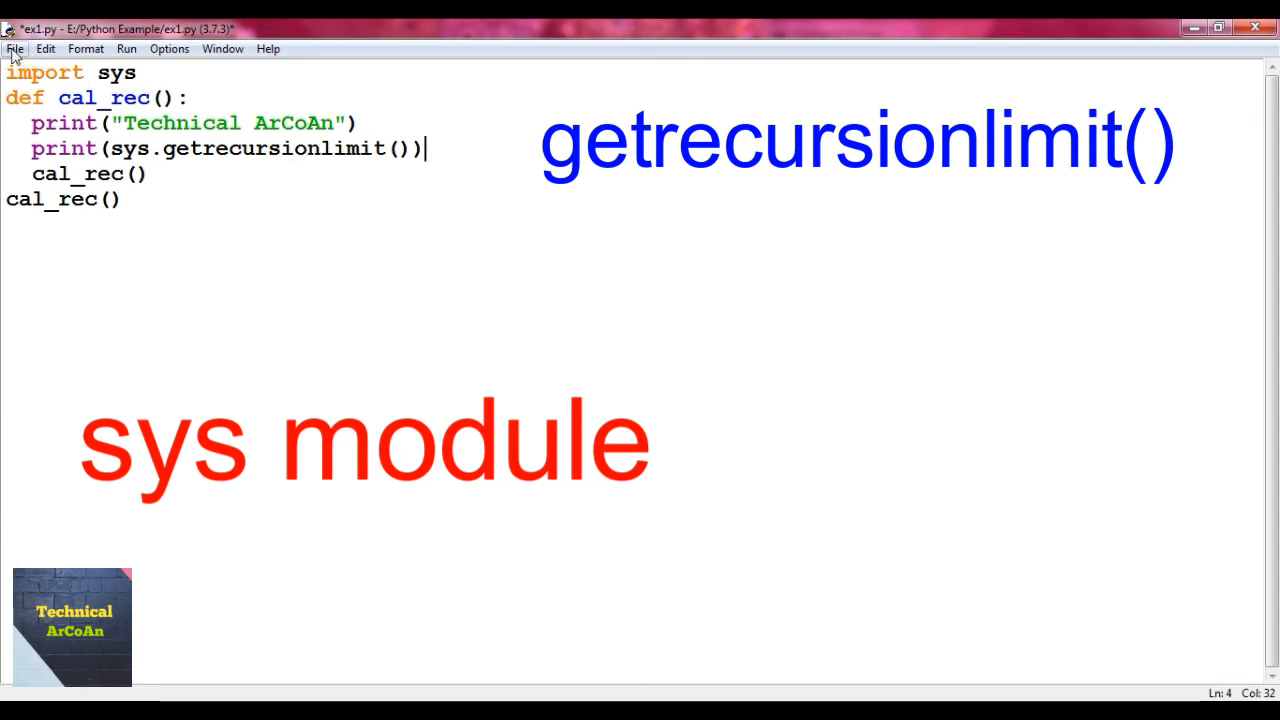
left_click(15, 48)
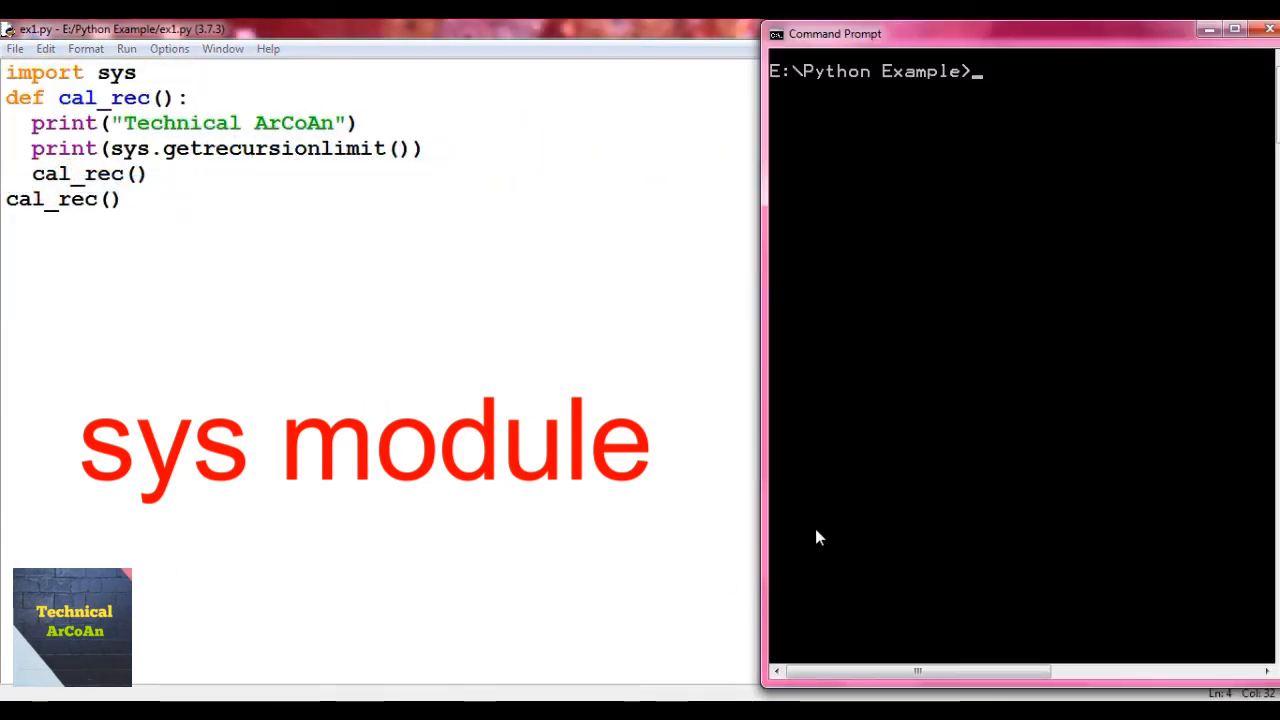
Run 'python ex1.py' to print the limit 1000 until the recursion error
type("python ex1.py")
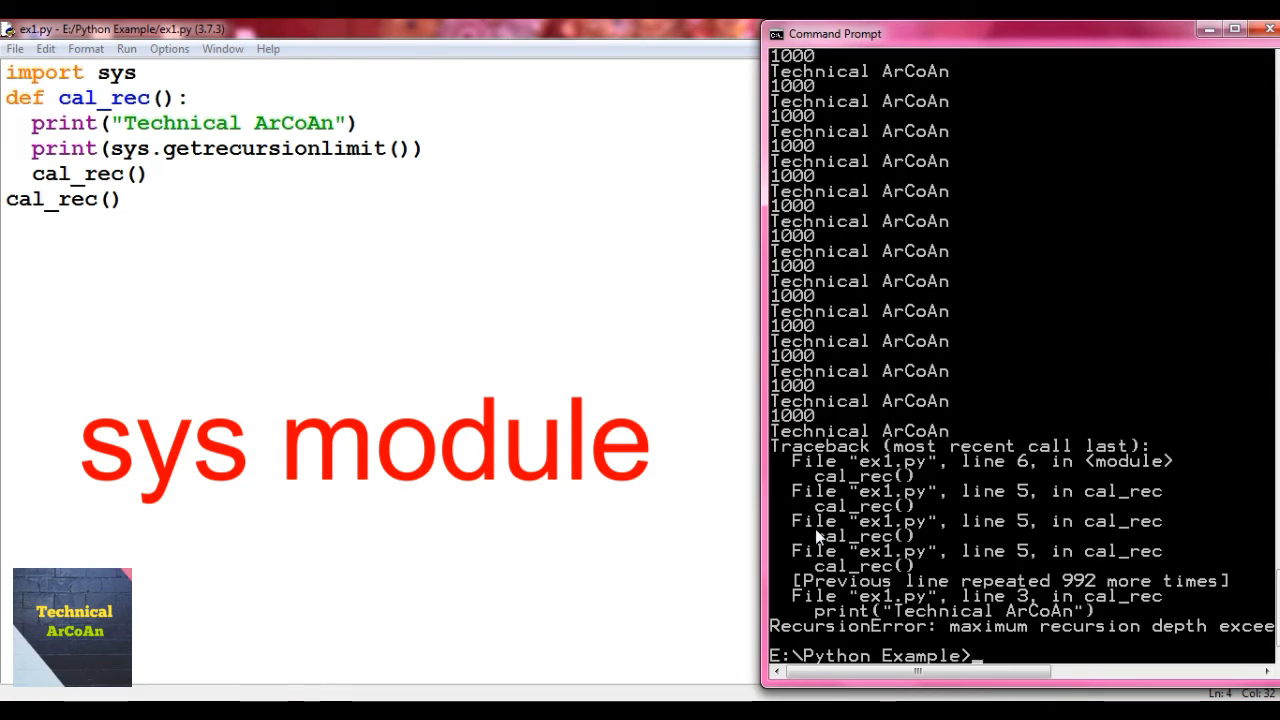
mouse_move(820, 110)
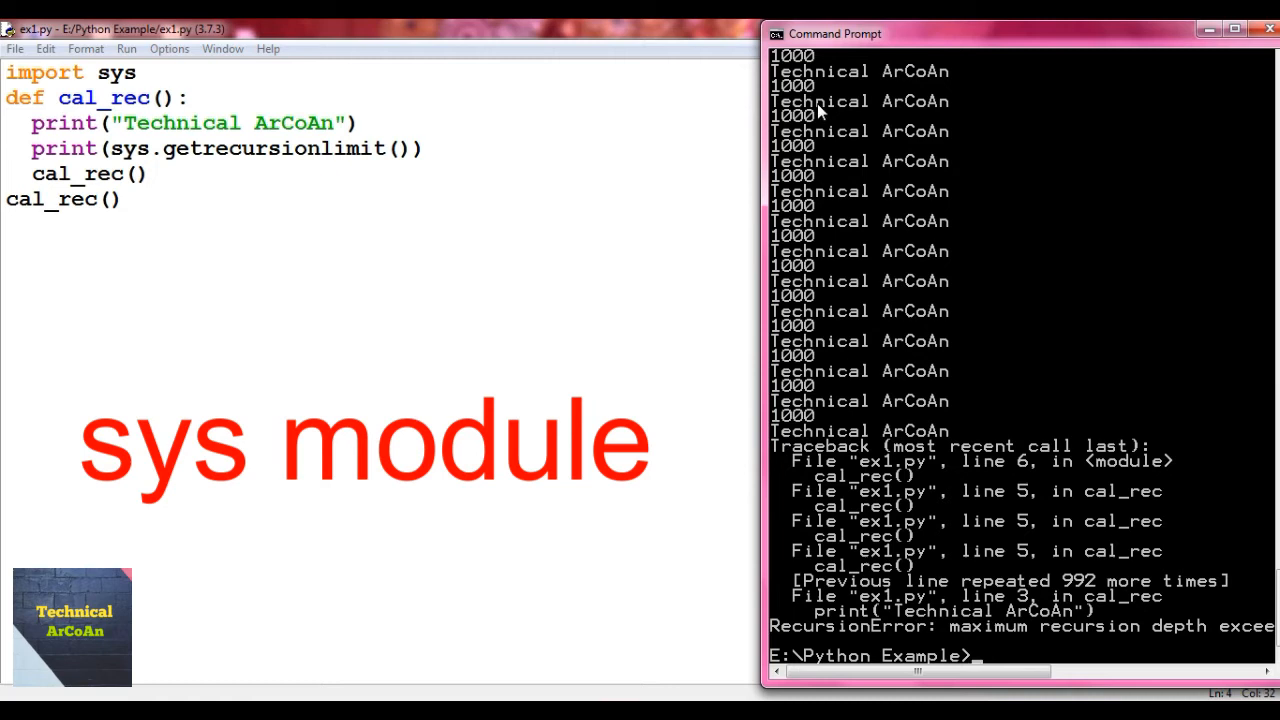
mouse_move(838, 130)
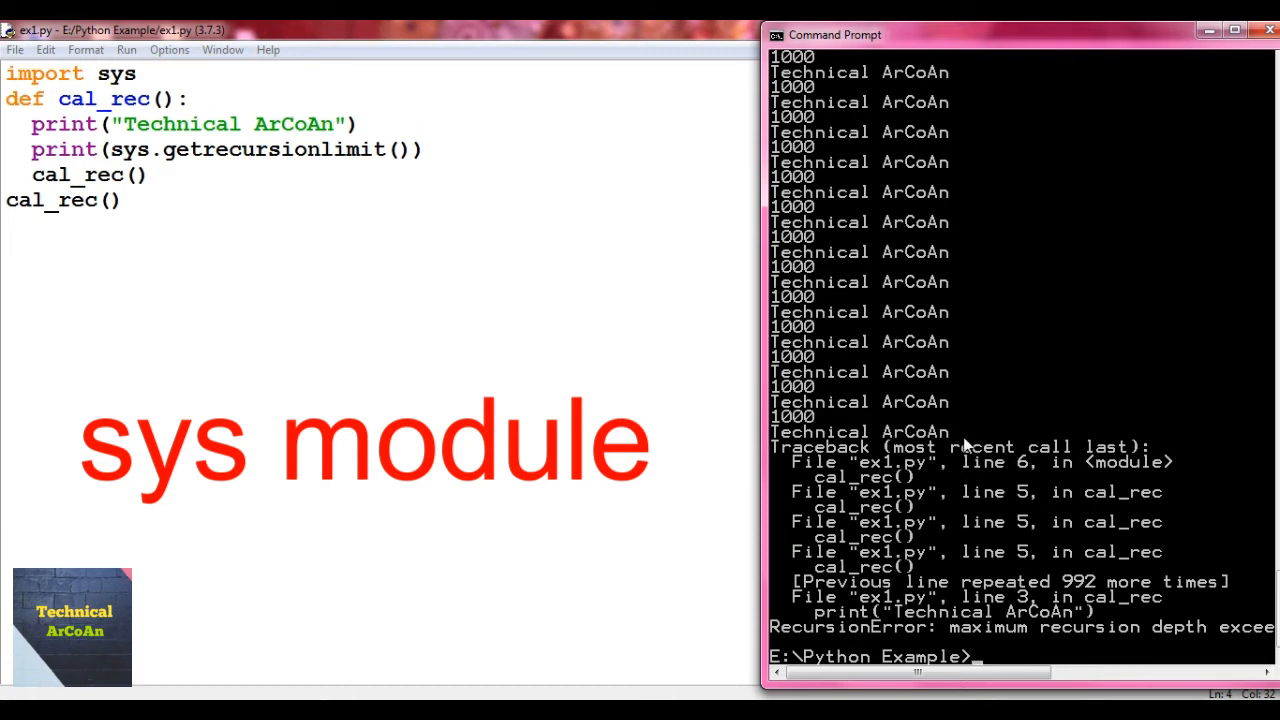
mouse_move(1093, 587)
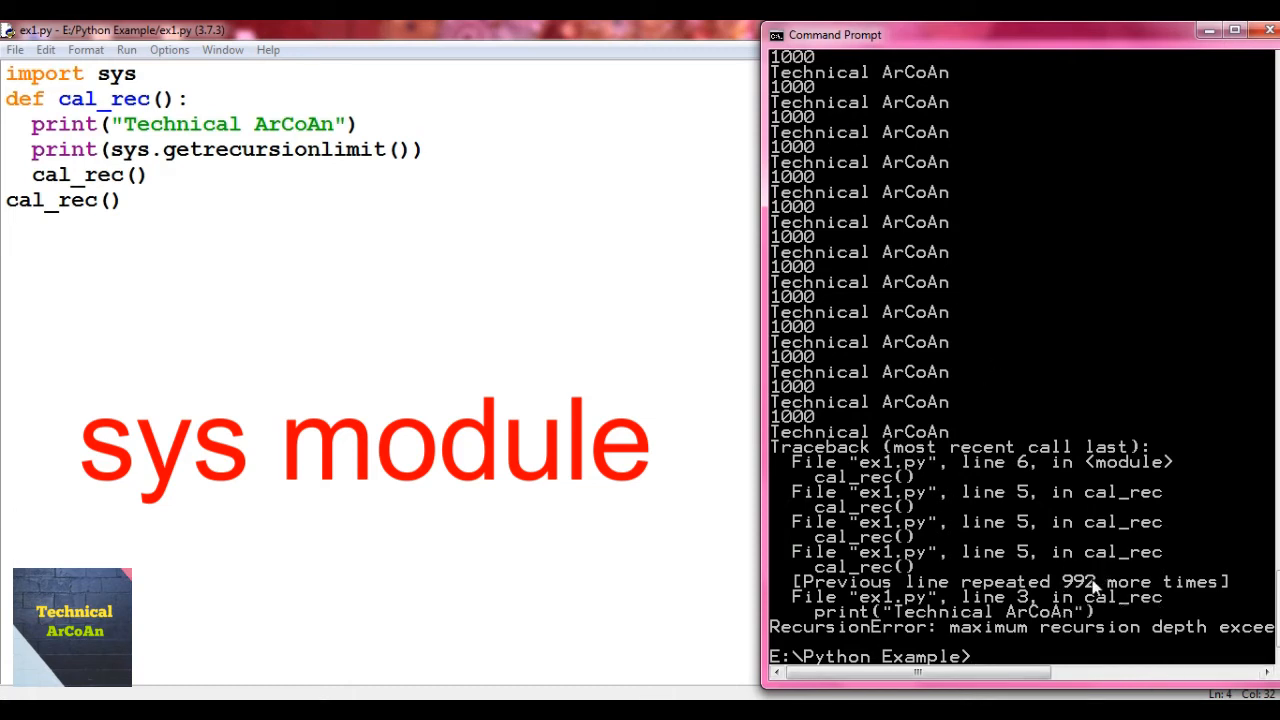
mouse_move(1203, 603)
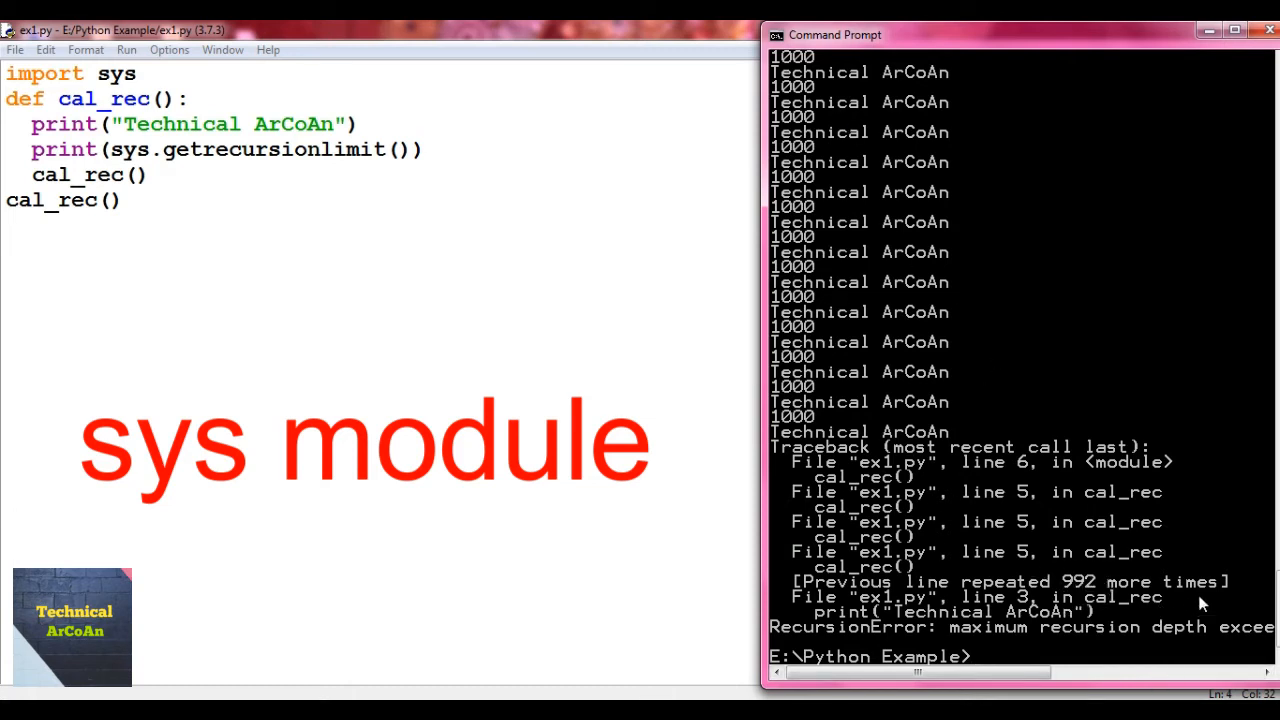
mouse_move(980, 500)
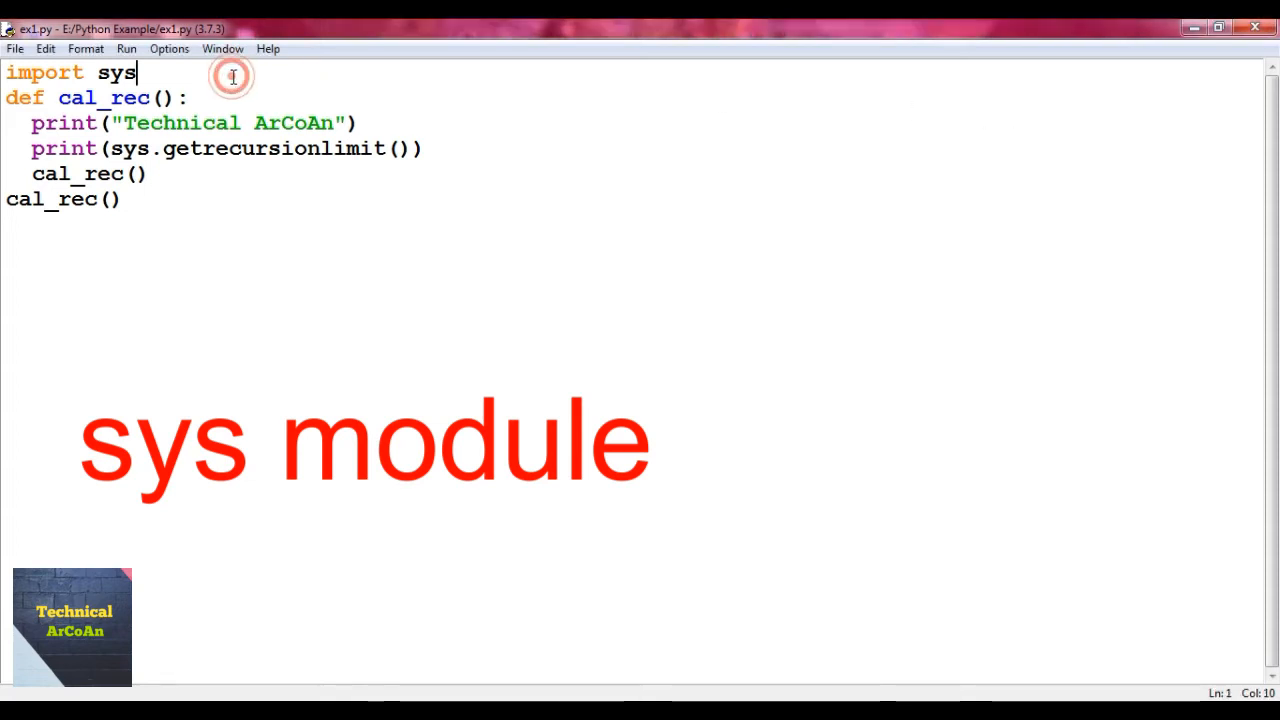
Add sys.setrecursionlimit(2000) below the sys import
type("sys.")
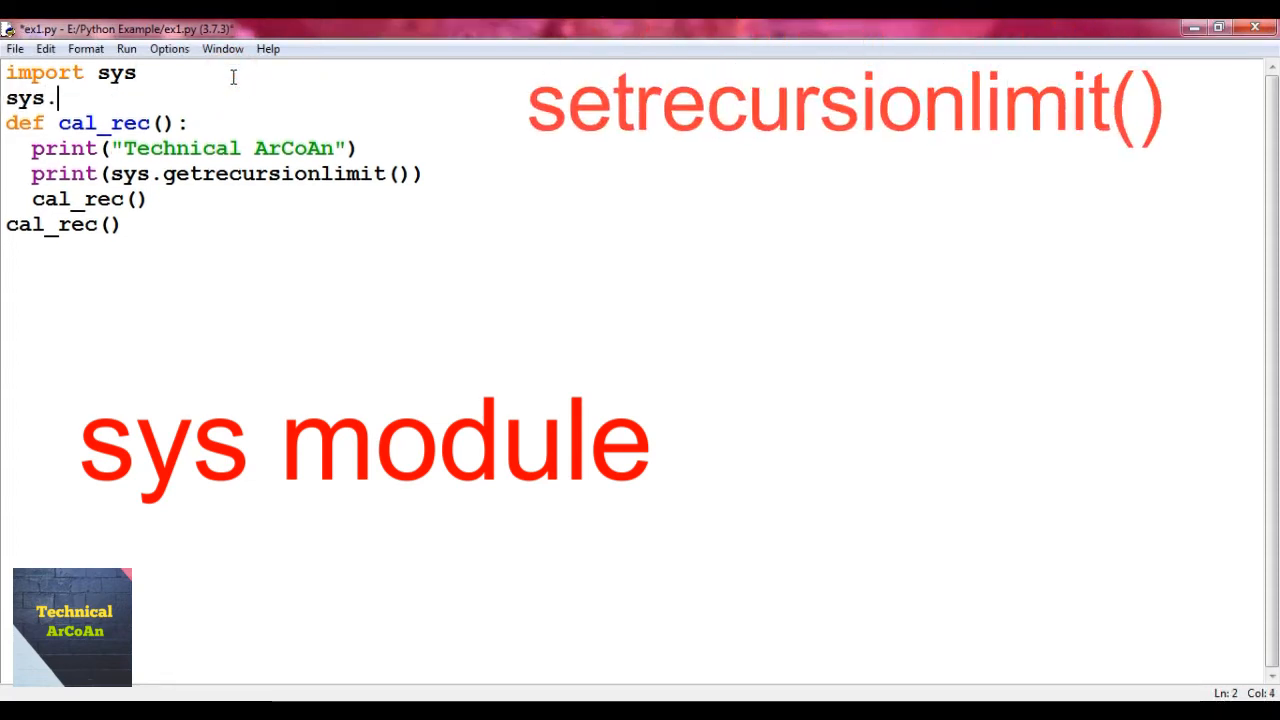
type("setre")
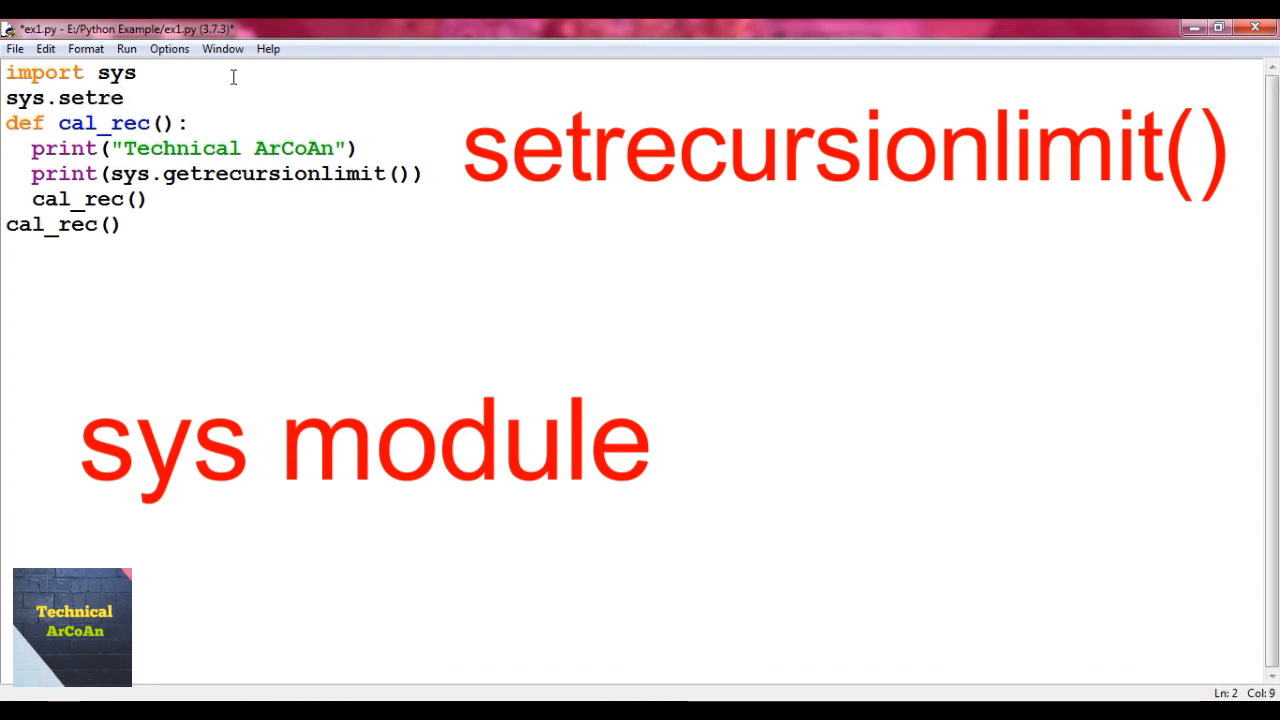
type("cursionl")
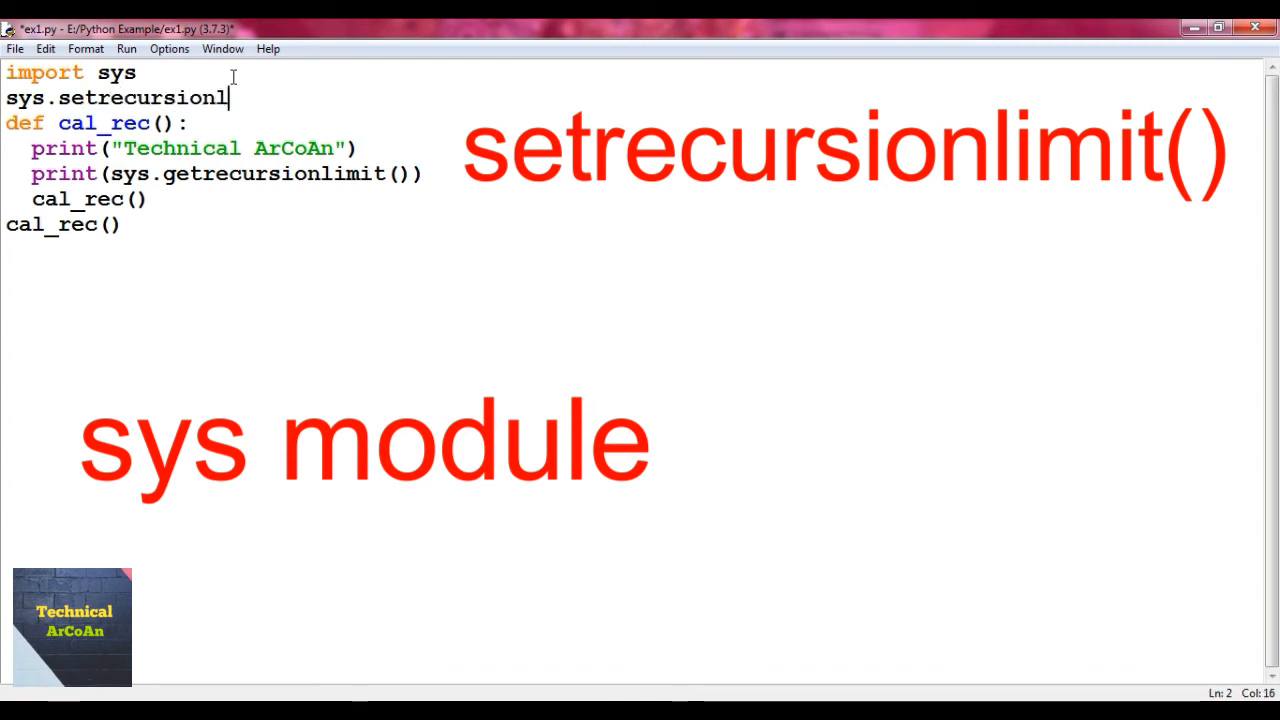
type("imit")
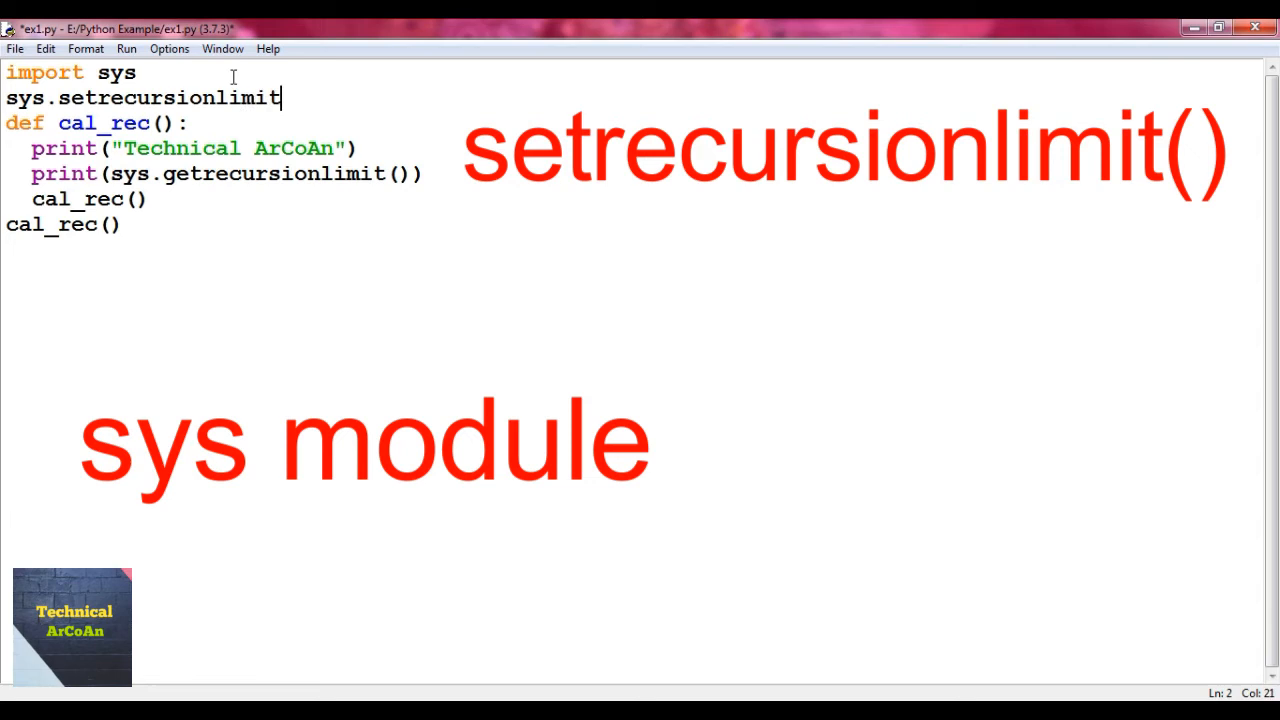
type("(2000)")
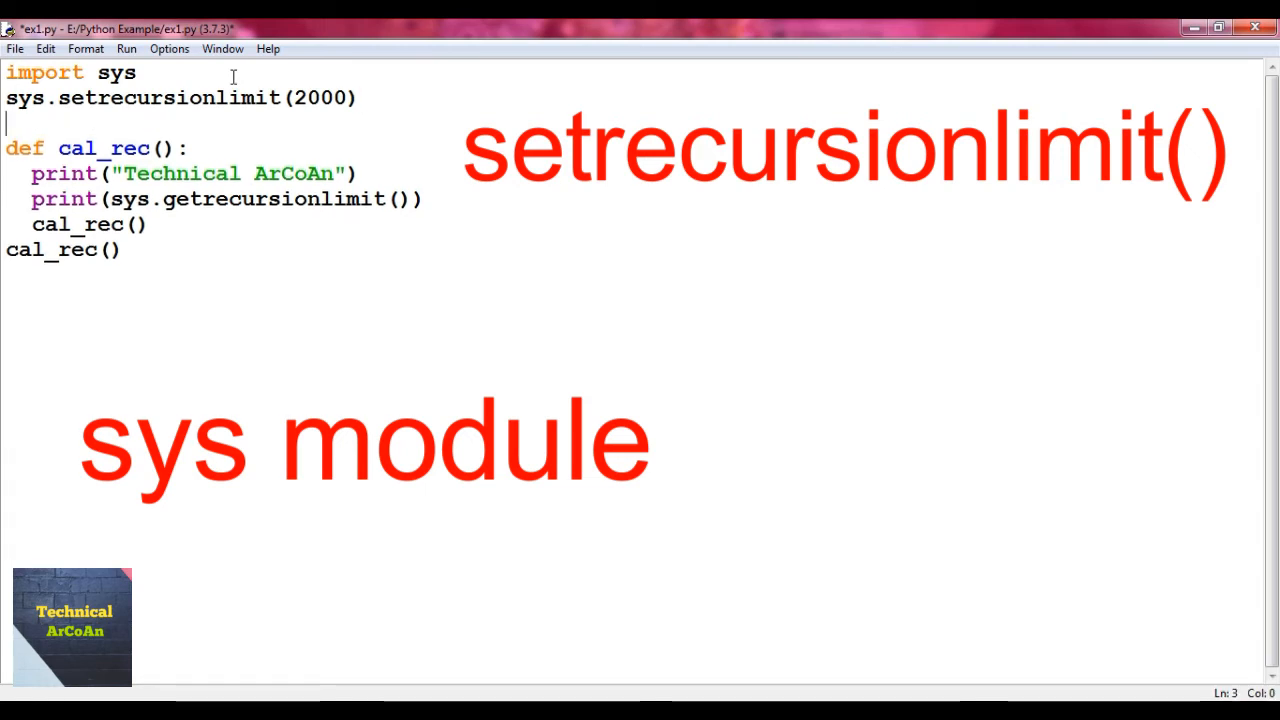
Add a=0, 'global a' and an increment of a in cal_rec, and print a with the message
type("a=0")
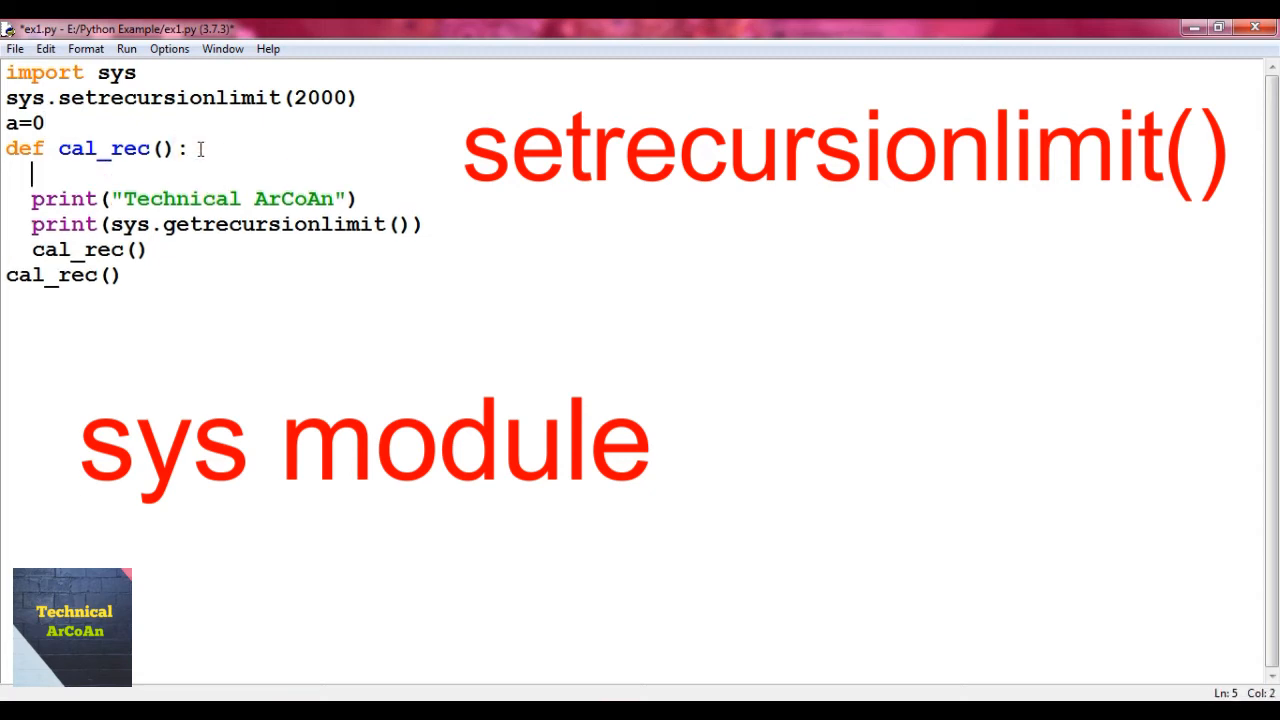
type("global")
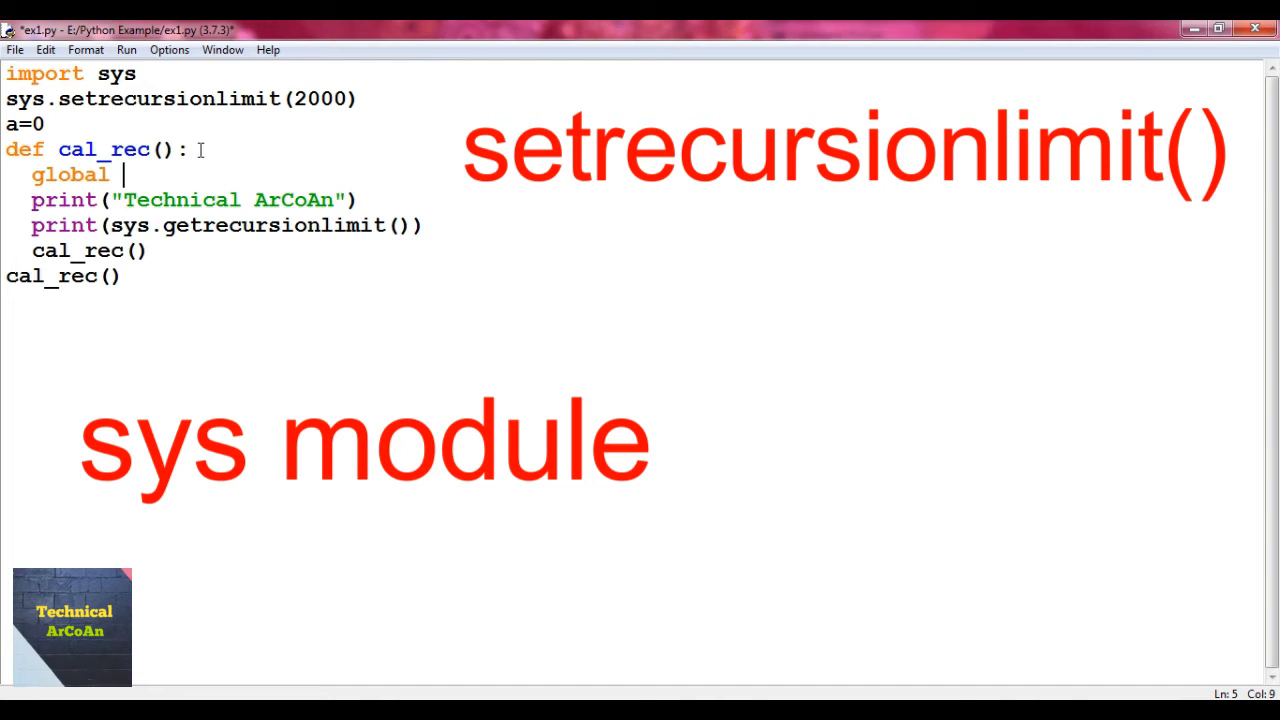
type("a")
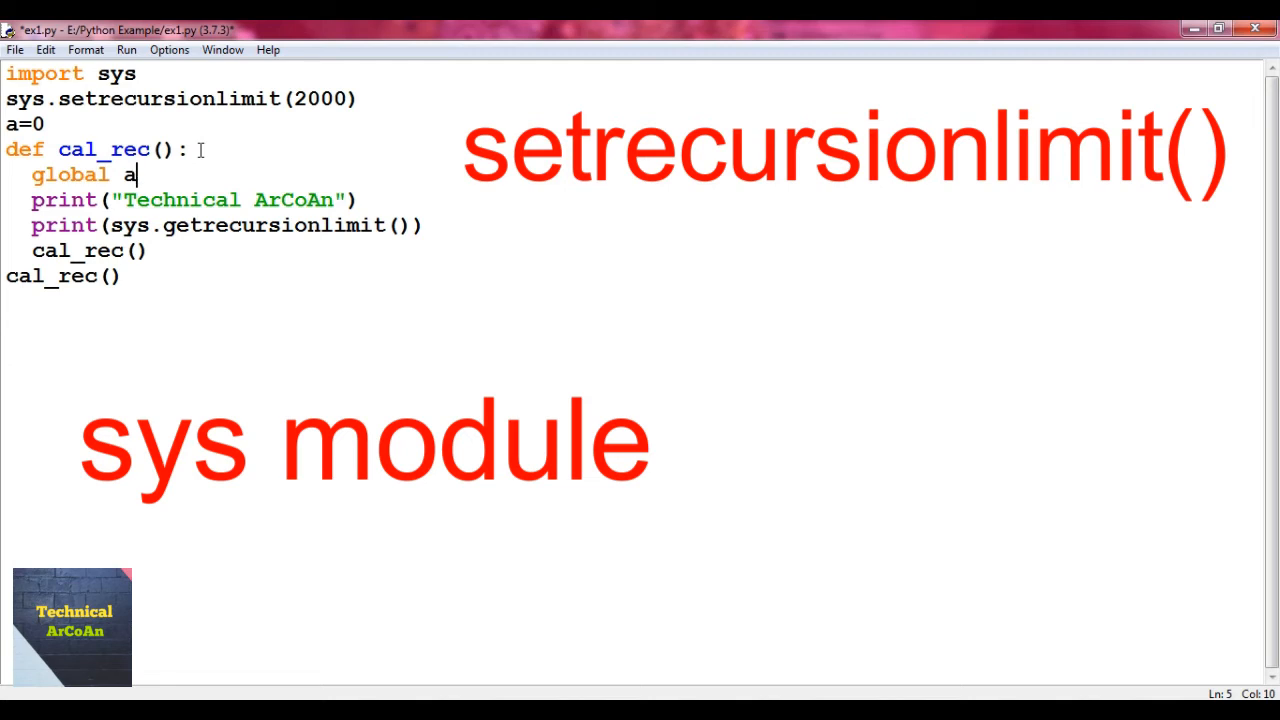
key("enter")
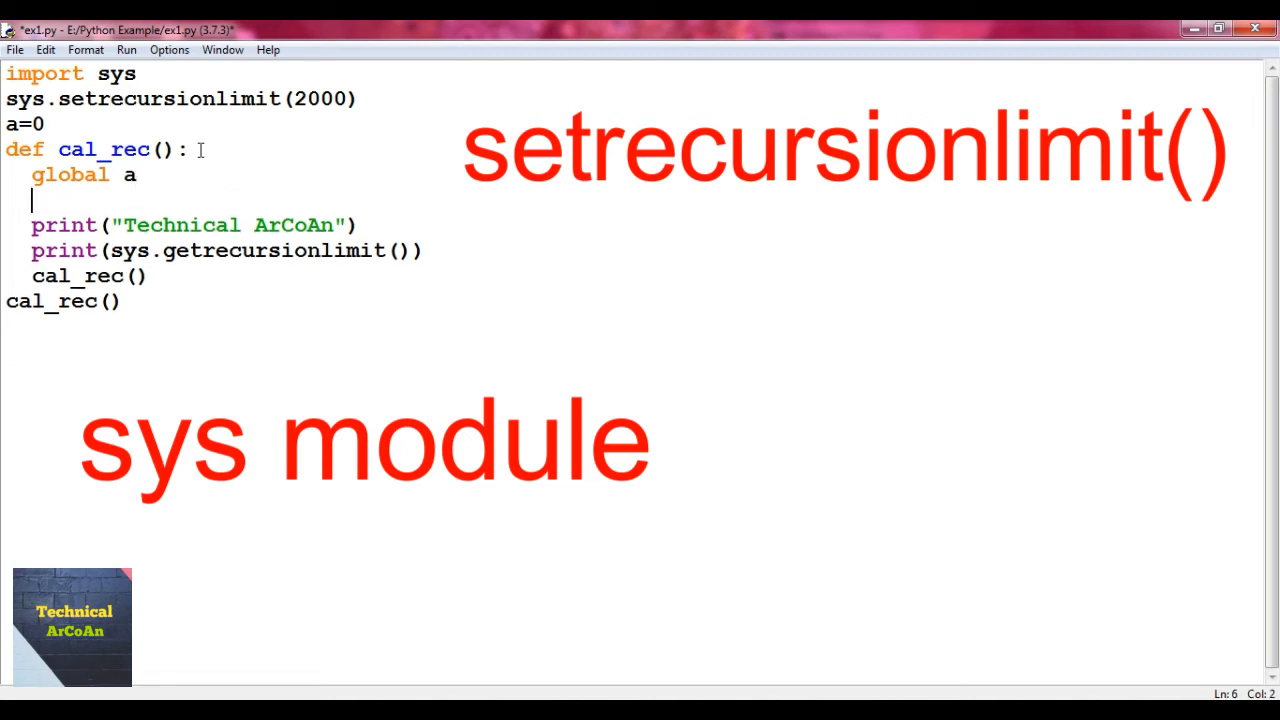
type("a+-1")
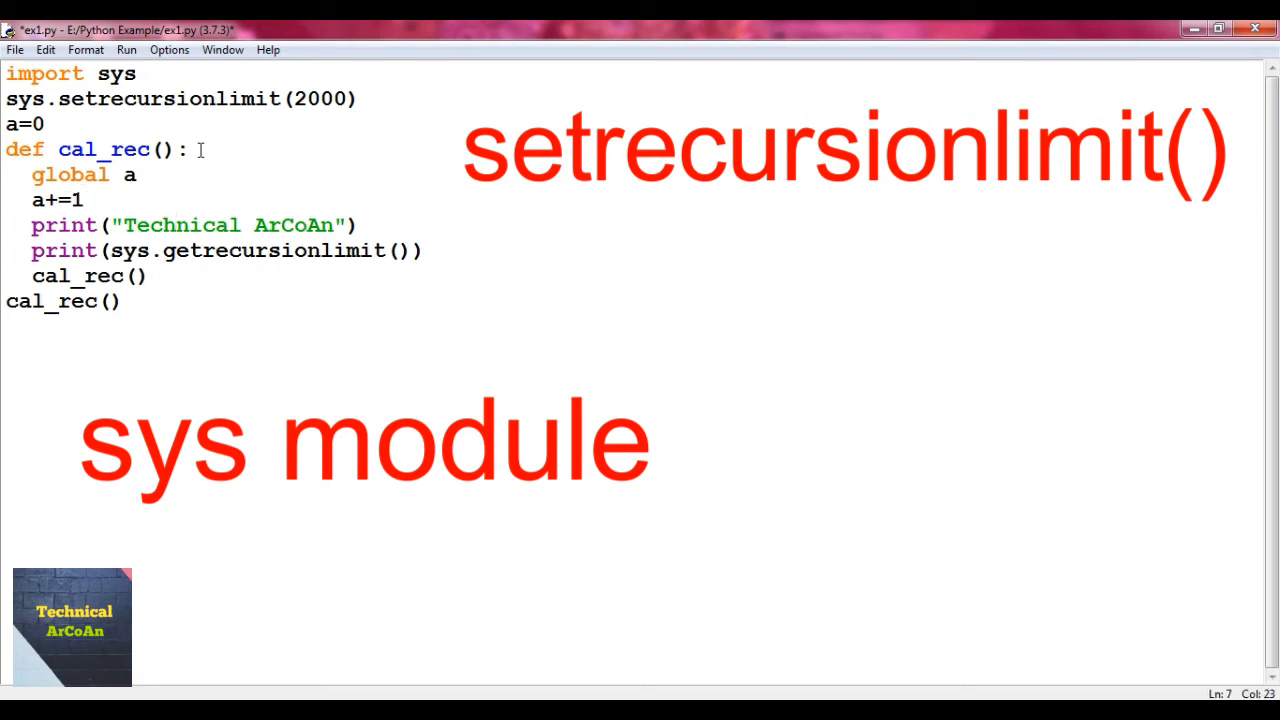
type(",a")
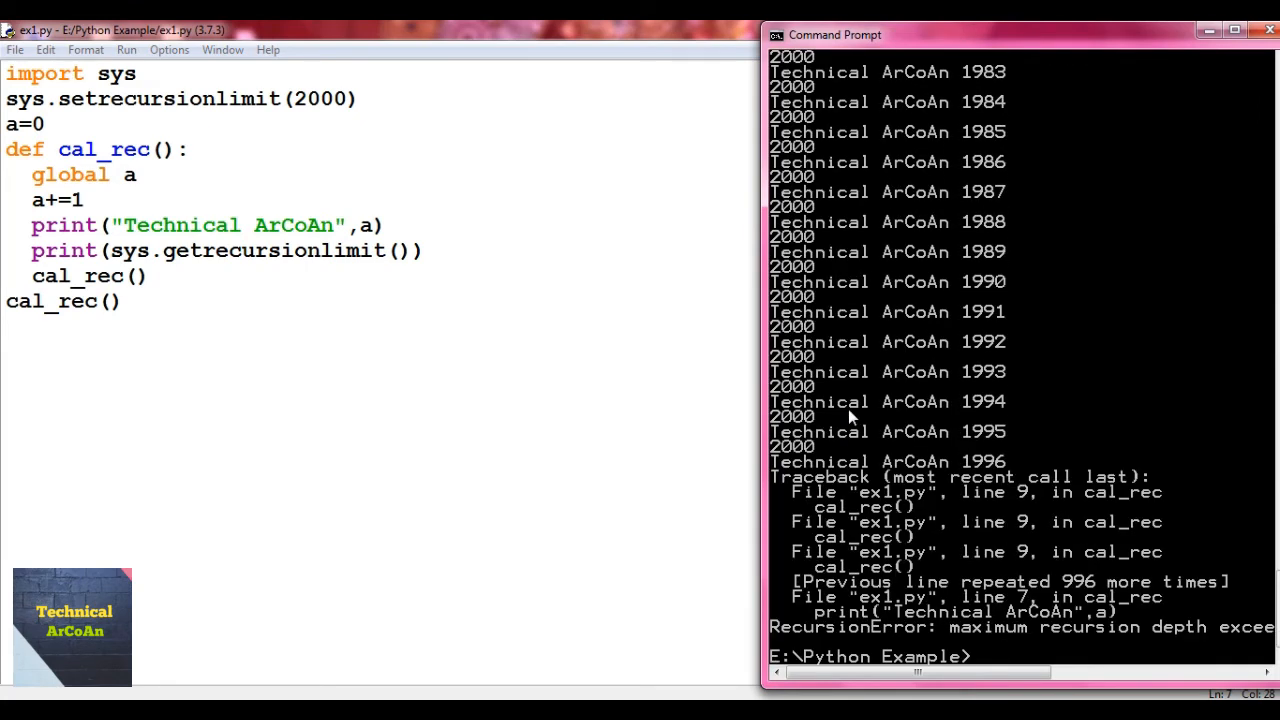
mouse_move(990, 85)
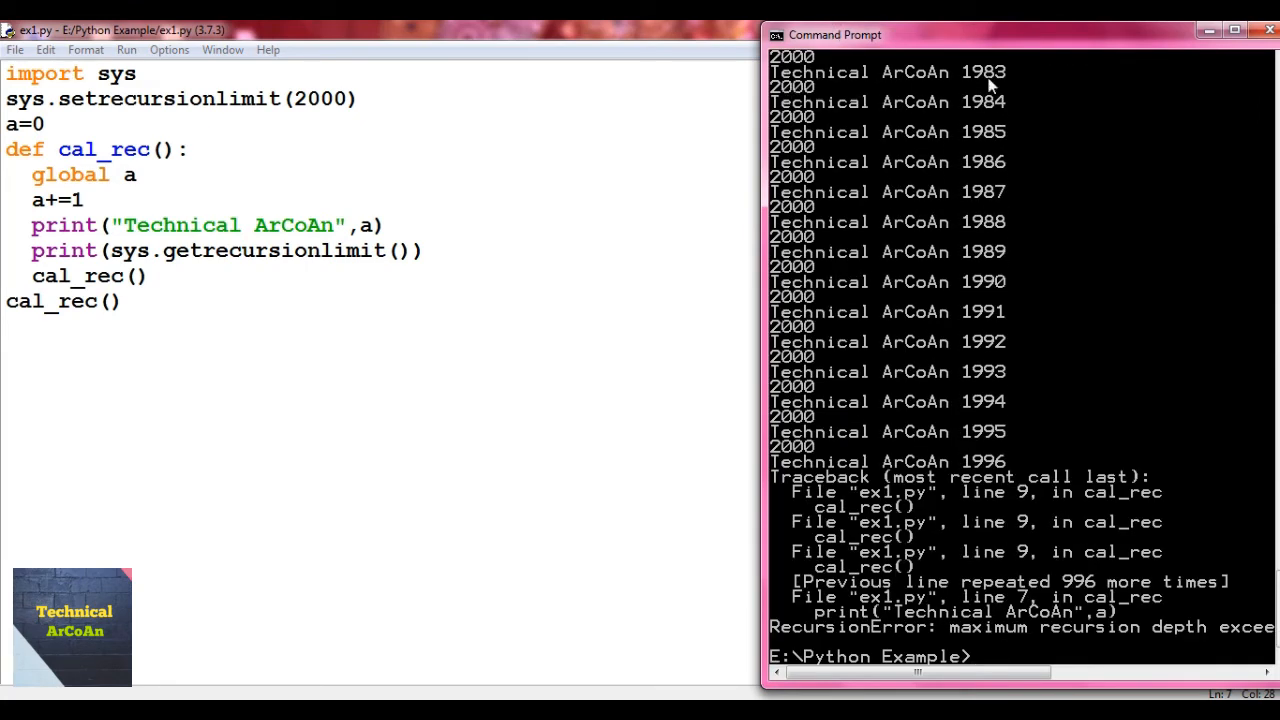
mouse_move(978, 478)
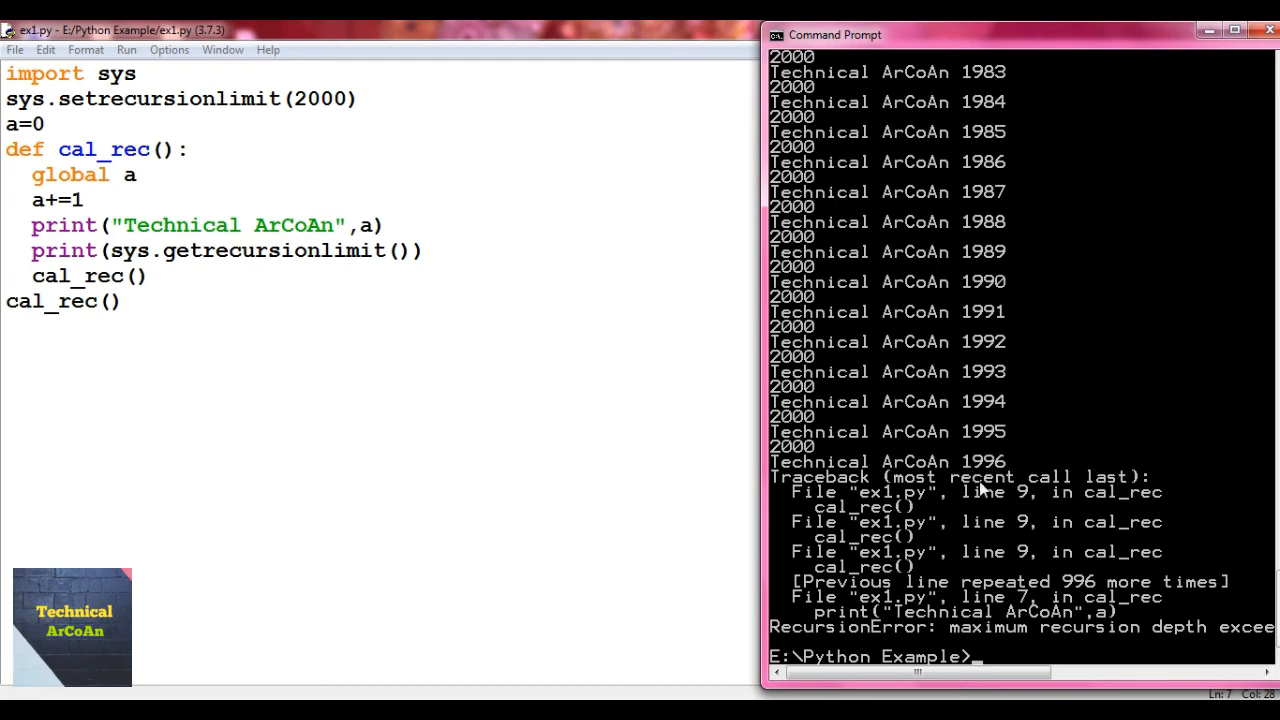
mouse_move(733, 420)
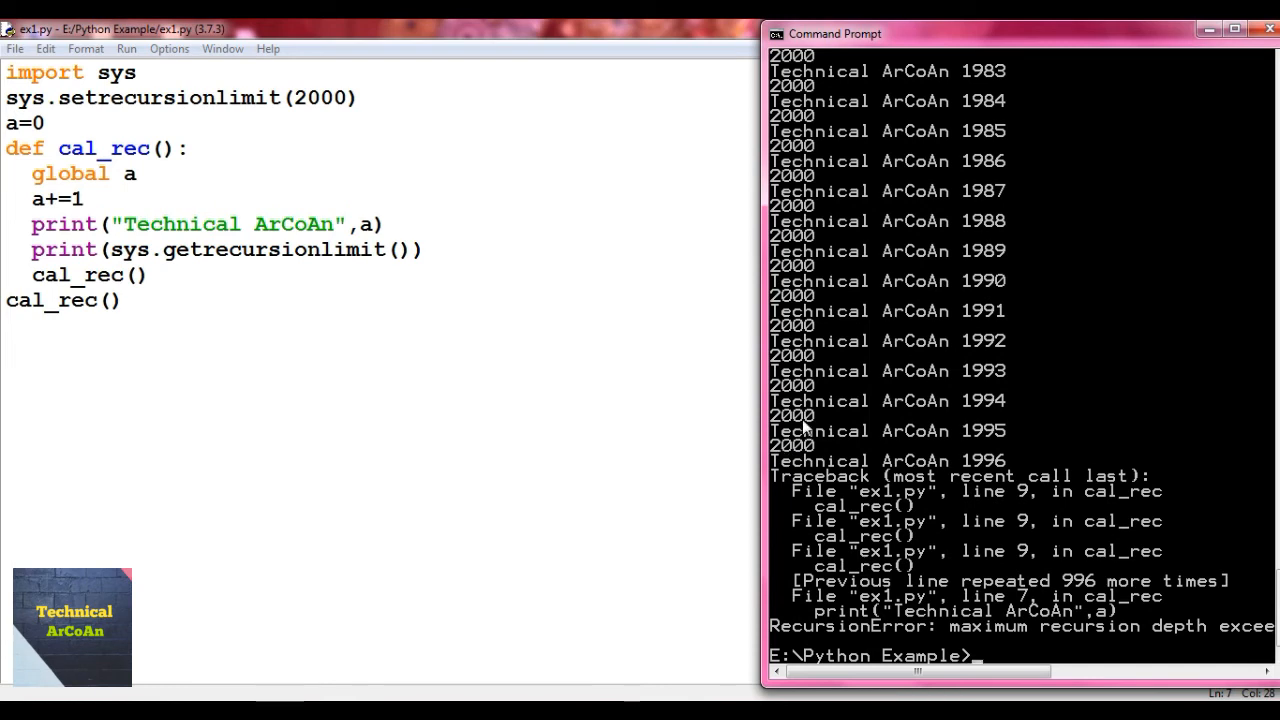
mouse_move(1020, 450)
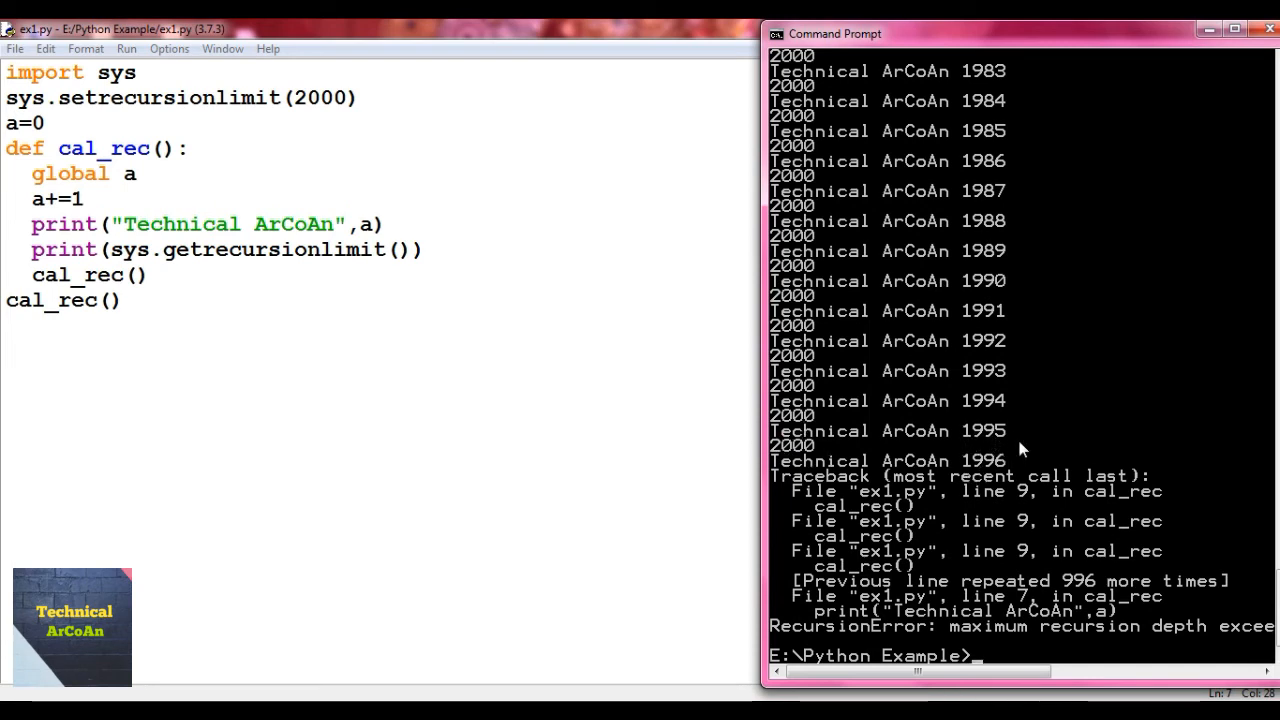
mouse_move(990, 462)
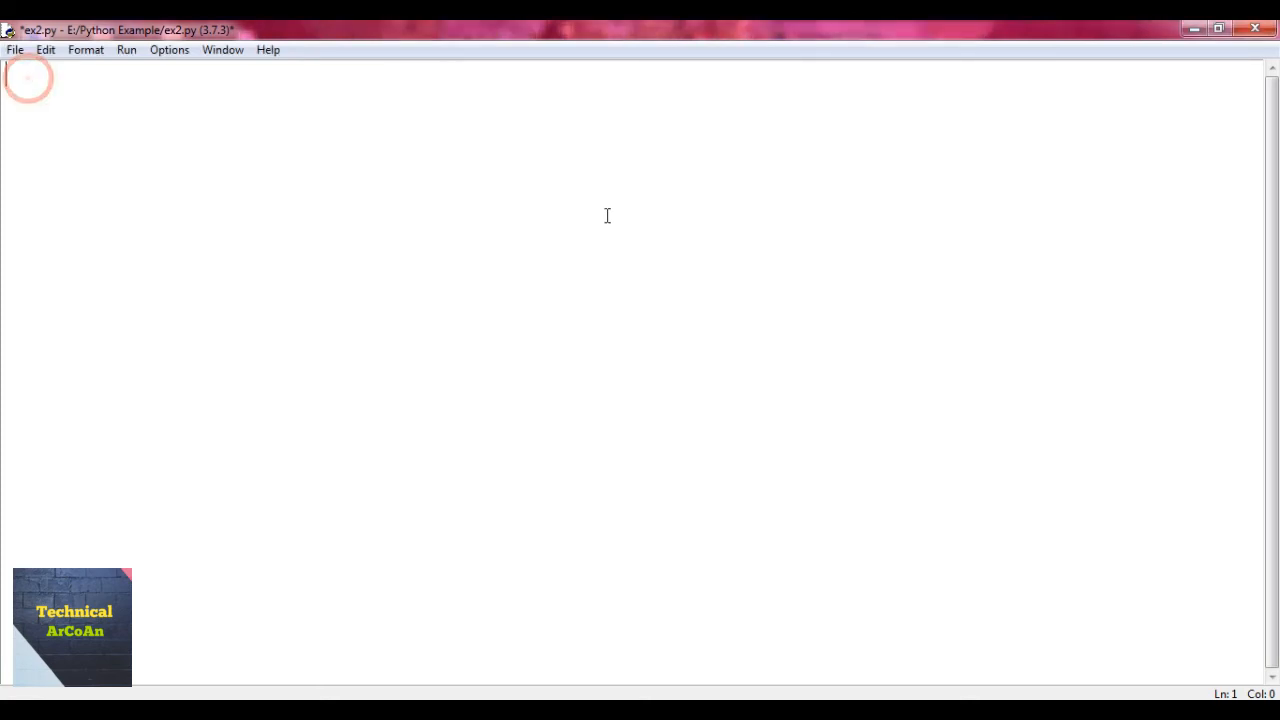
Define fact(n) with the base case: if n==0, return 1
type("def")
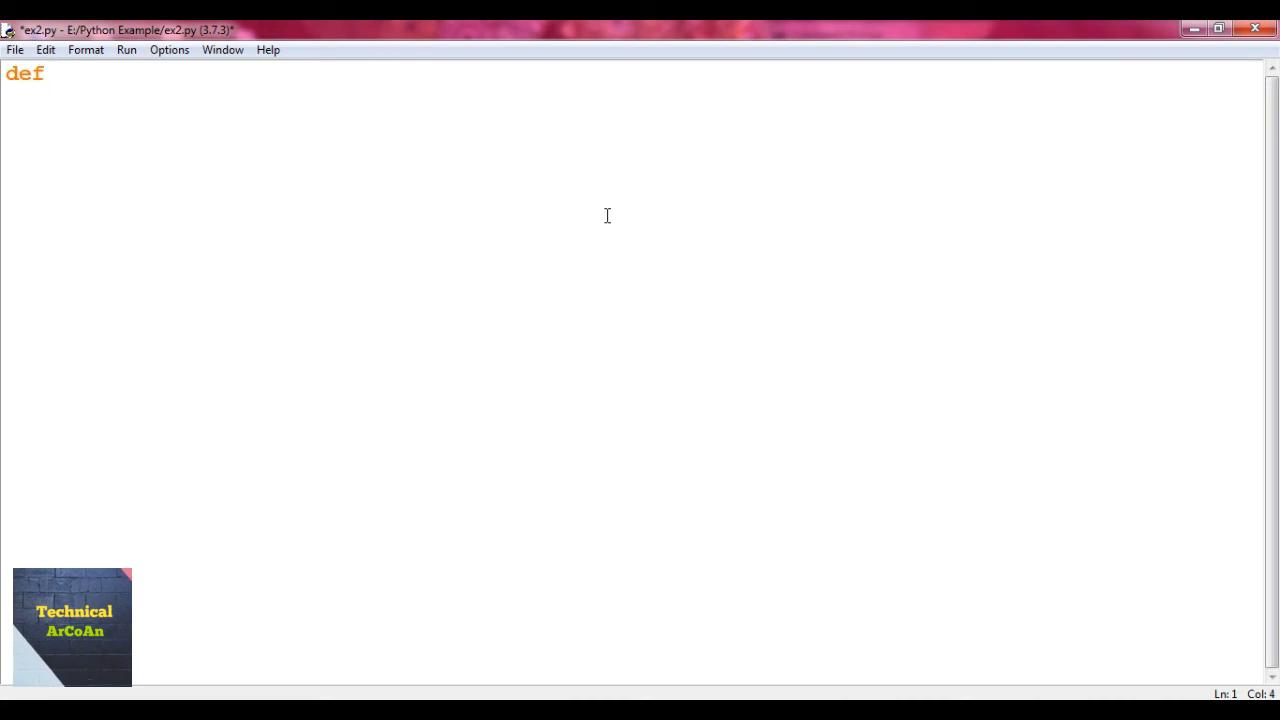
type("fact(")
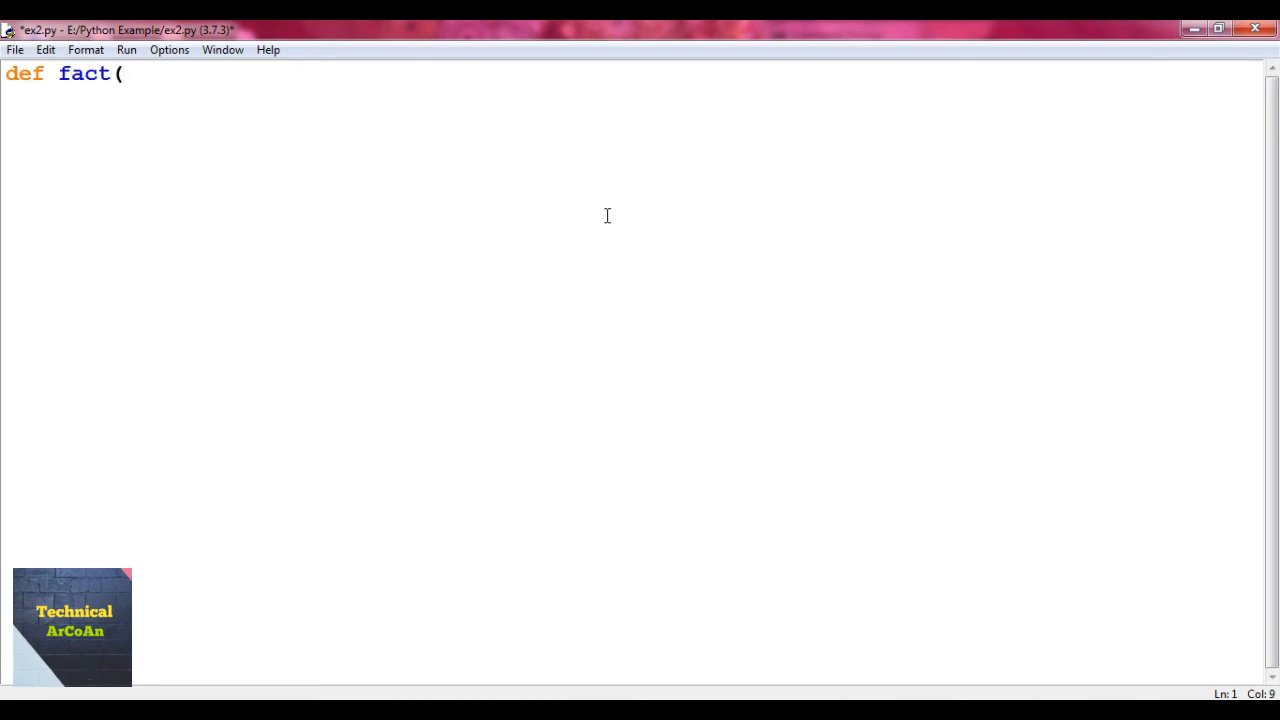
type("n):")
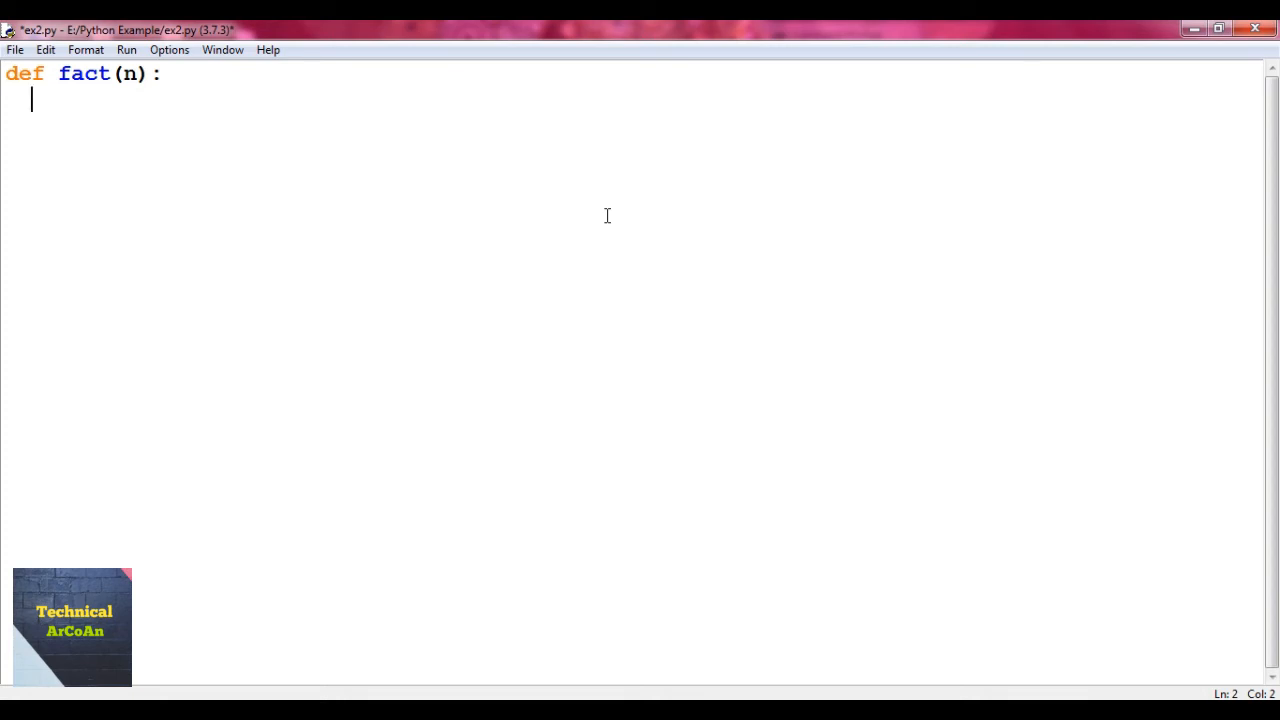
type("if")
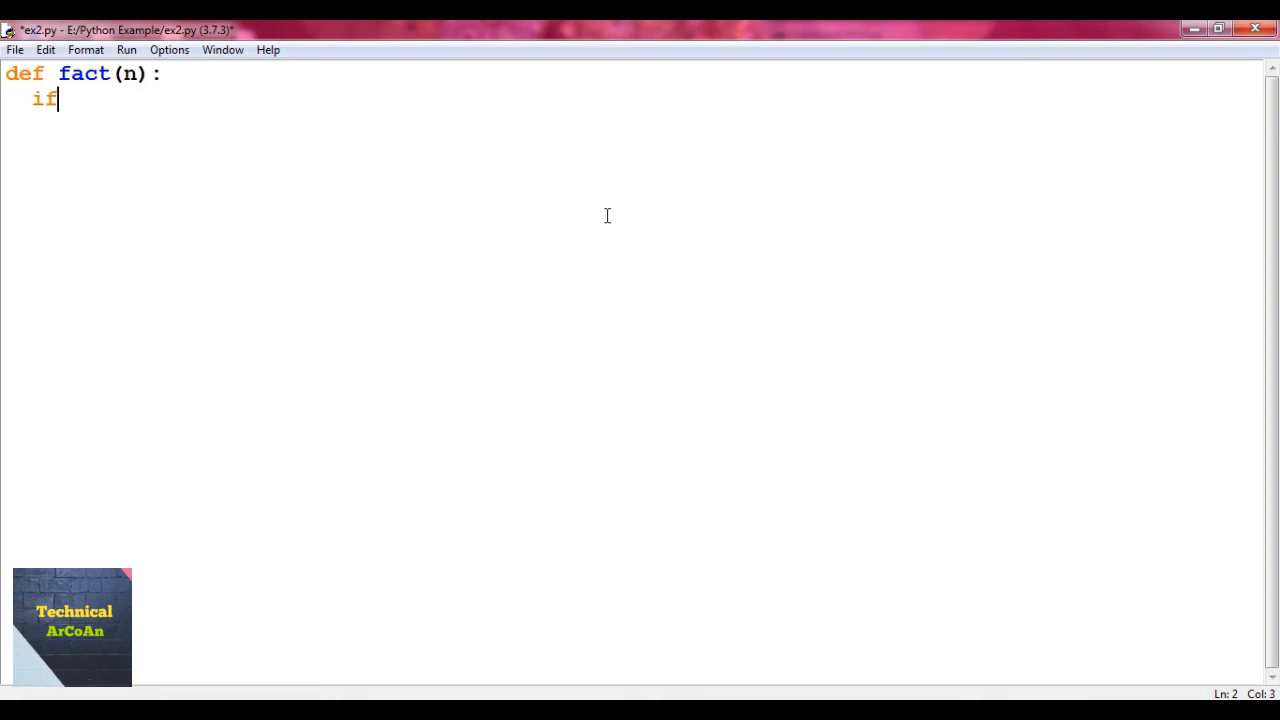
type("n=")
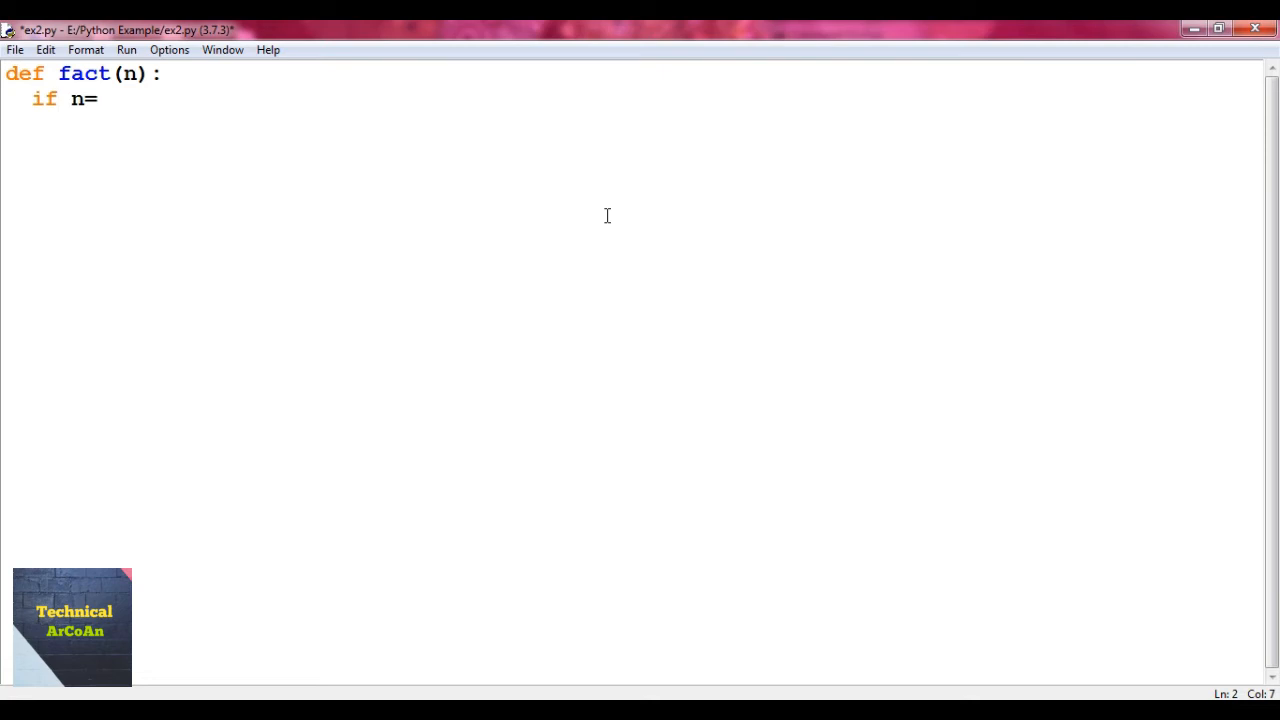
type("=0:")
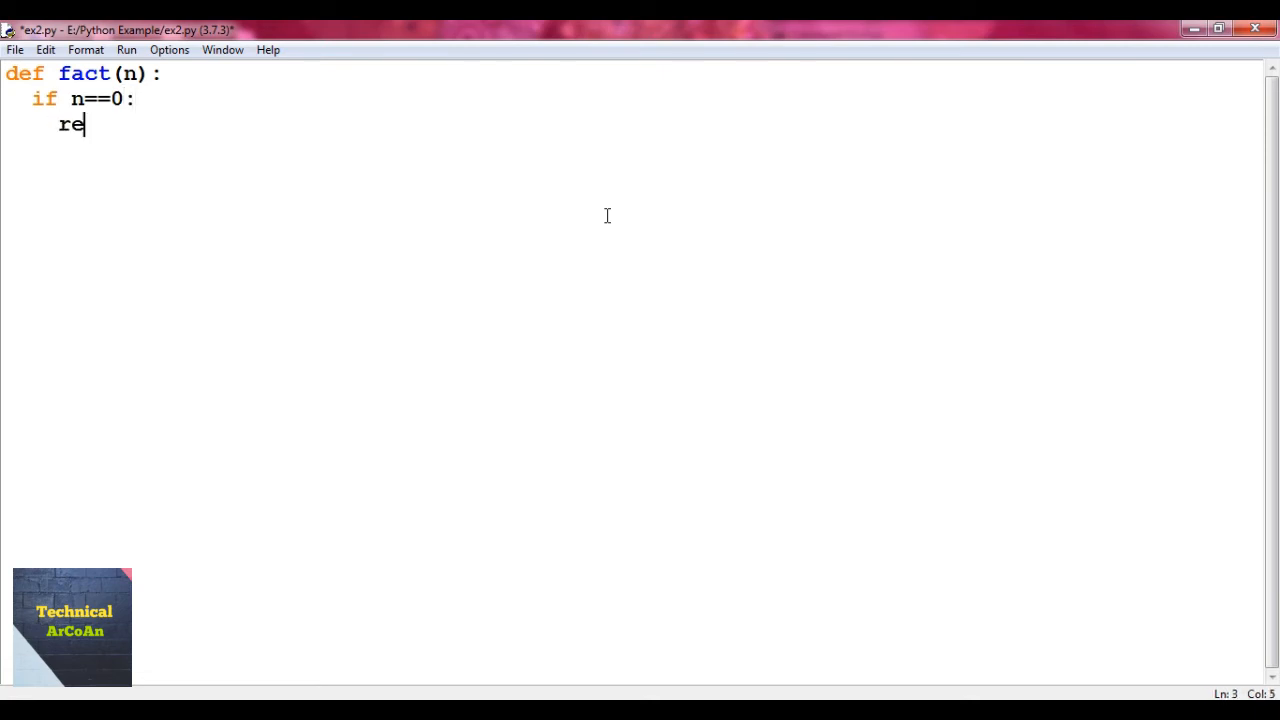
type("turn 1")
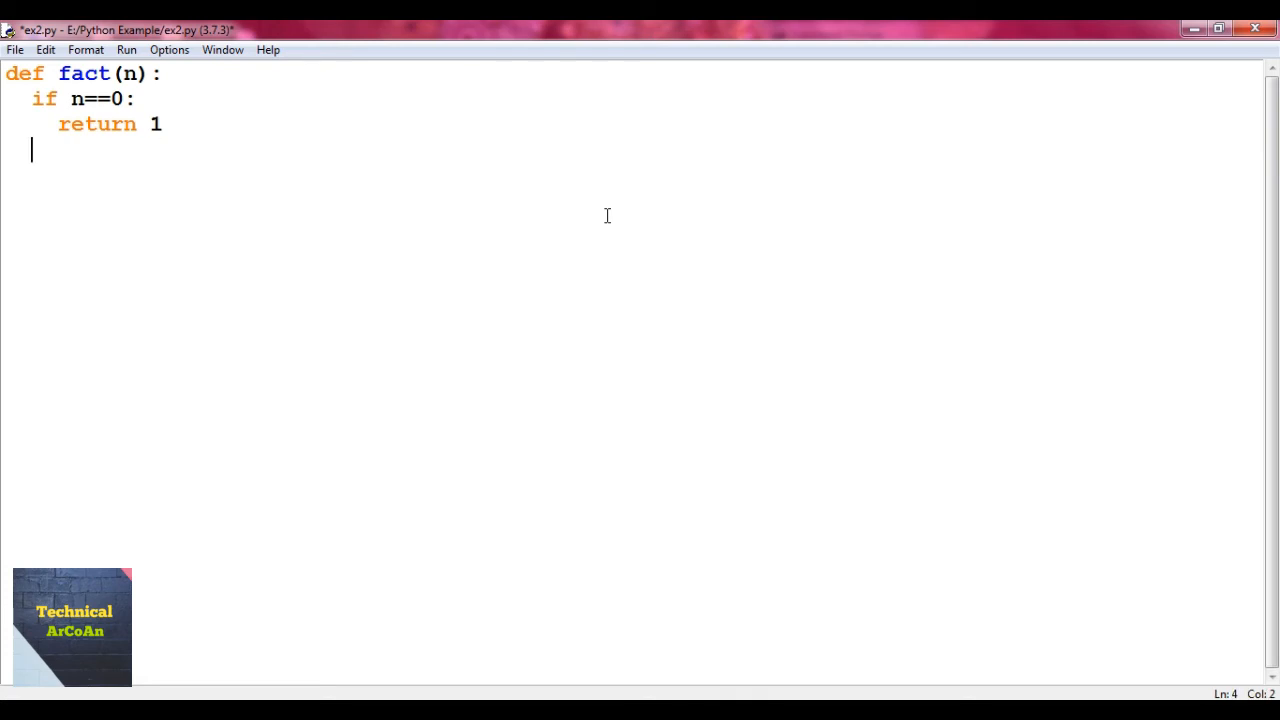
Add the recursive case return n*fact(n-1)
type("ret")
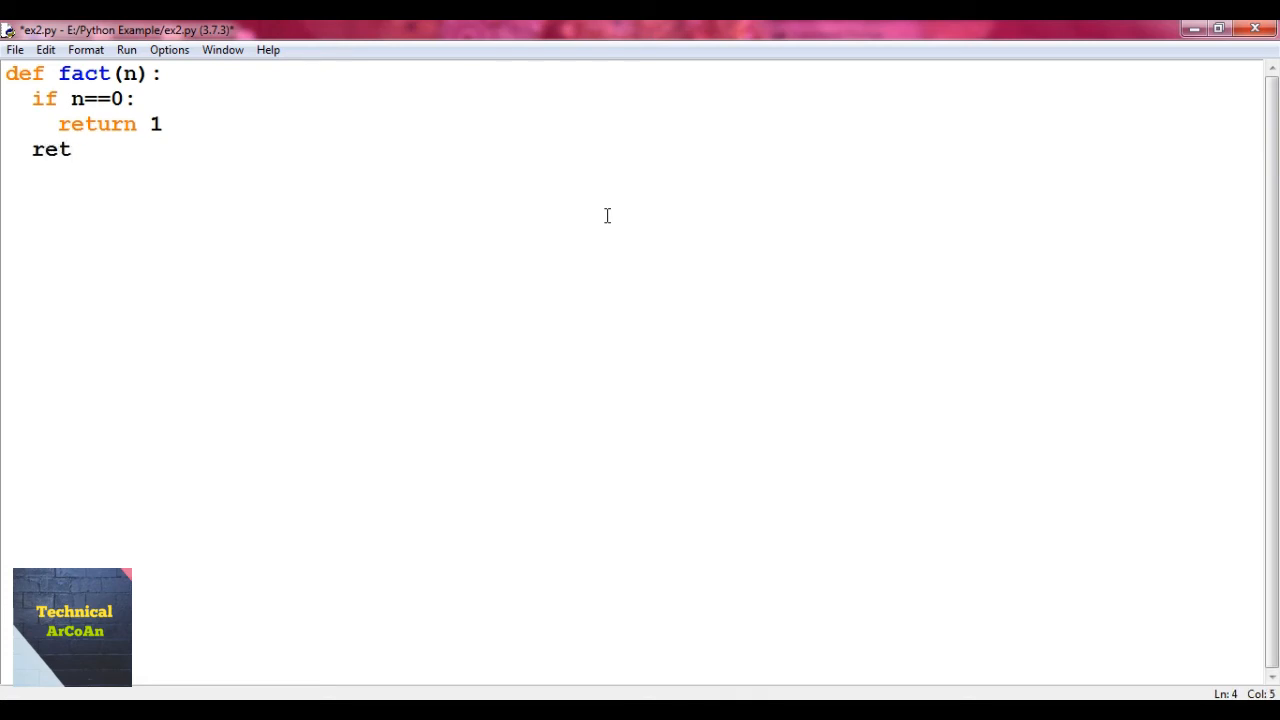
type("urn")
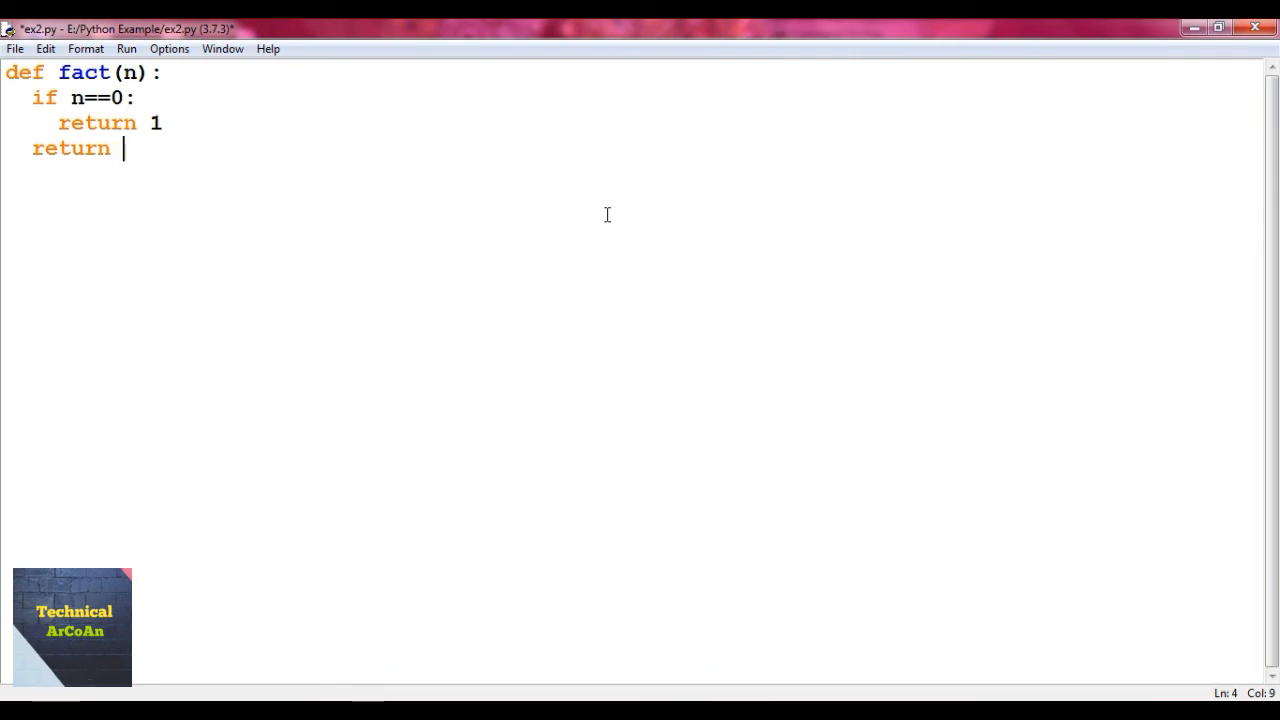
type("n*")
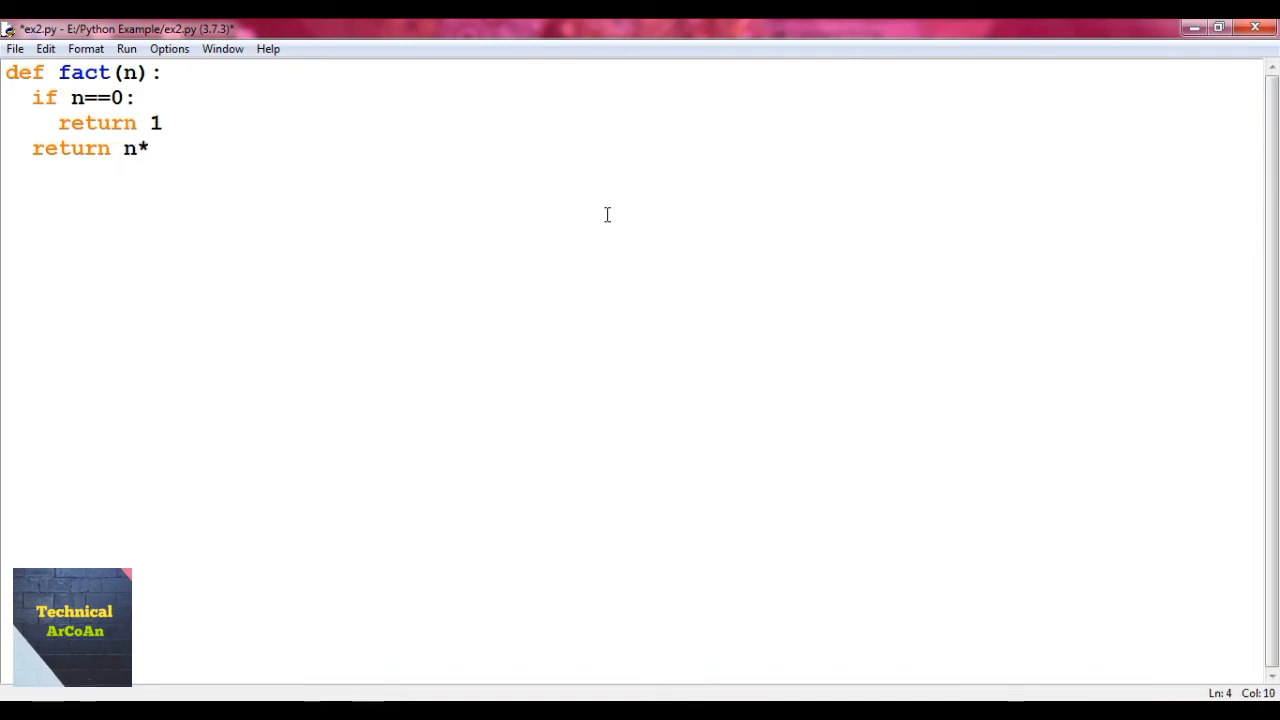
type("fact(n")
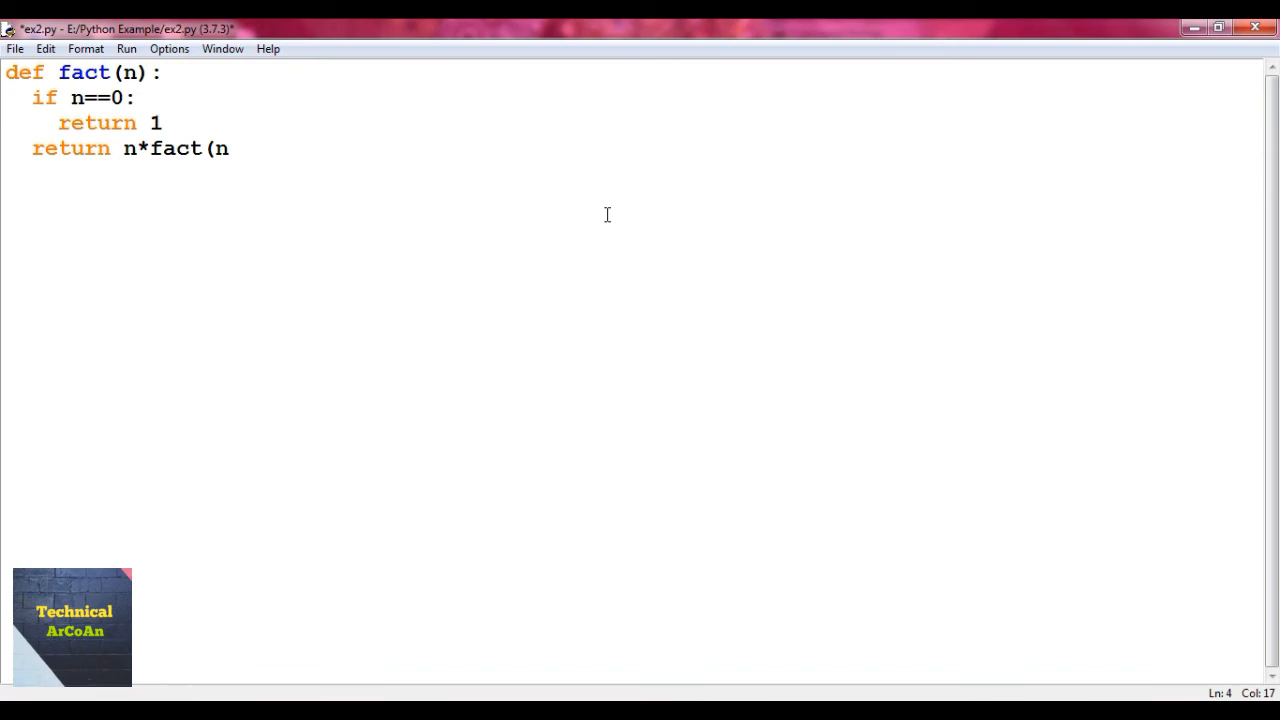
type("-1)")
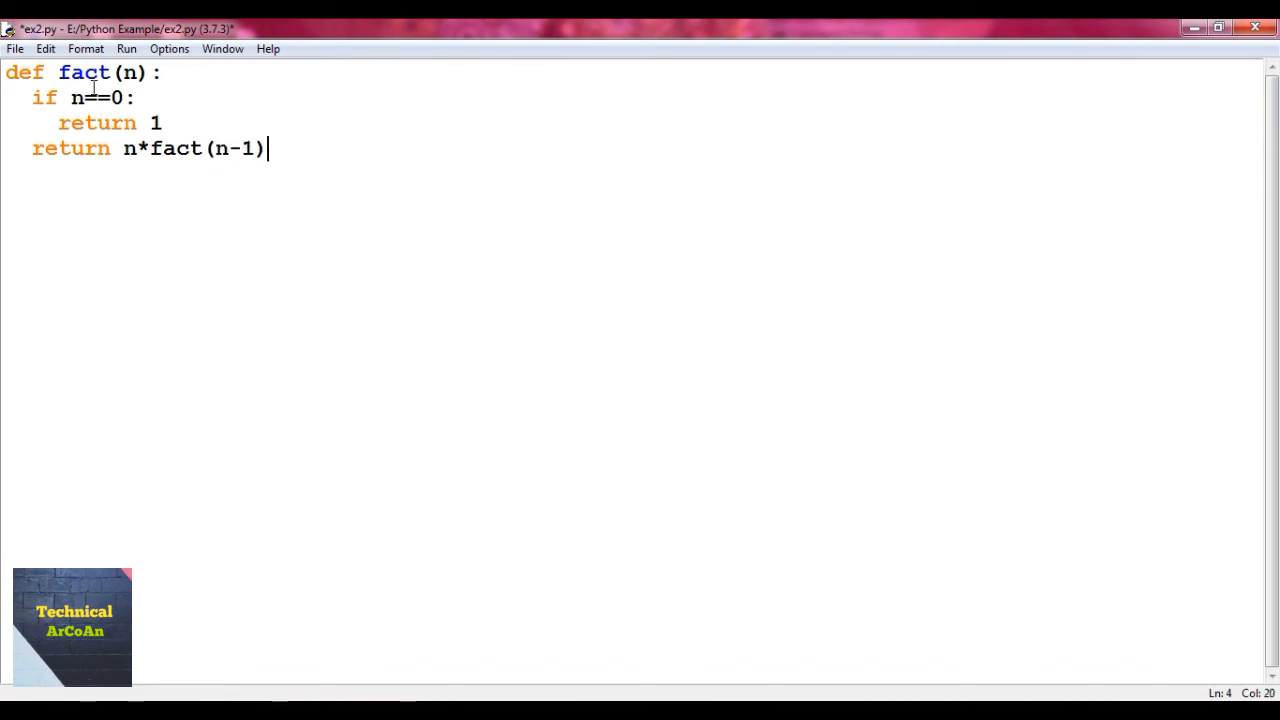
mouse_move(211, 108)
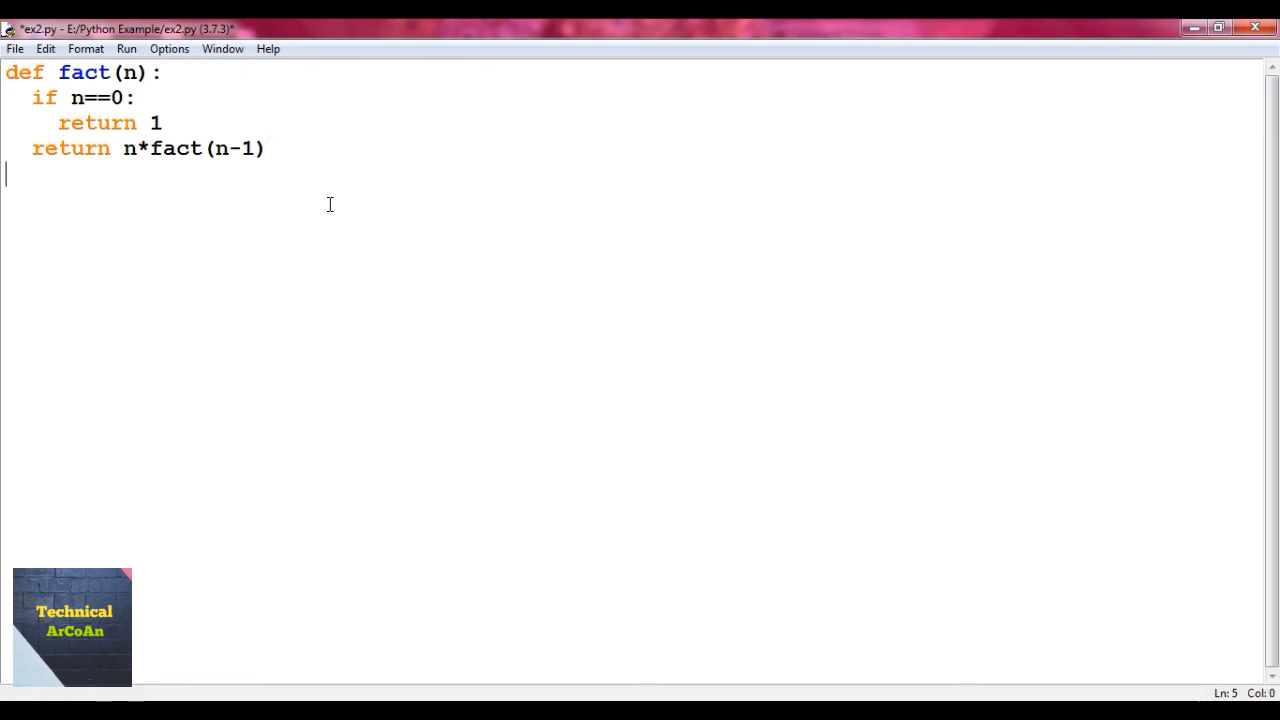
Store fact(6) in a variable res
type("res=")
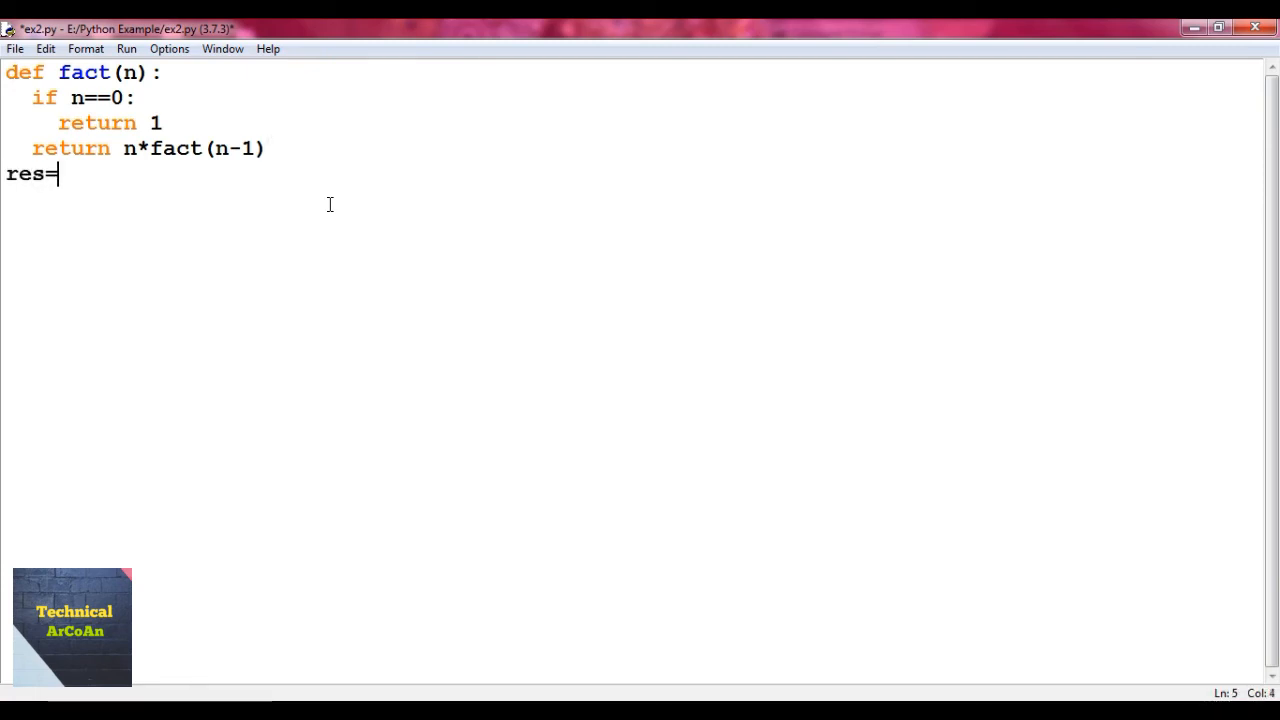
type("f")
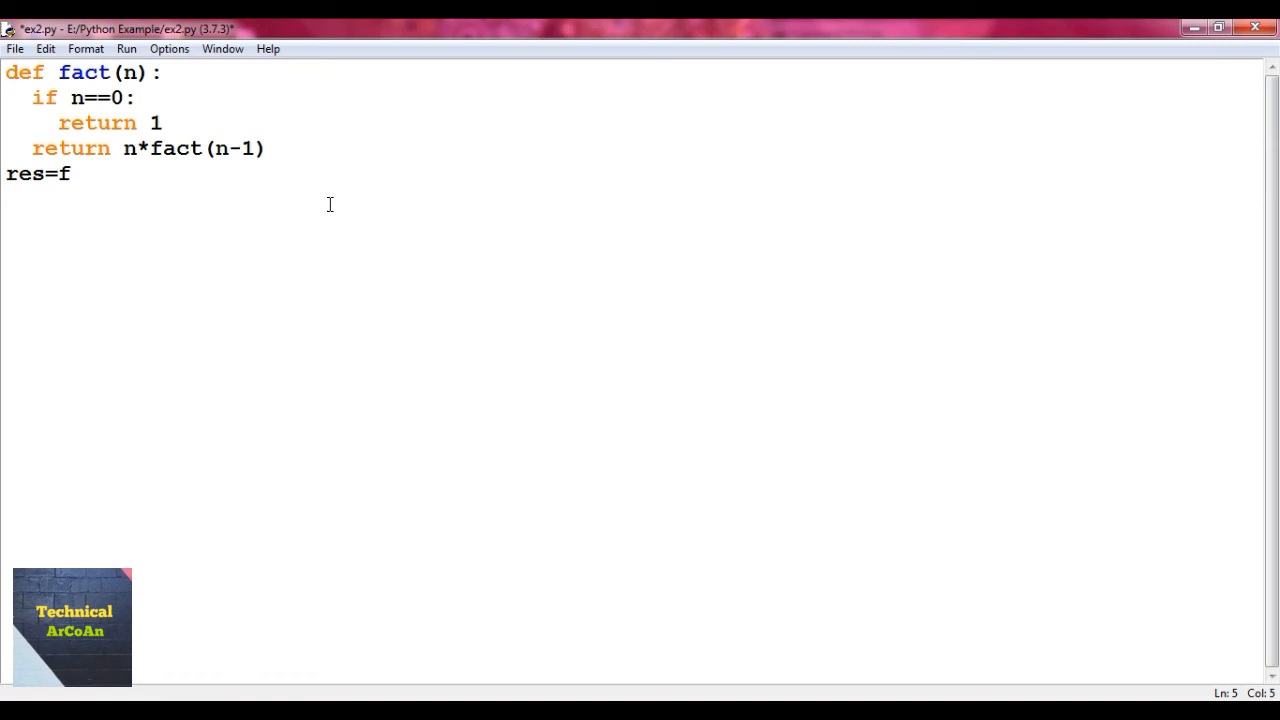
type("act(")
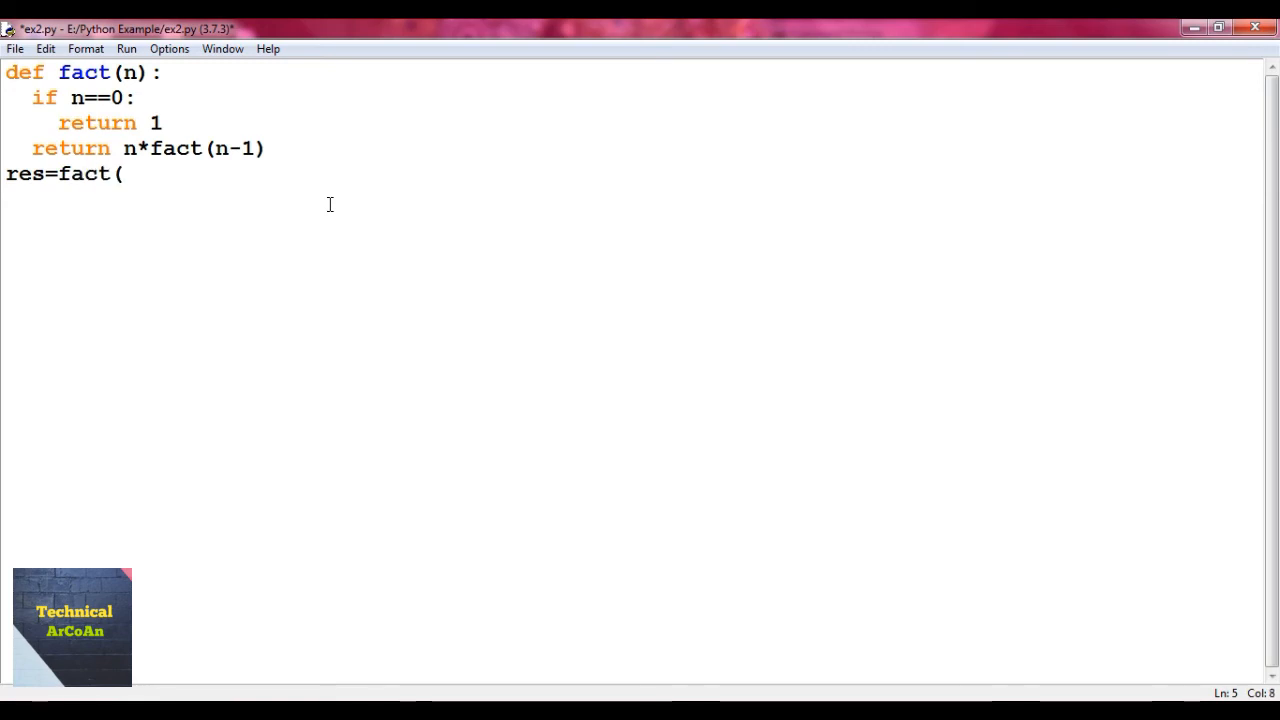
type("6)")
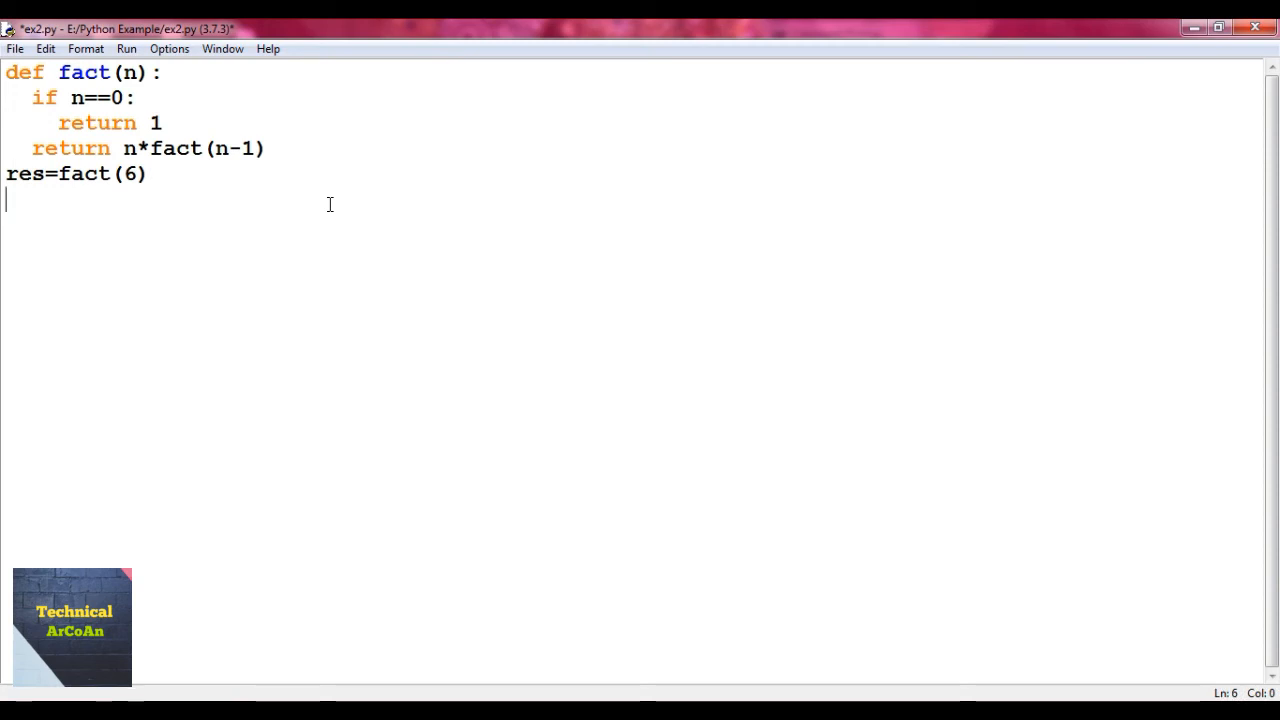
Print "factorial of 6 is " followed by res
type("print(\"fact")
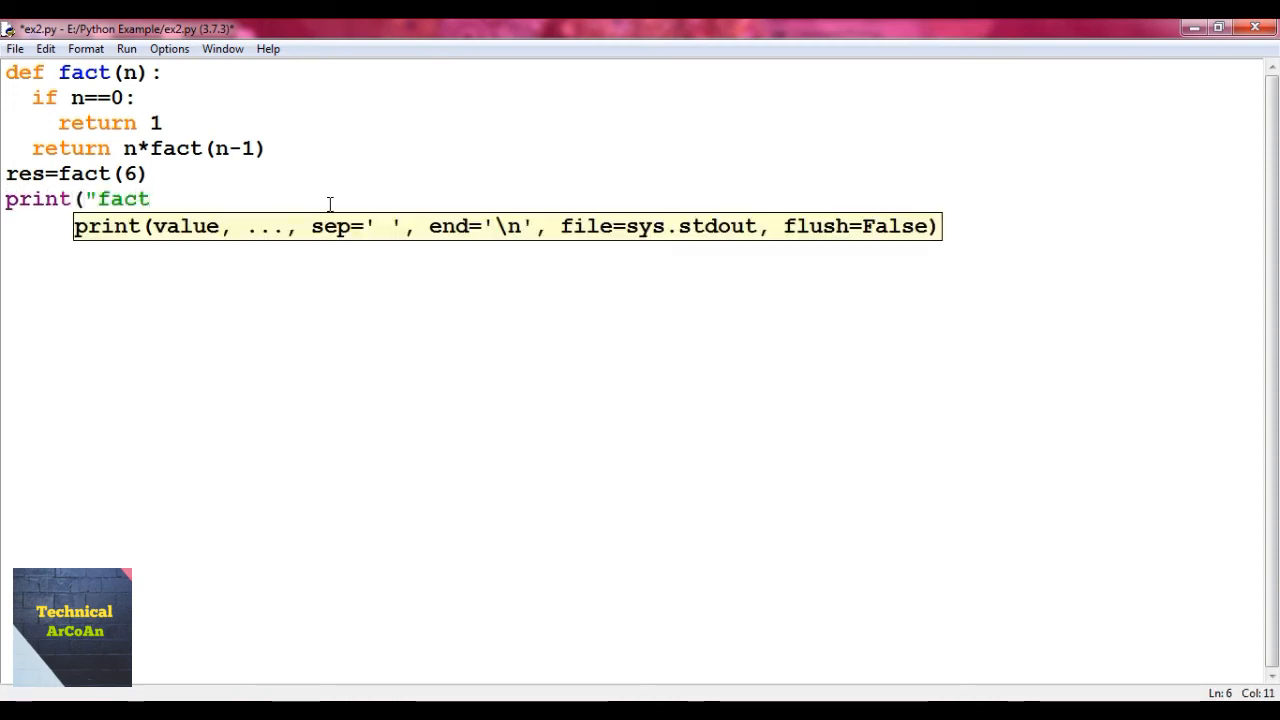
type("orial of 6 i")
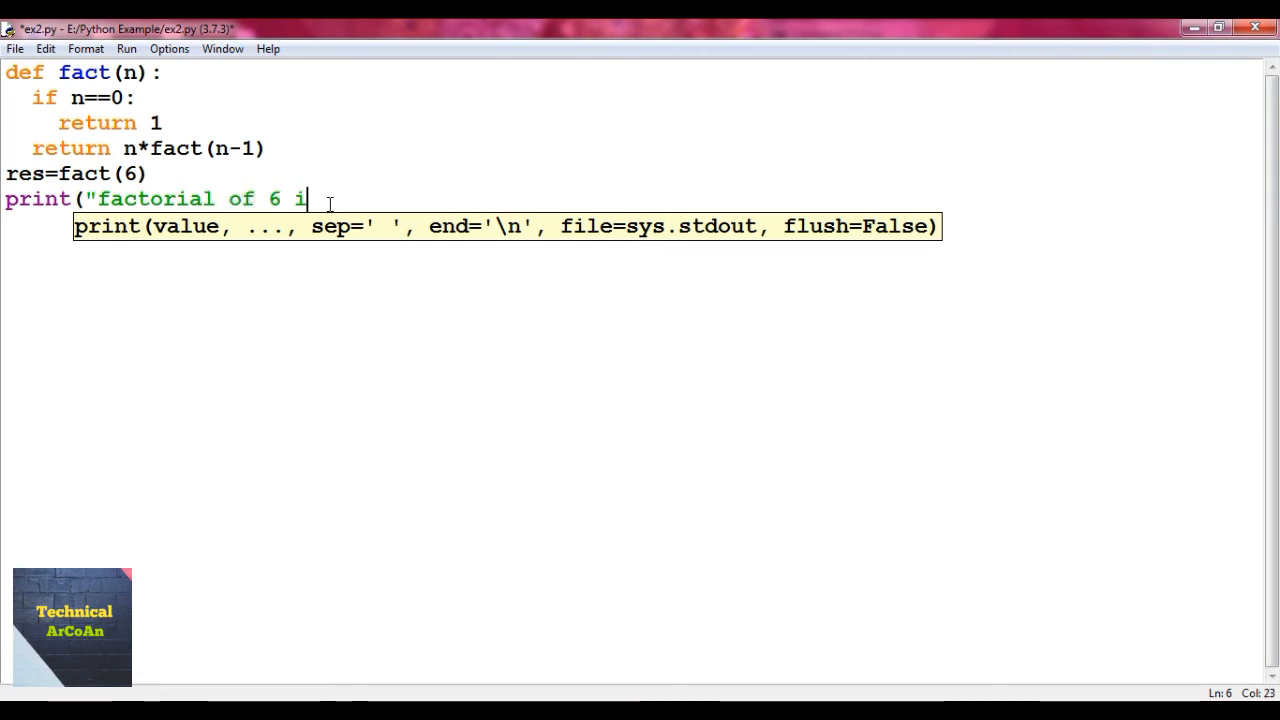
type("s")
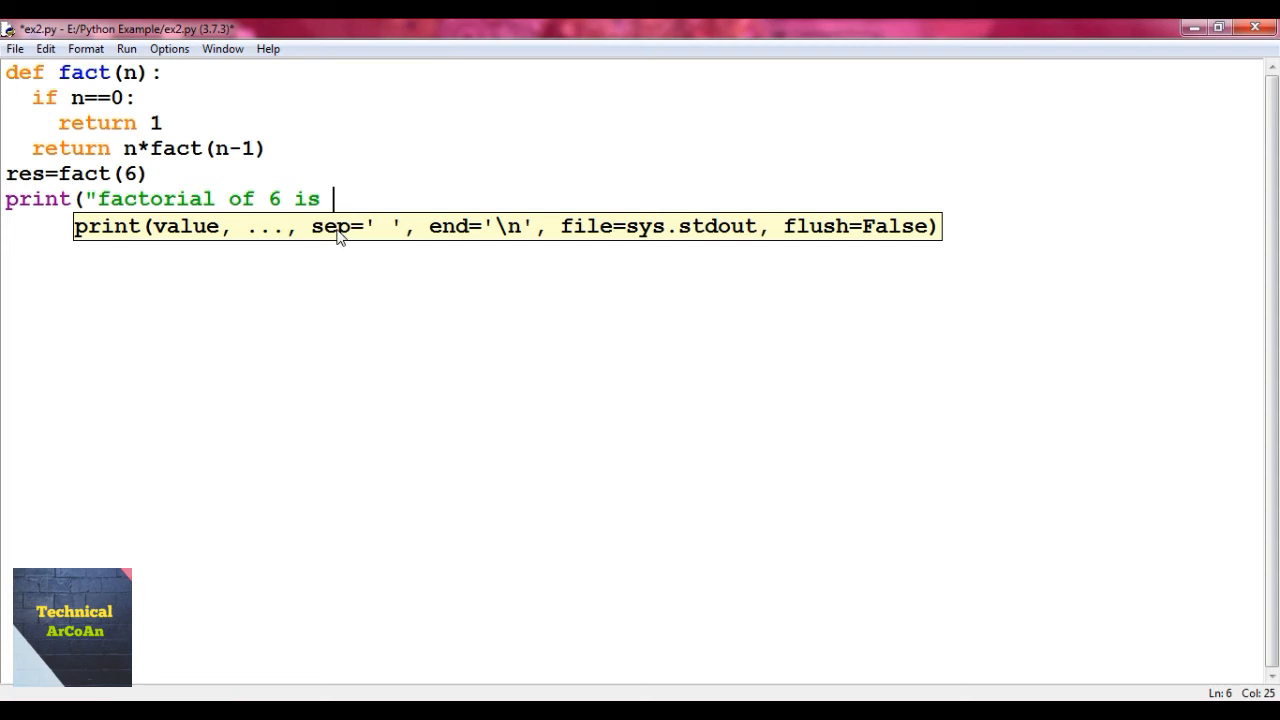
type("\",")
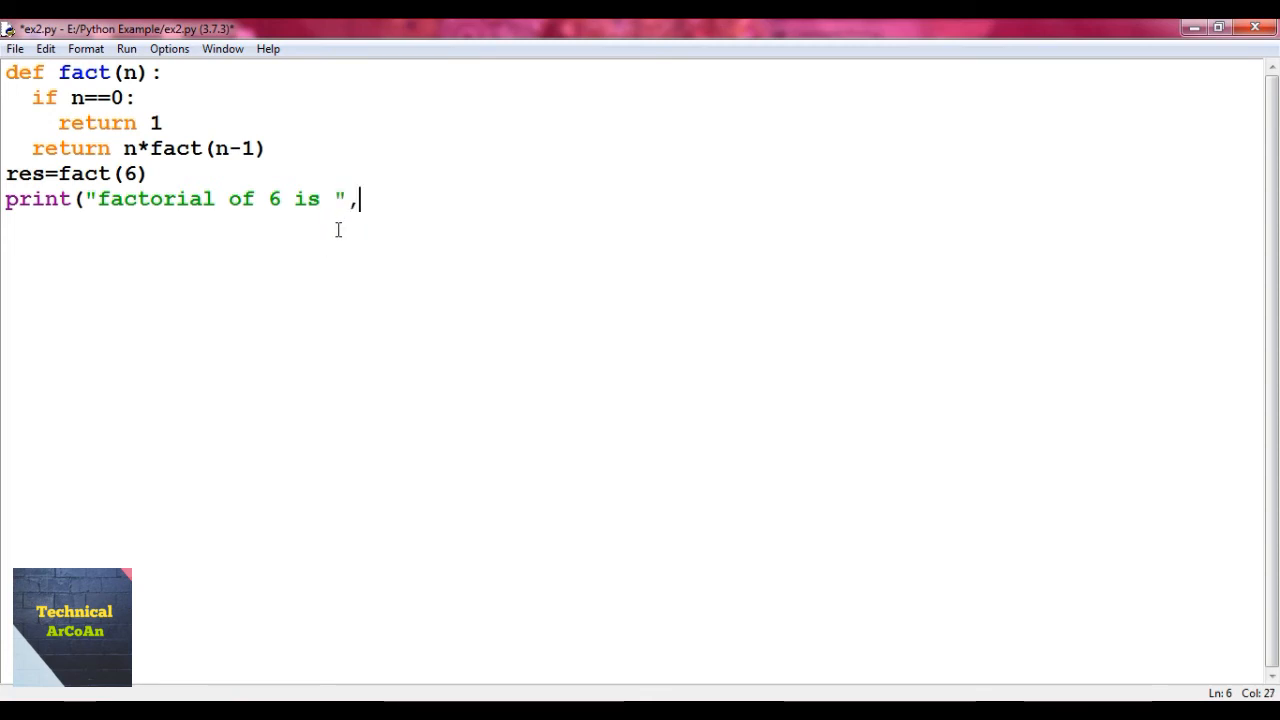
type("res)")
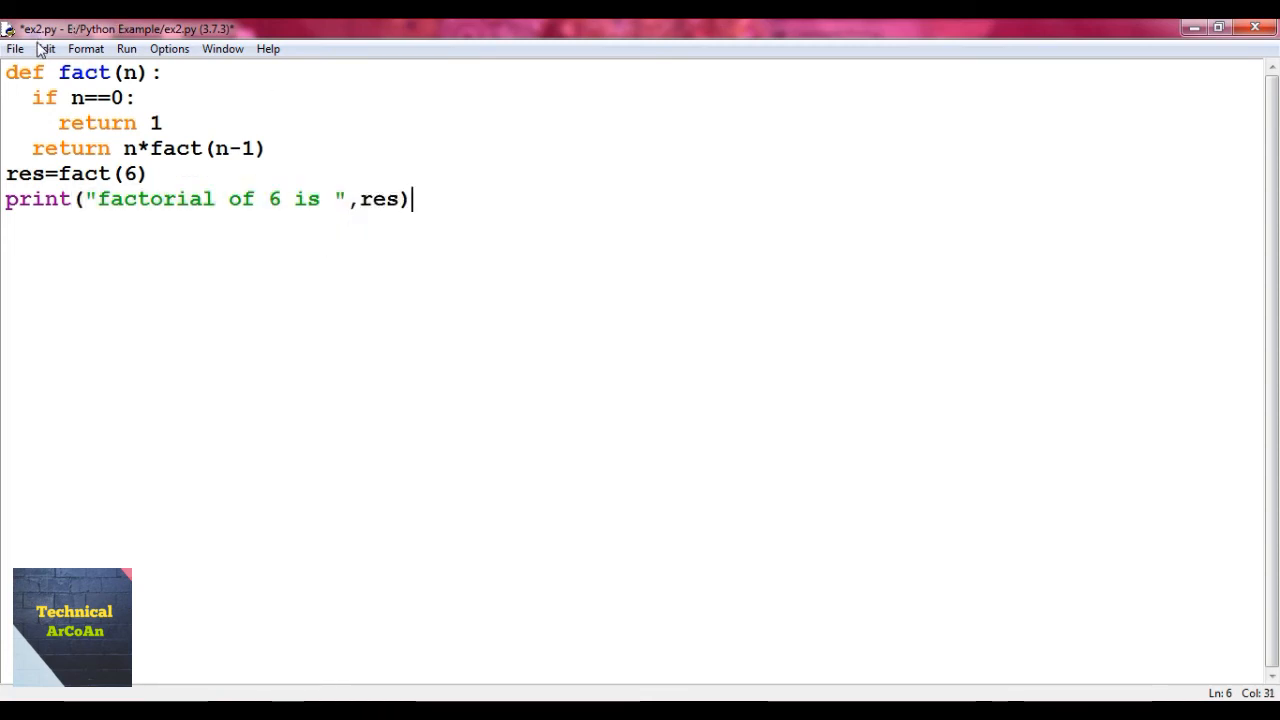